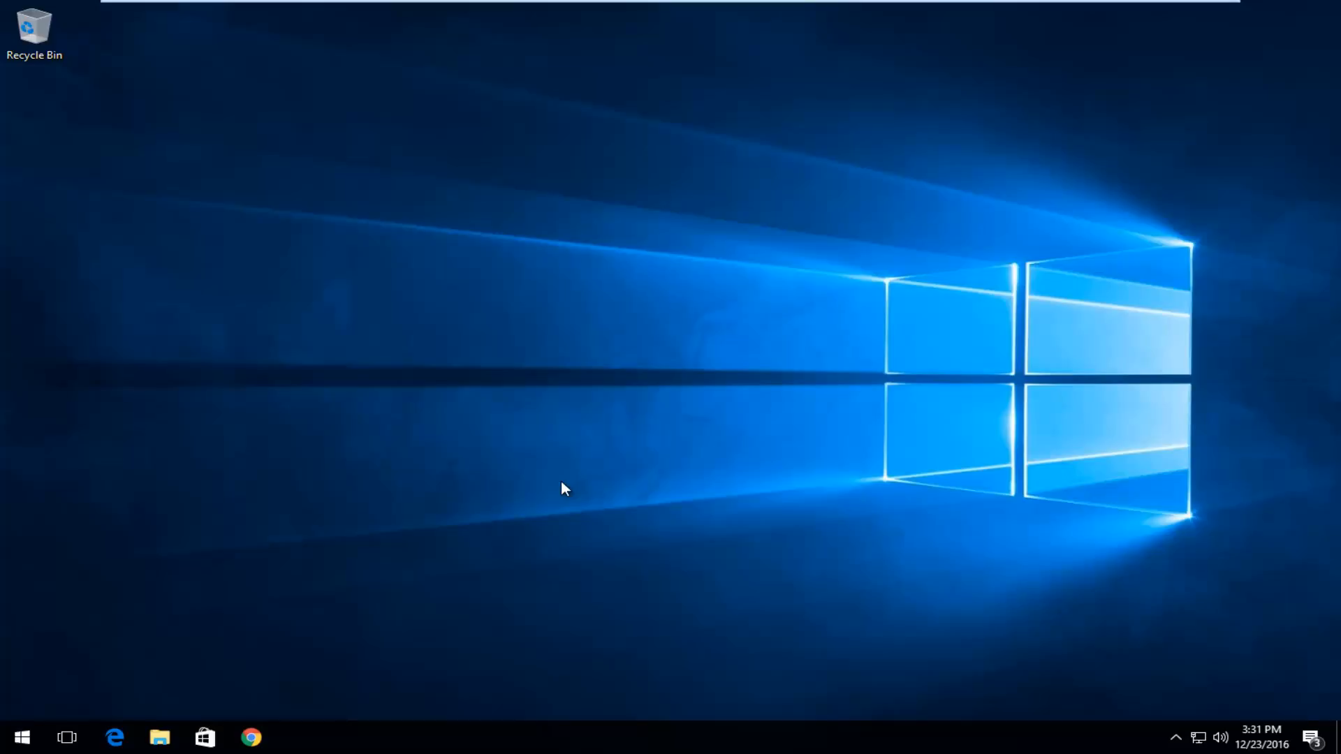
mouse_move(458, 554)
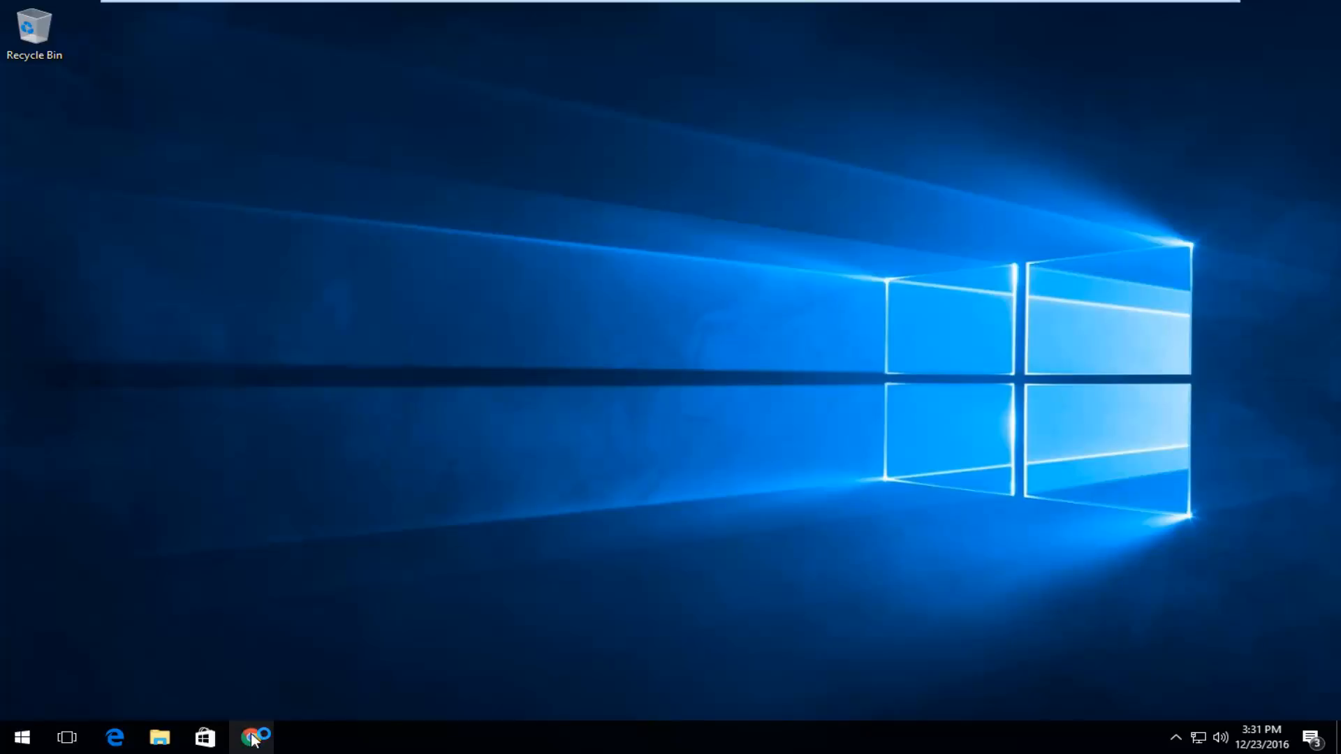
- Launch Google Chrome from the taskbar to a new tab page
left_click(250, 736)
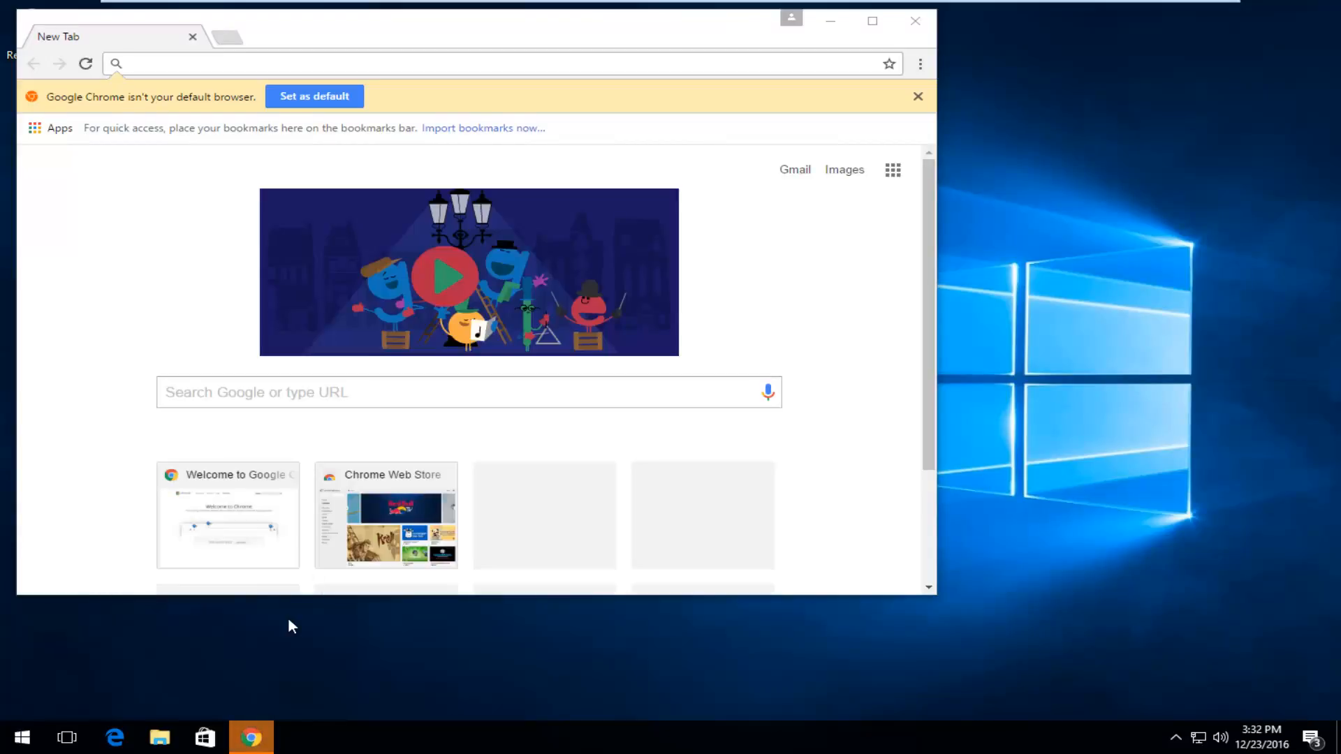
- Maximize Chrome and expand More tools in the Chrome menu
left_click(871, 21)
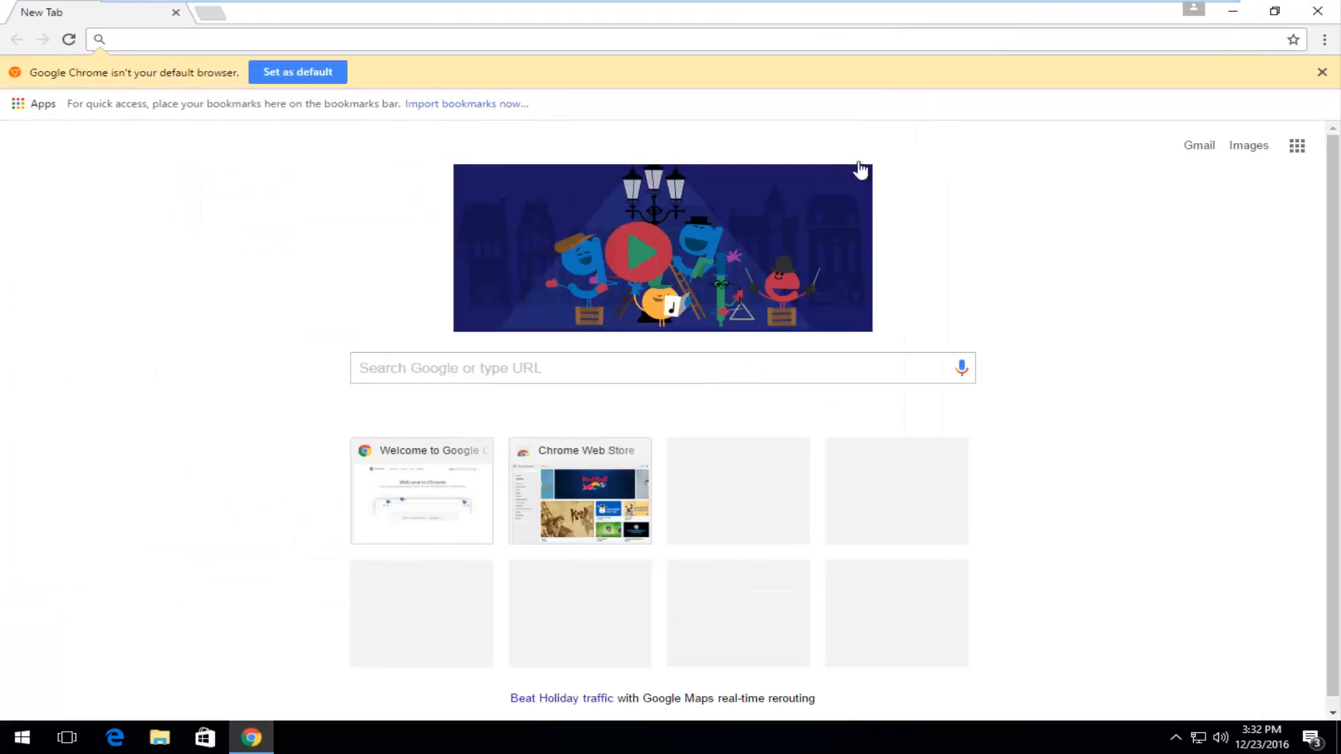
mouse_move(1325, 40)
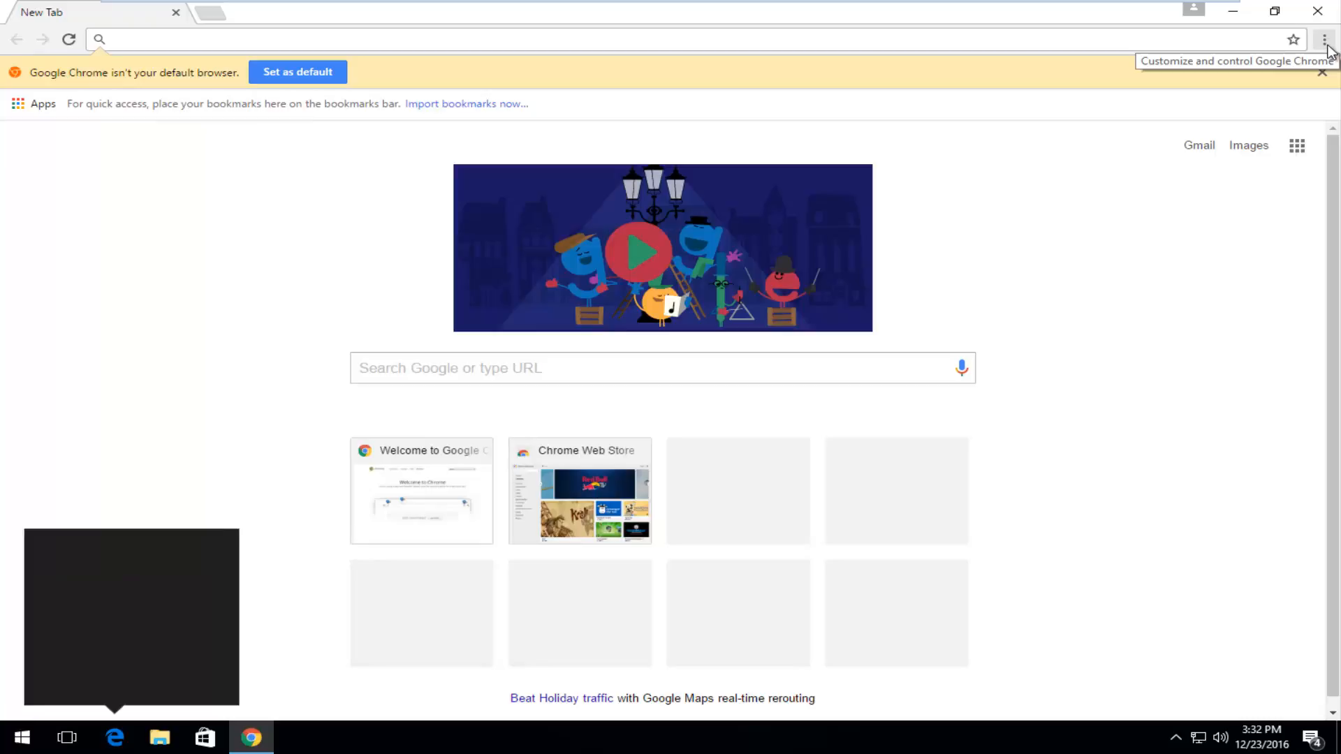
left_click(1323, 41)
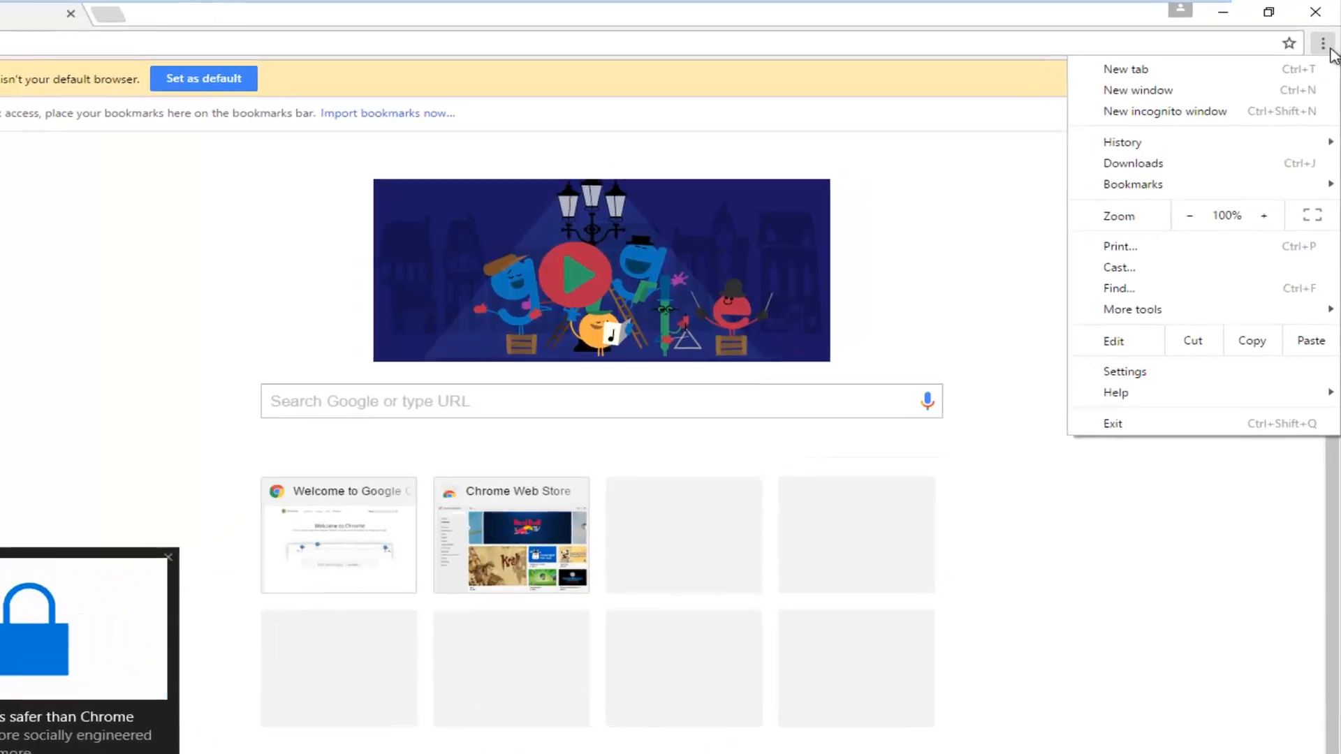
left_click(1132, 310)
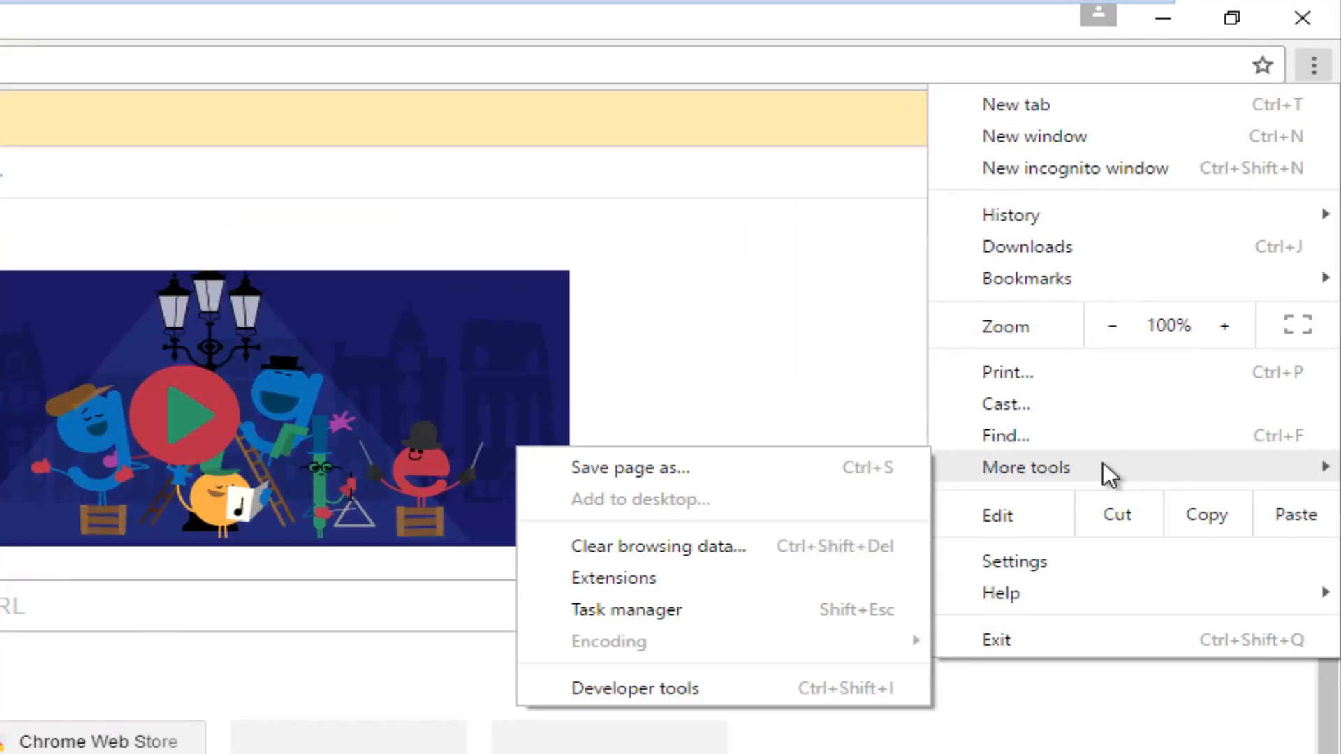
mouse_move(963, 480)
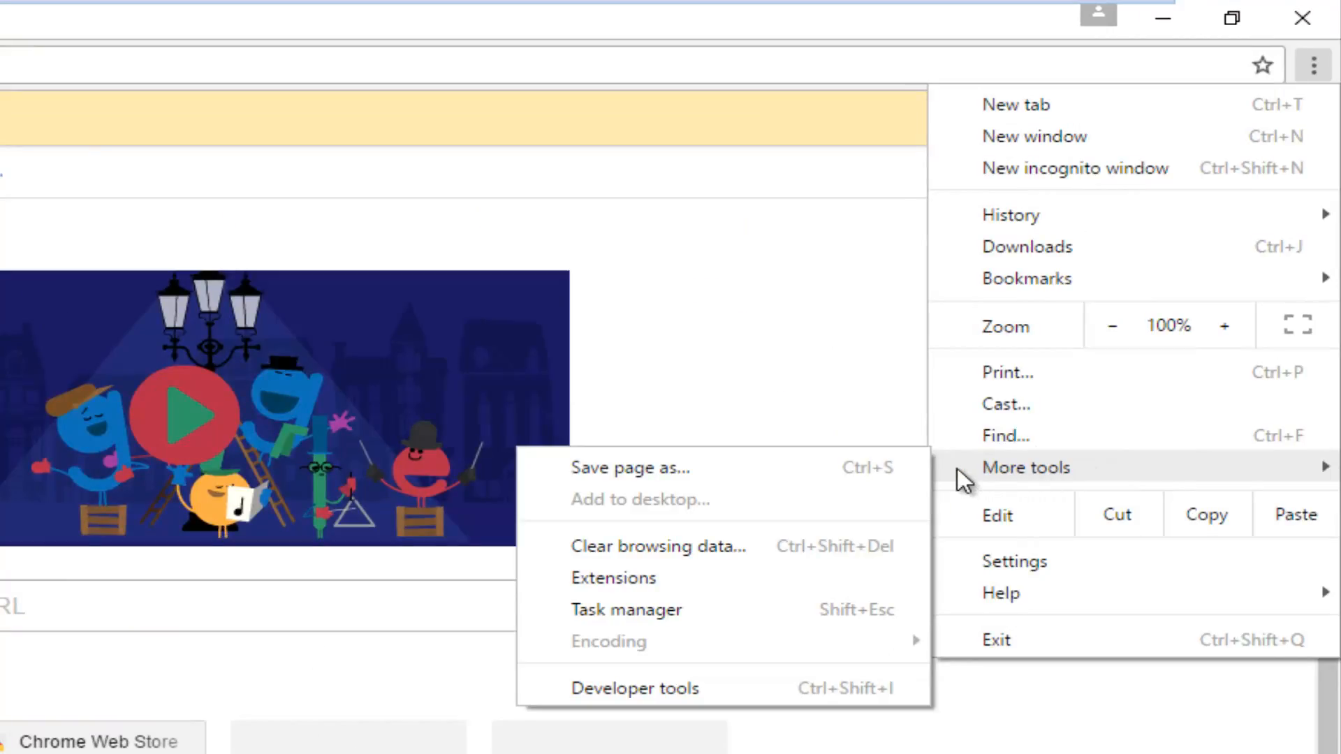
mouse_move(629, 591)
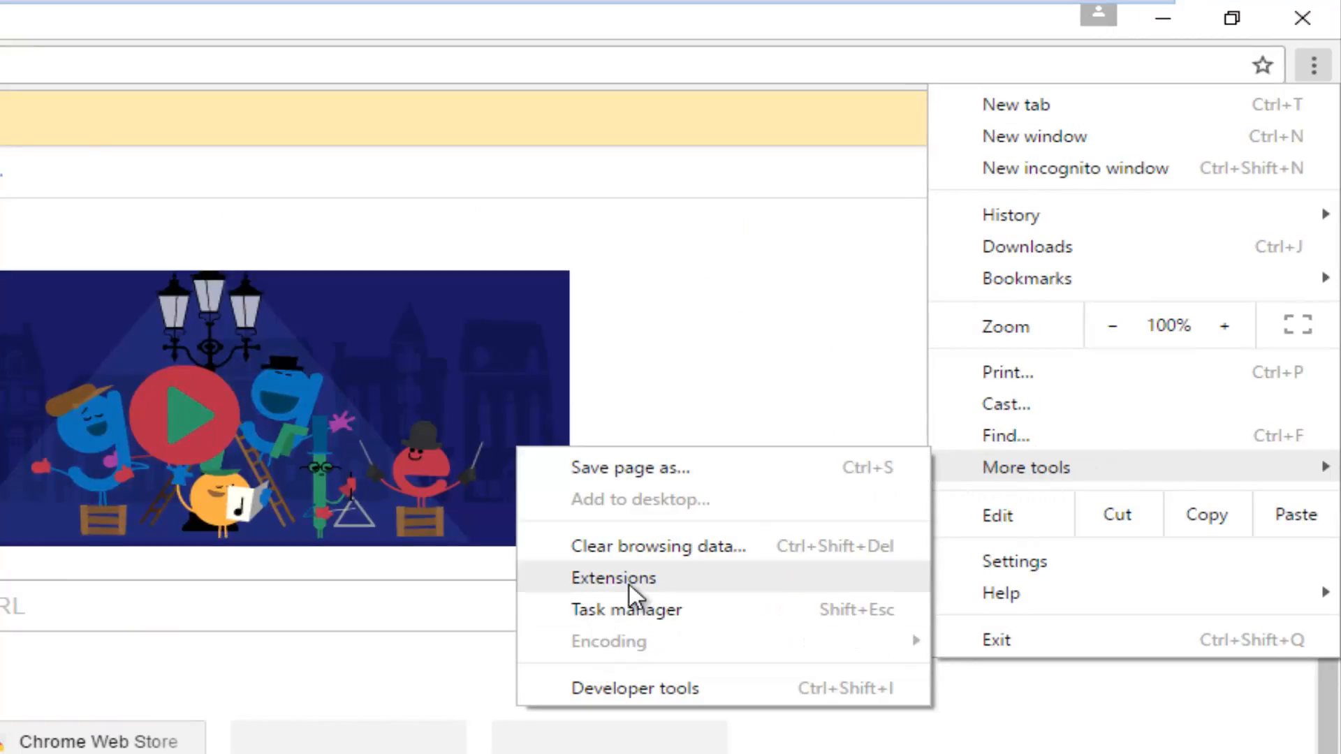
mouse_move(622, 587)
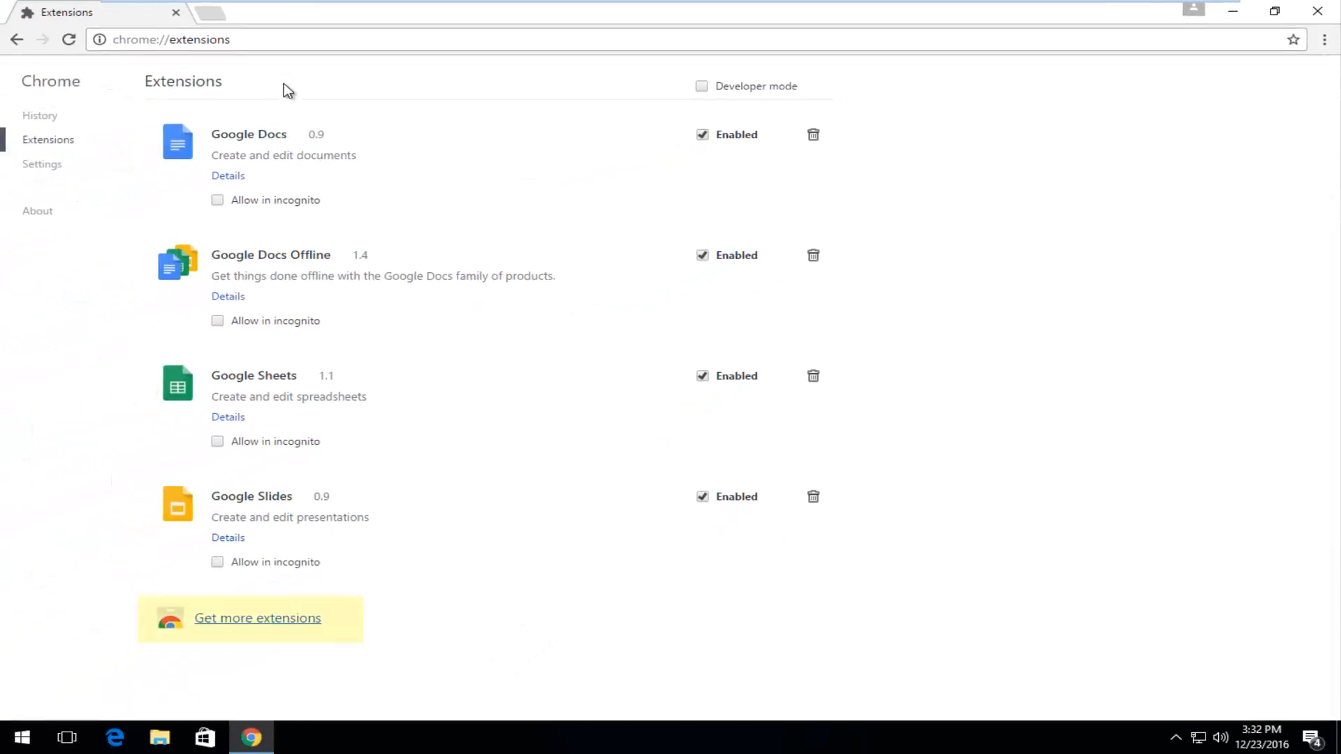
mouse_move(190, 618)
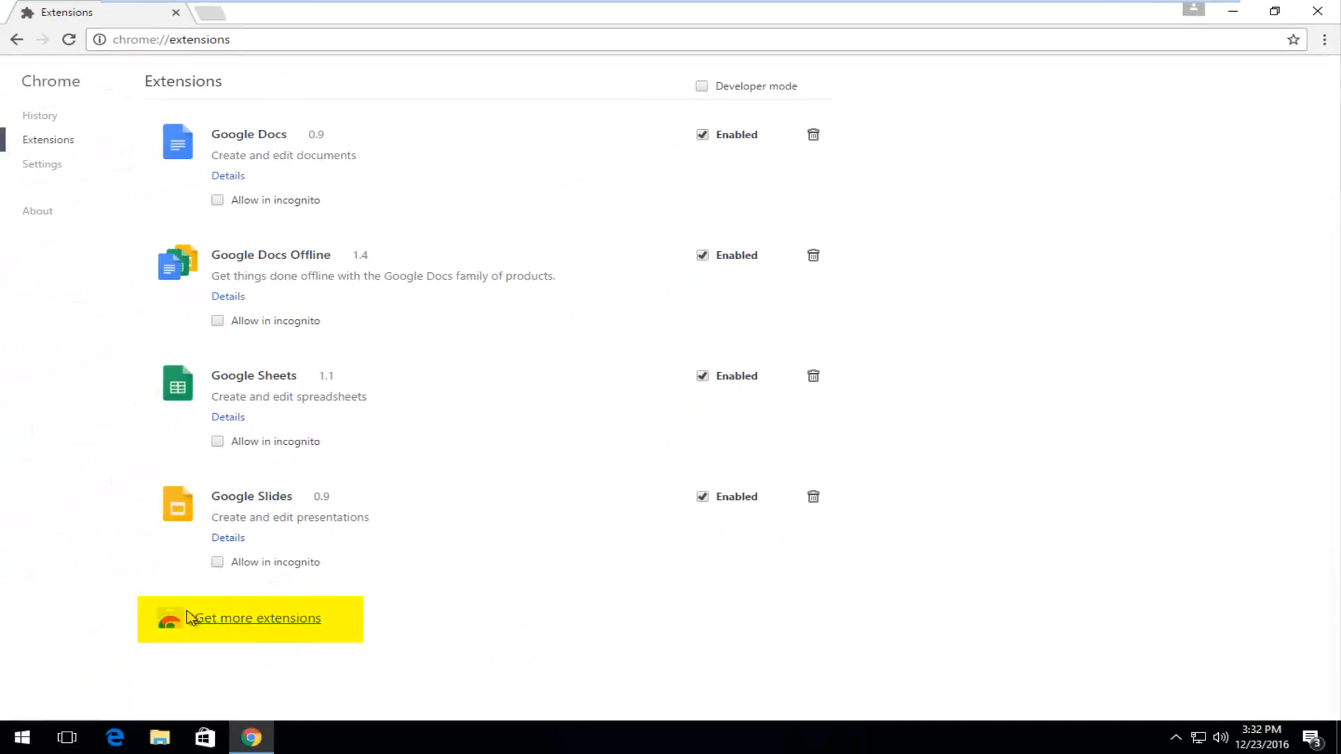
- Open the Chrome Web Store via 'Get more extensions' and browse its featured extensions
left_click(255, 617)
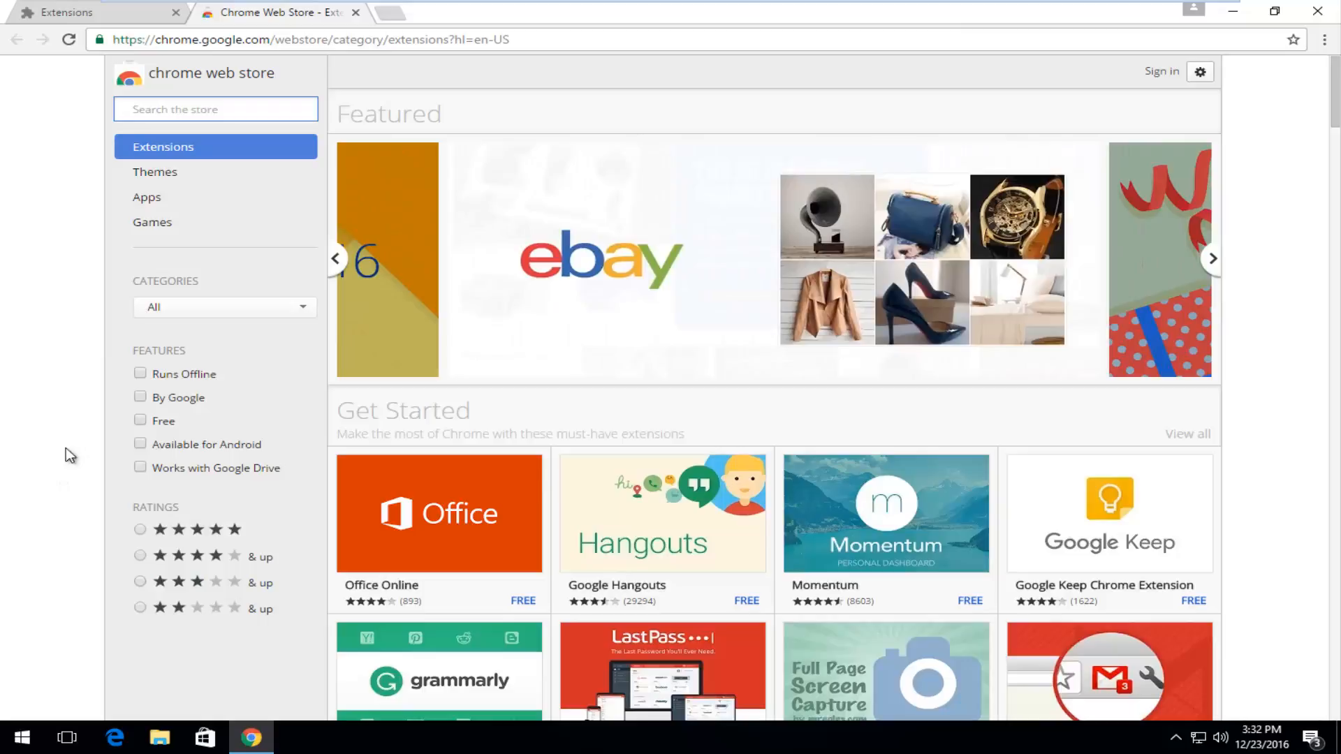
scroll("down", 3)
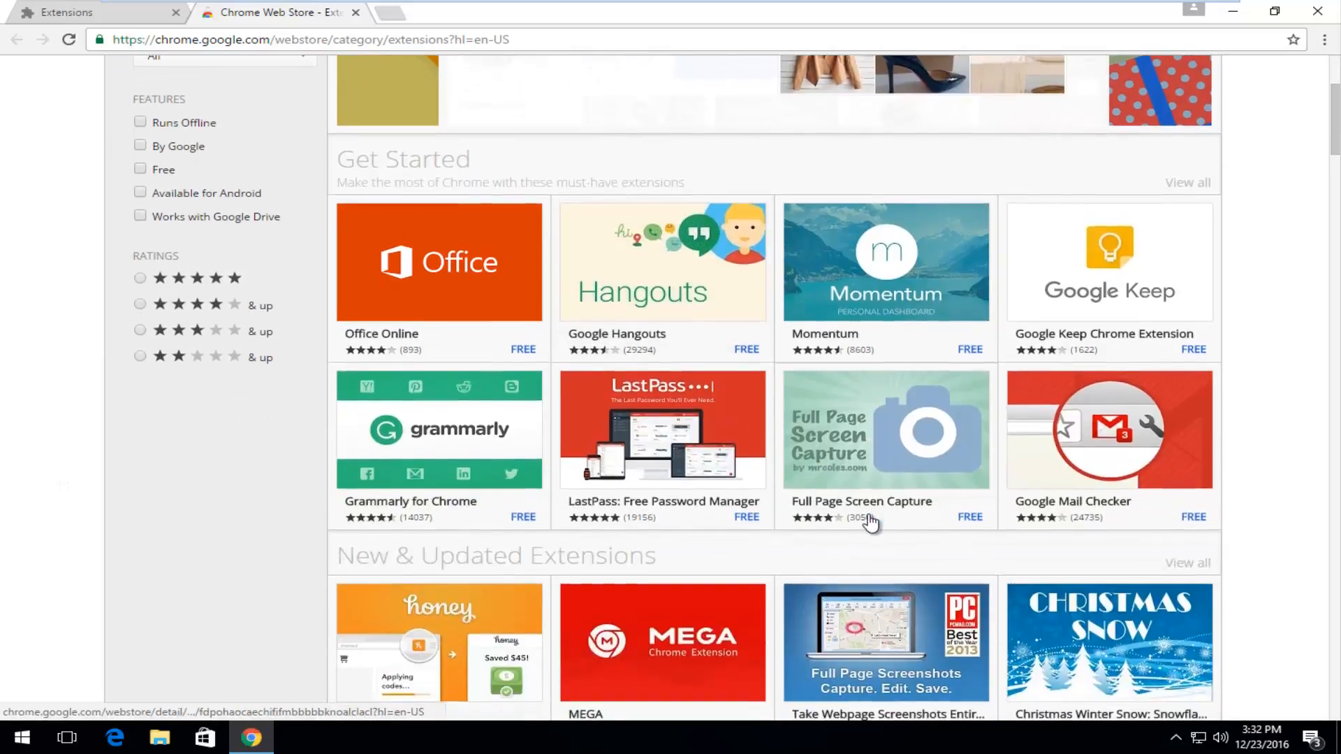
scroll("down", 3)
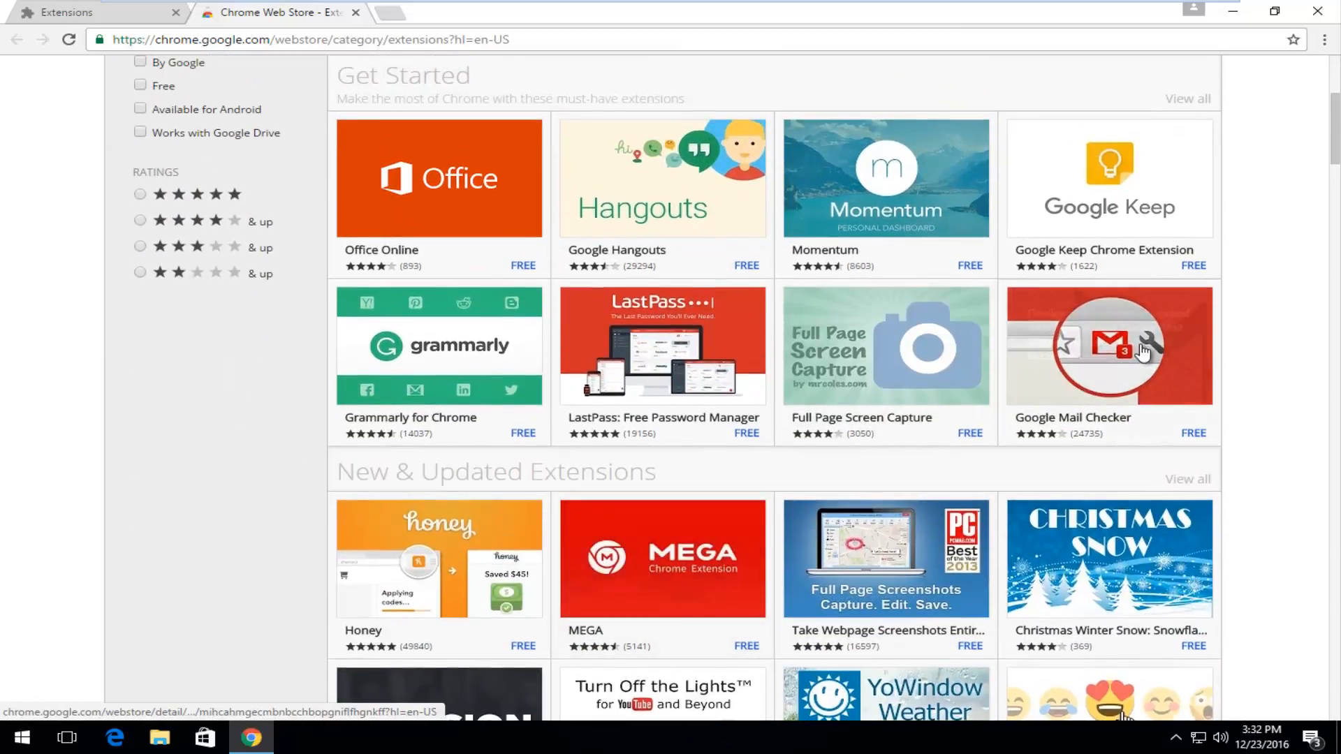
mouse_move(604, 407)
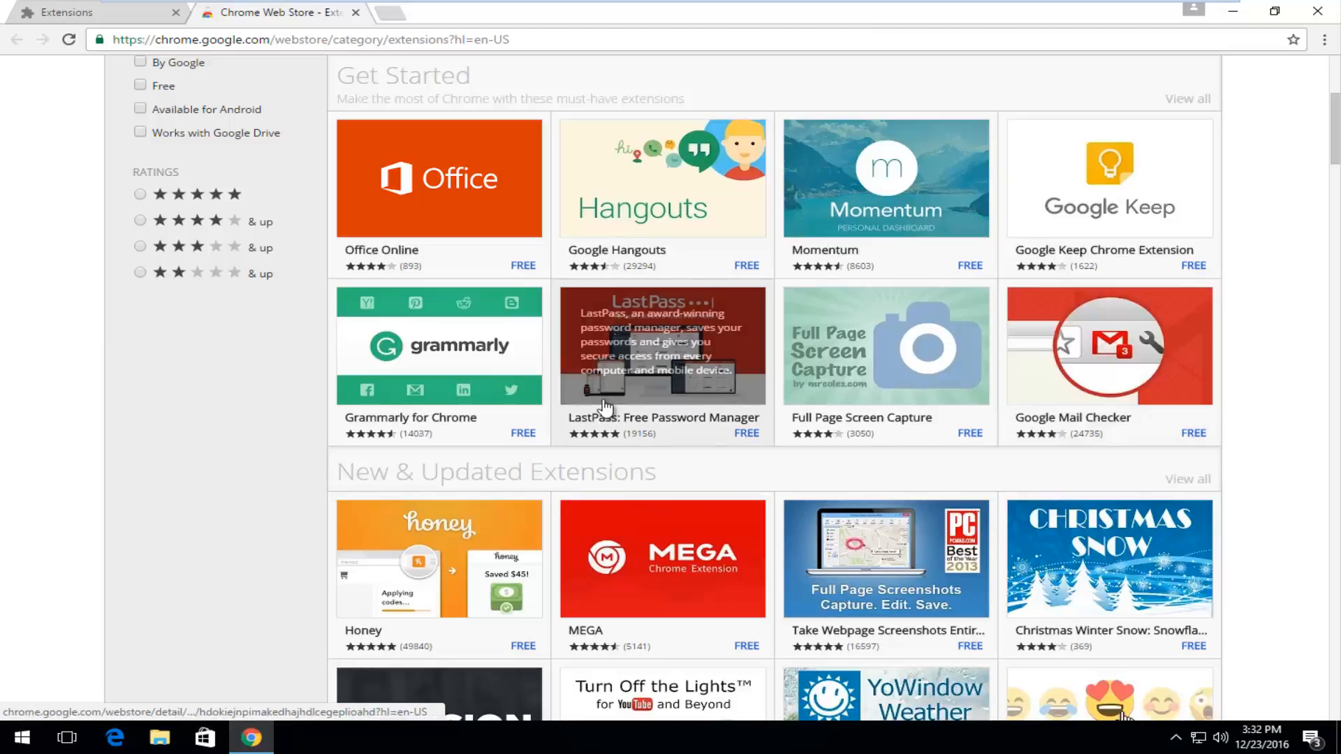
mouse_move(405, 222)
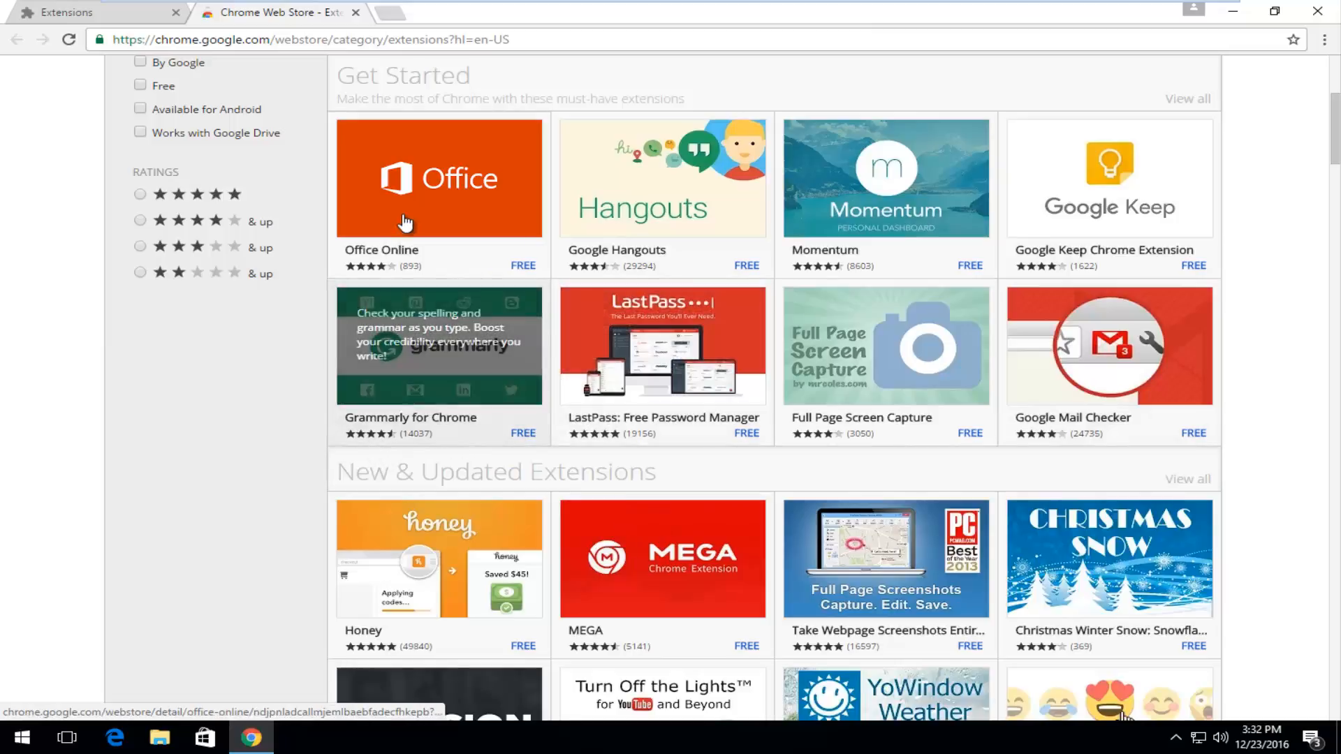
scroll("down", 3)
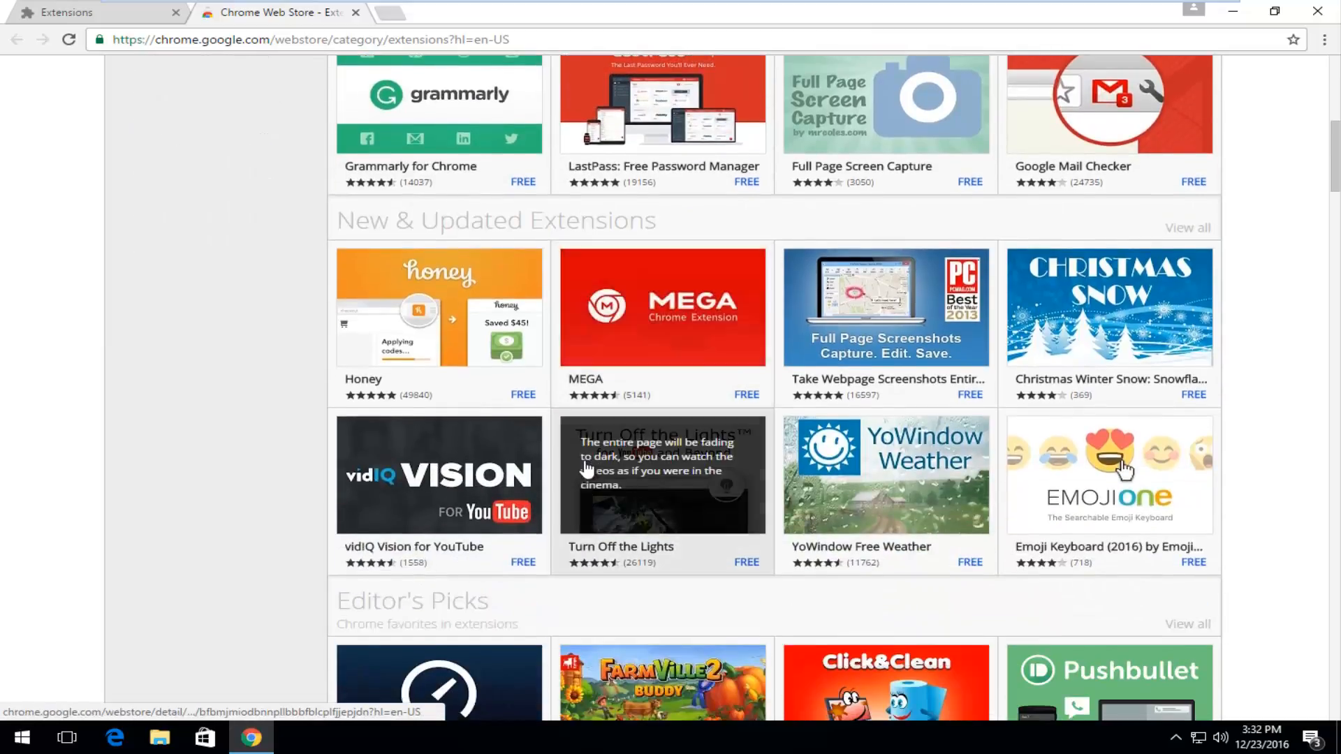
scroll("down", 3)
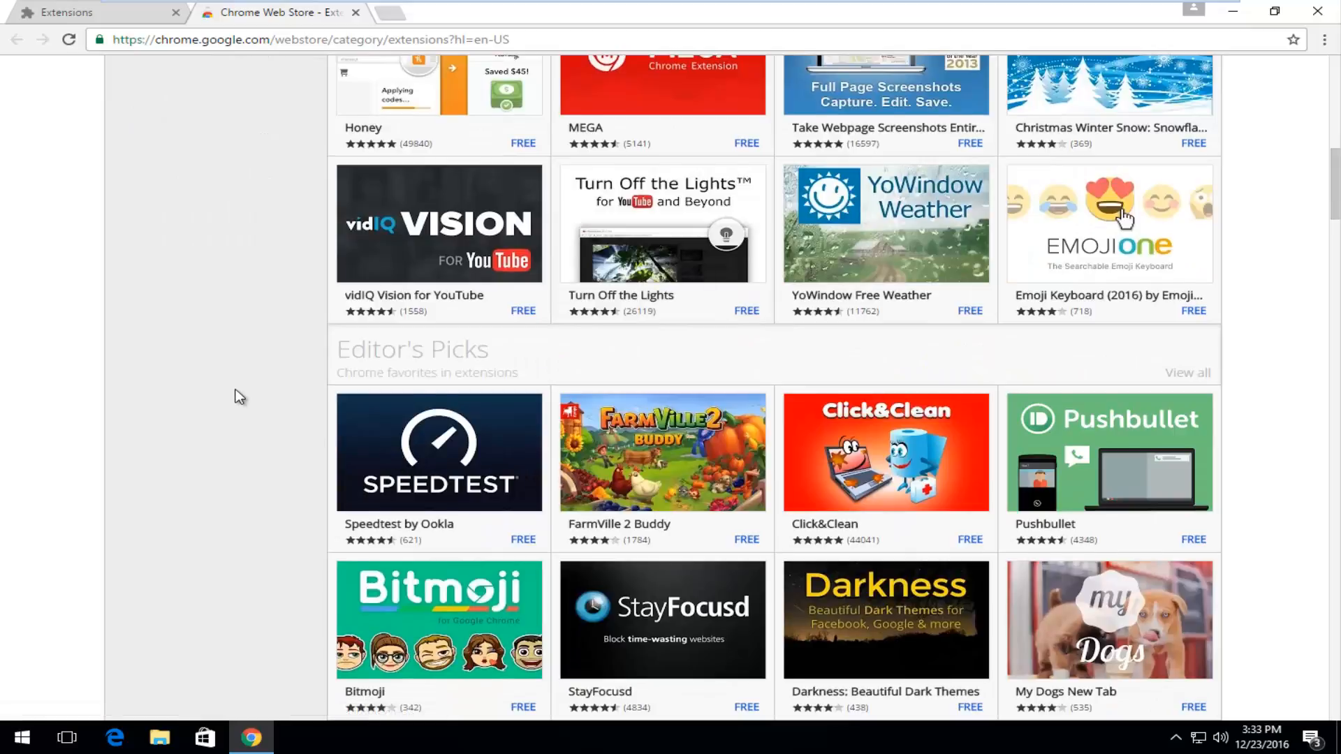
scroll("up", 3)
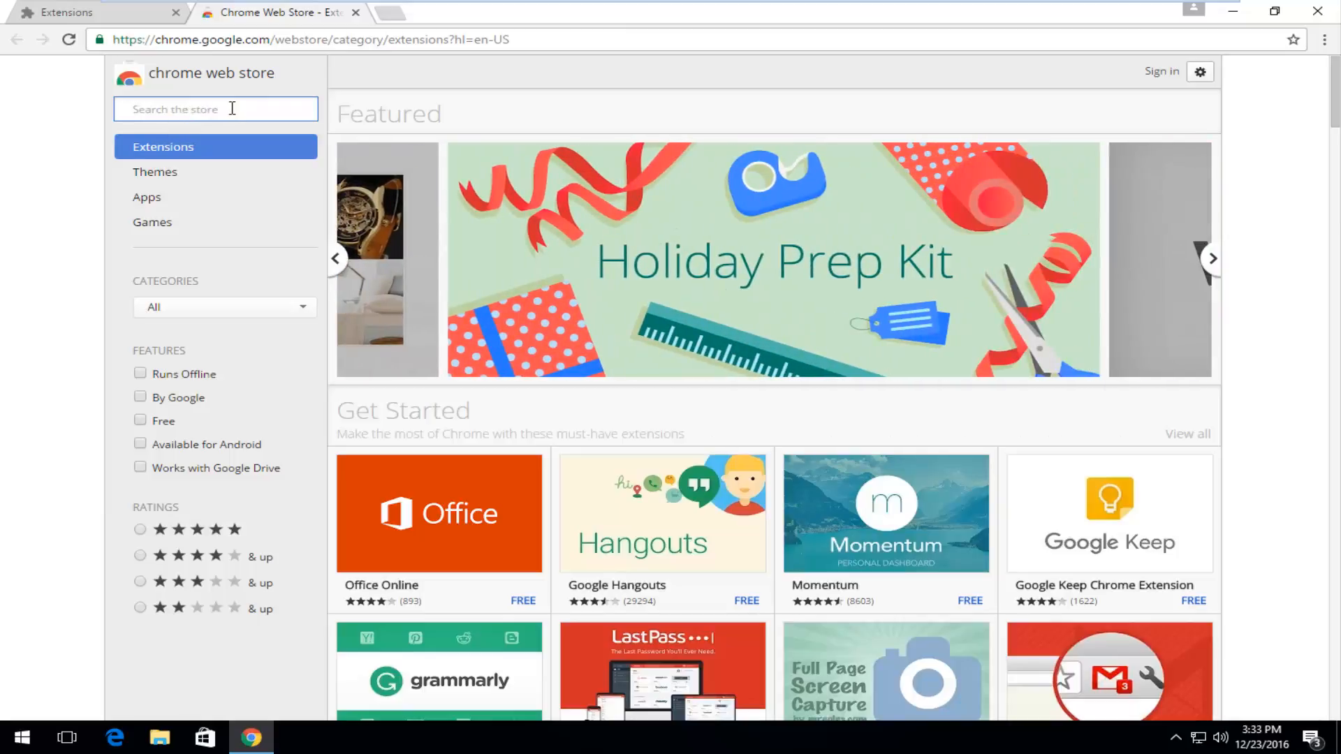
- Search the Chrome Web Store for 'amazon', then clear the search box
type("a")
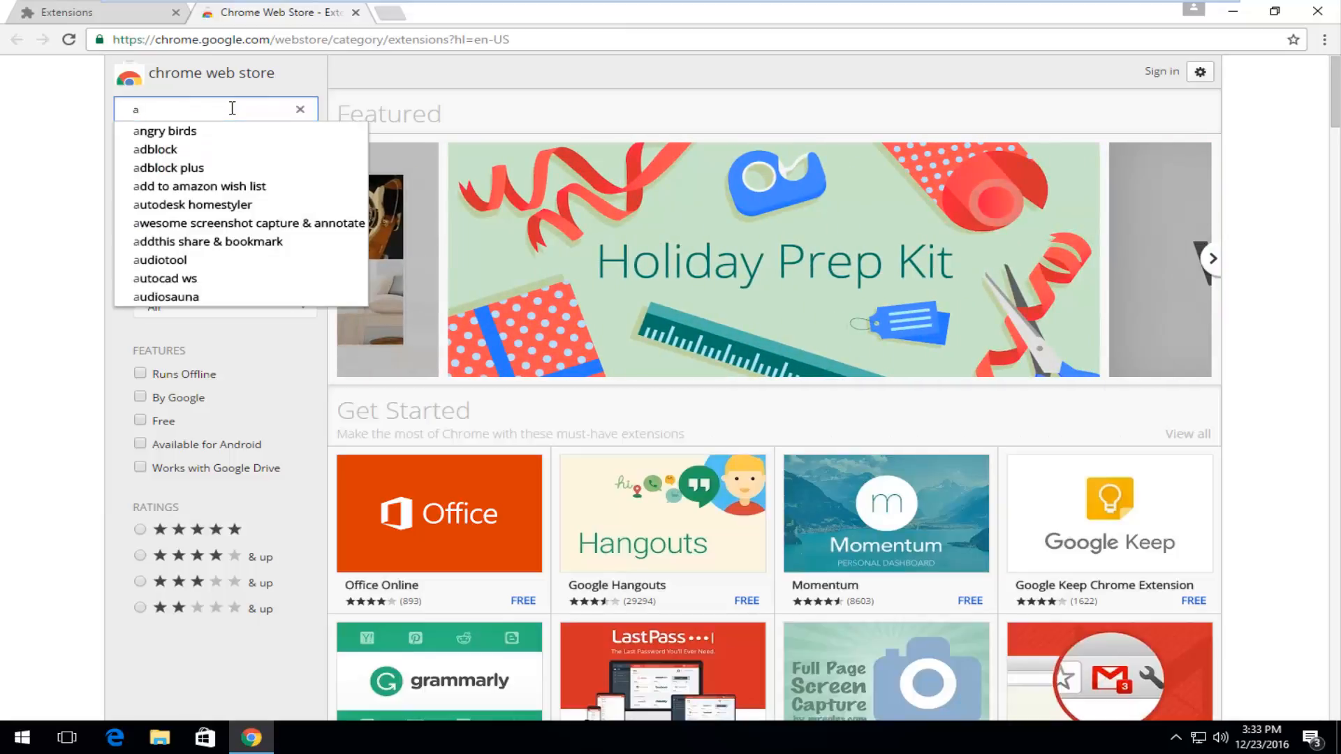
type("maz")
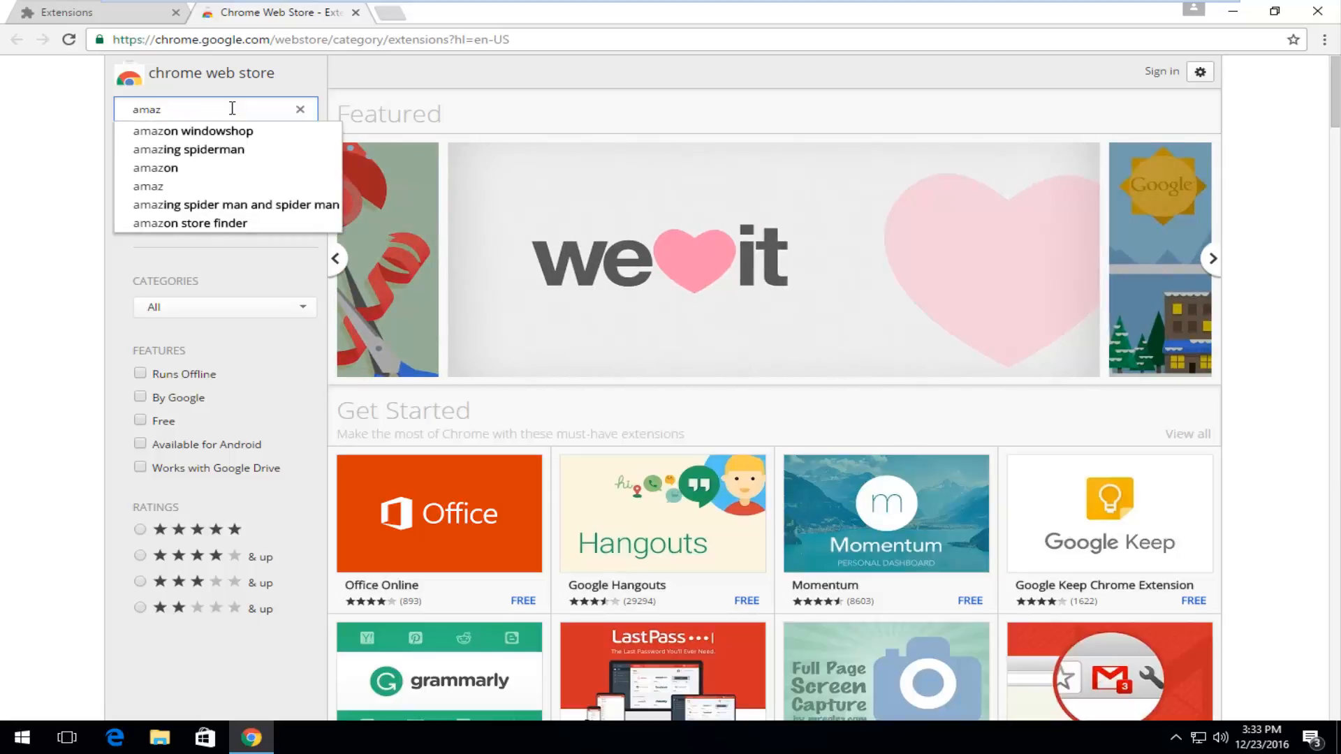
left_click(156, 167)
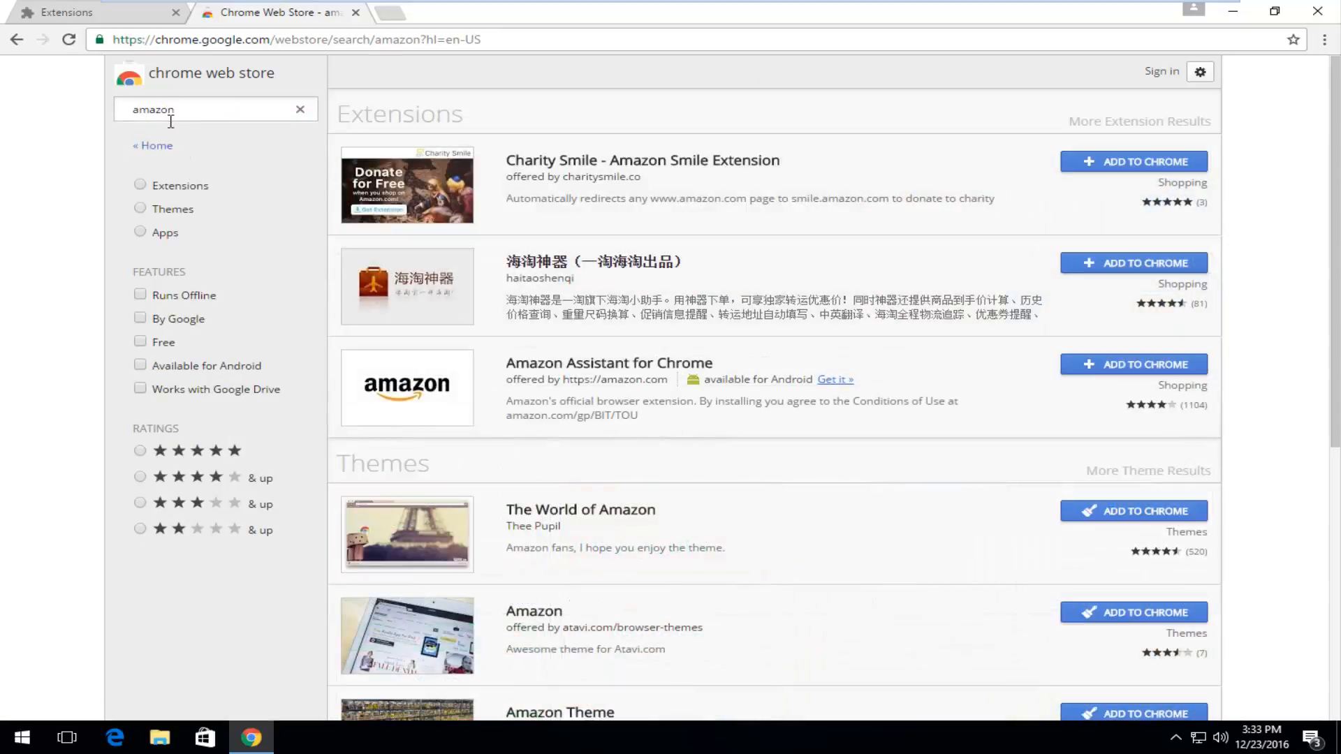
mouse_move(668, 495)
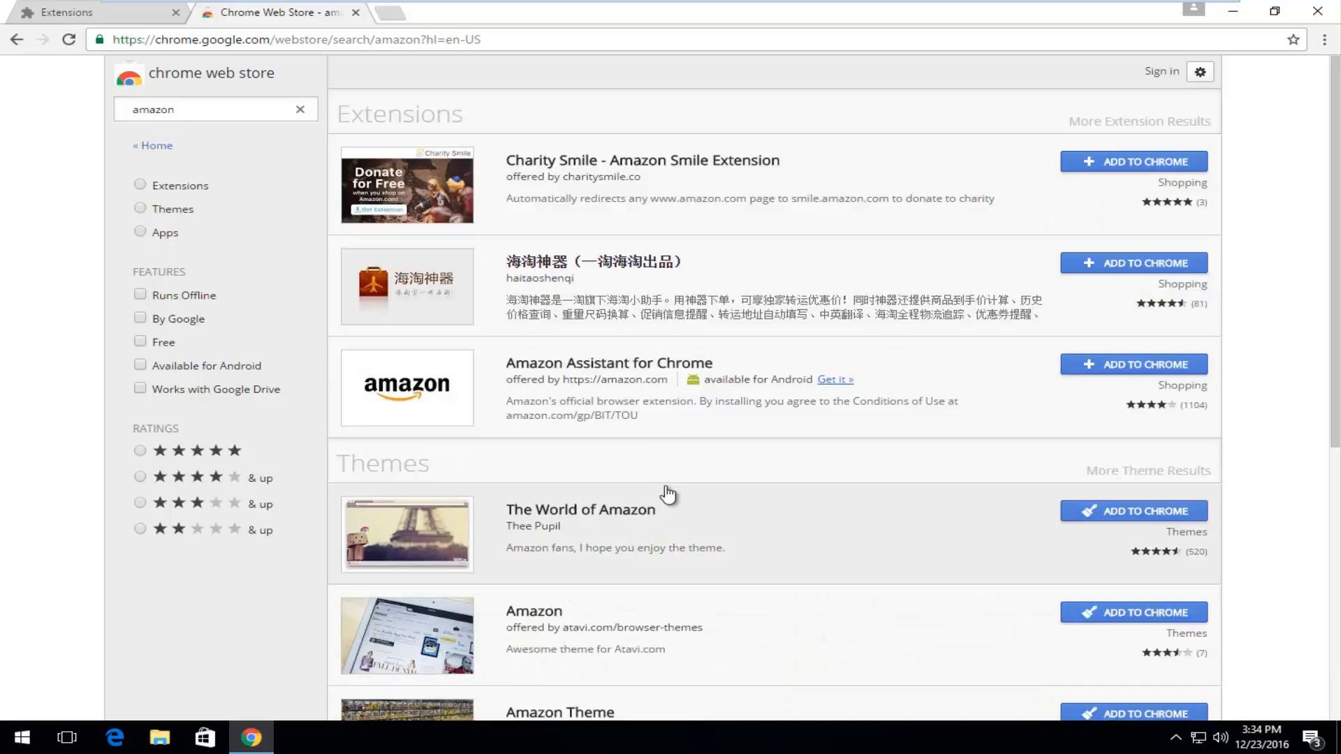
mouse_move(672, 372)
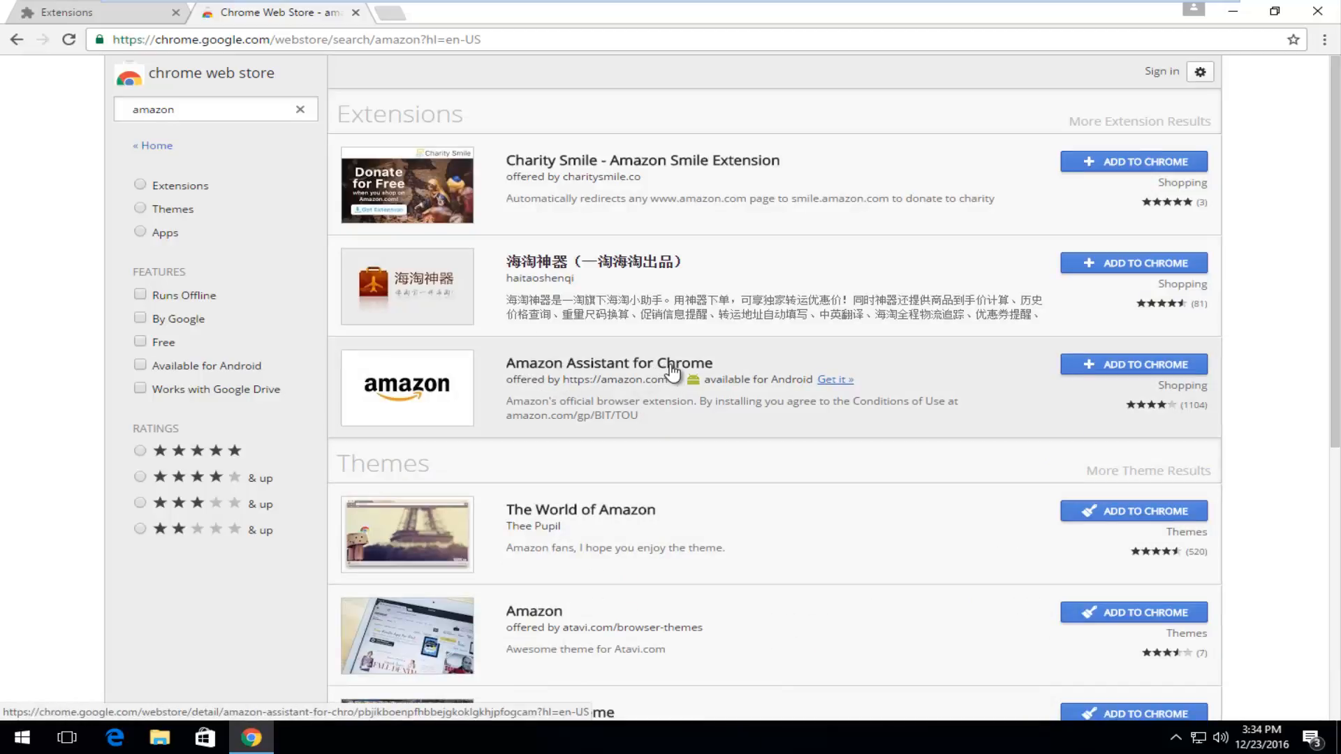
mouse_move(530, 392)
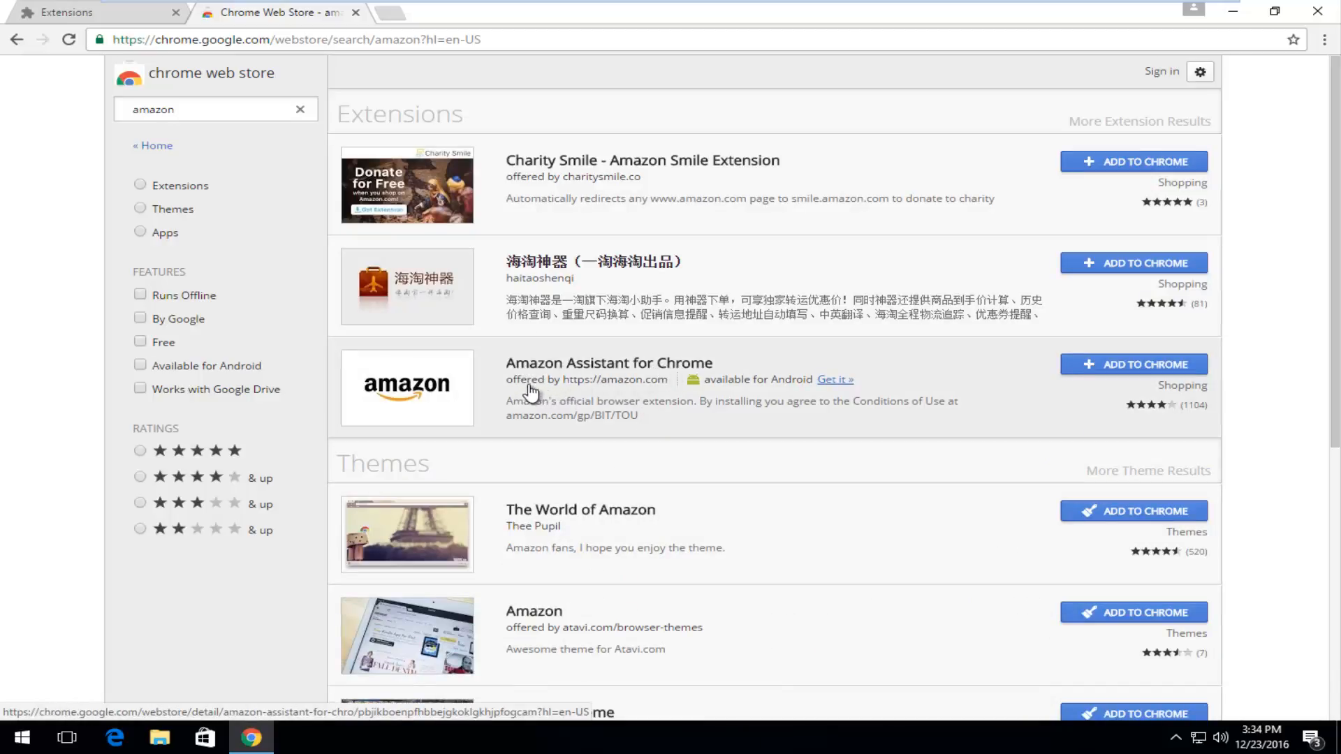
mouse_move(609, 392)
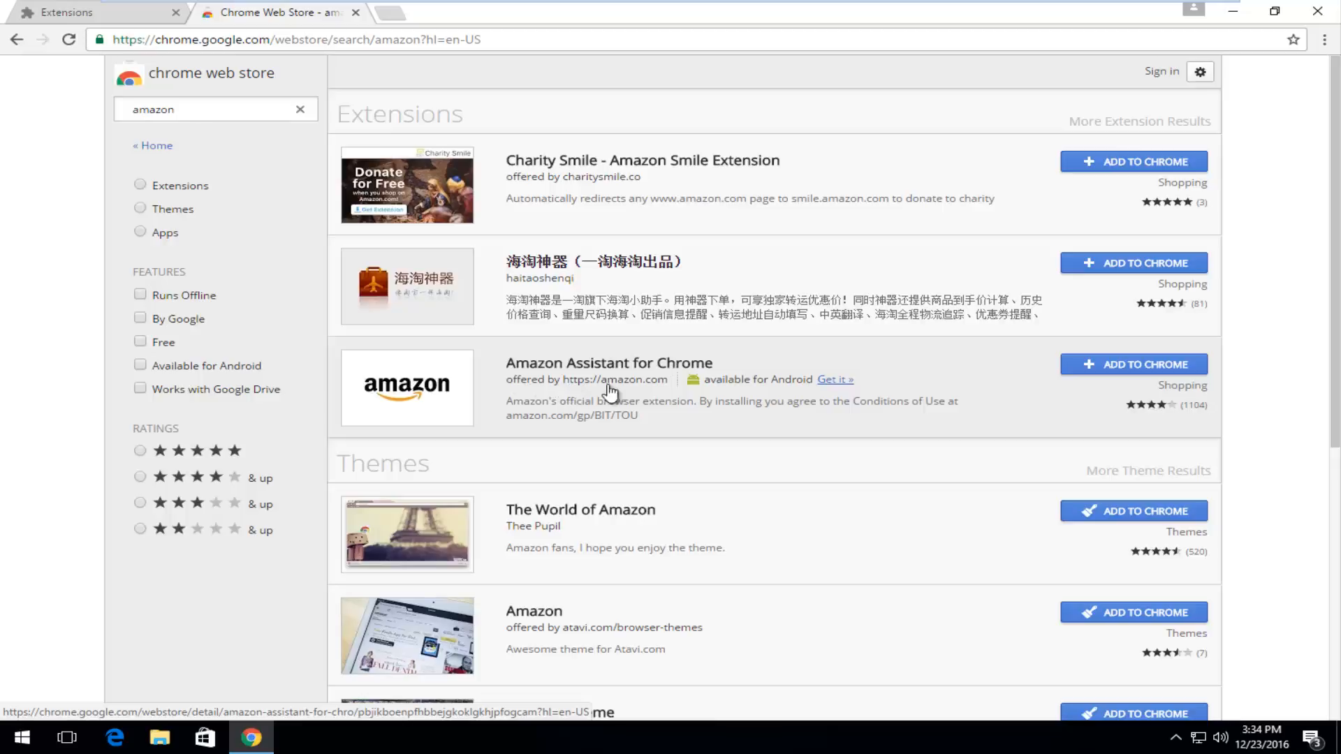
mouse_move(754, 385)
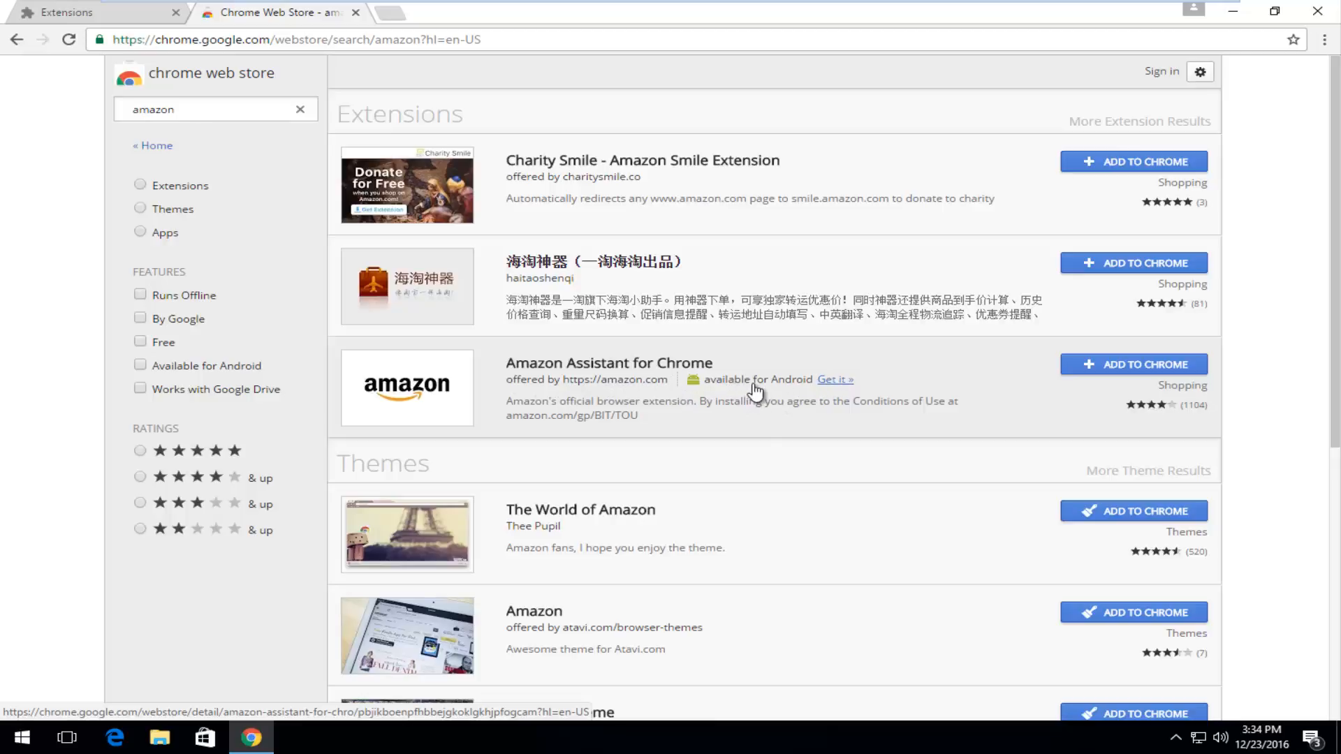
mouse_move(787, 394)
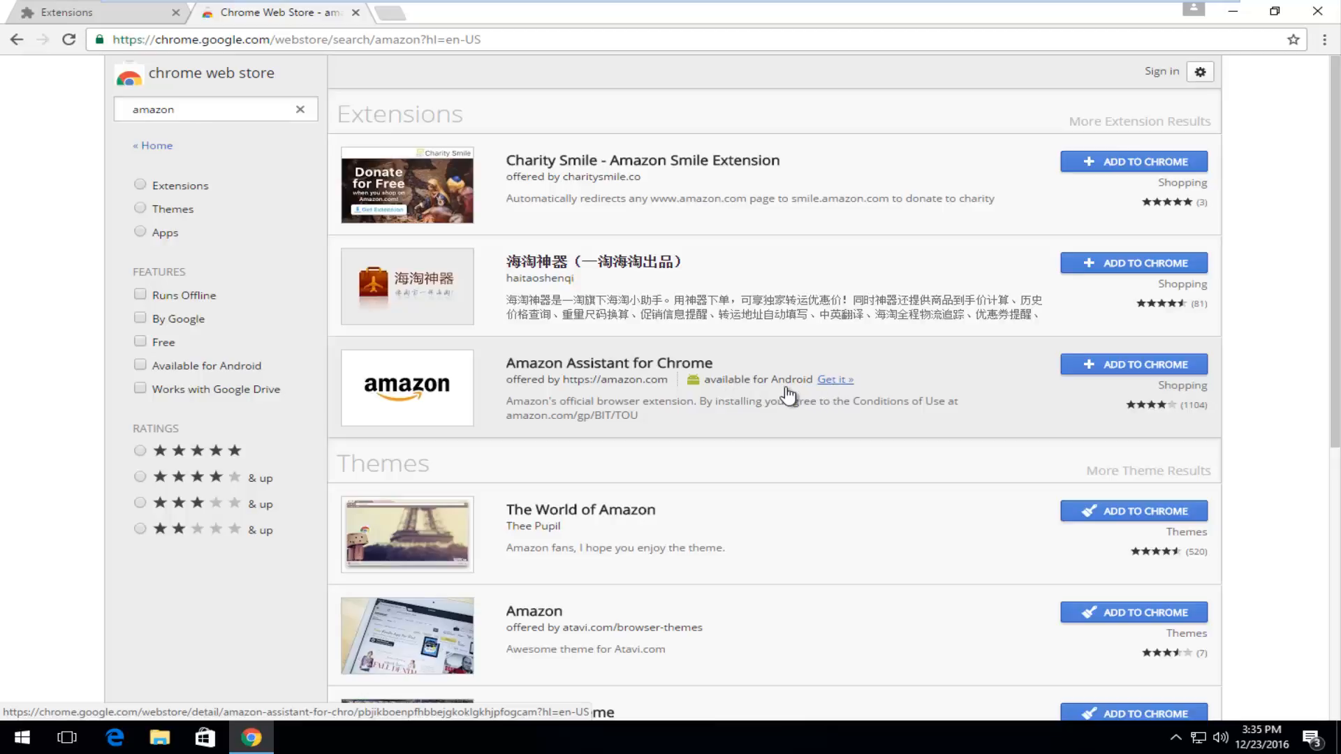
mouse_move(773, 386)
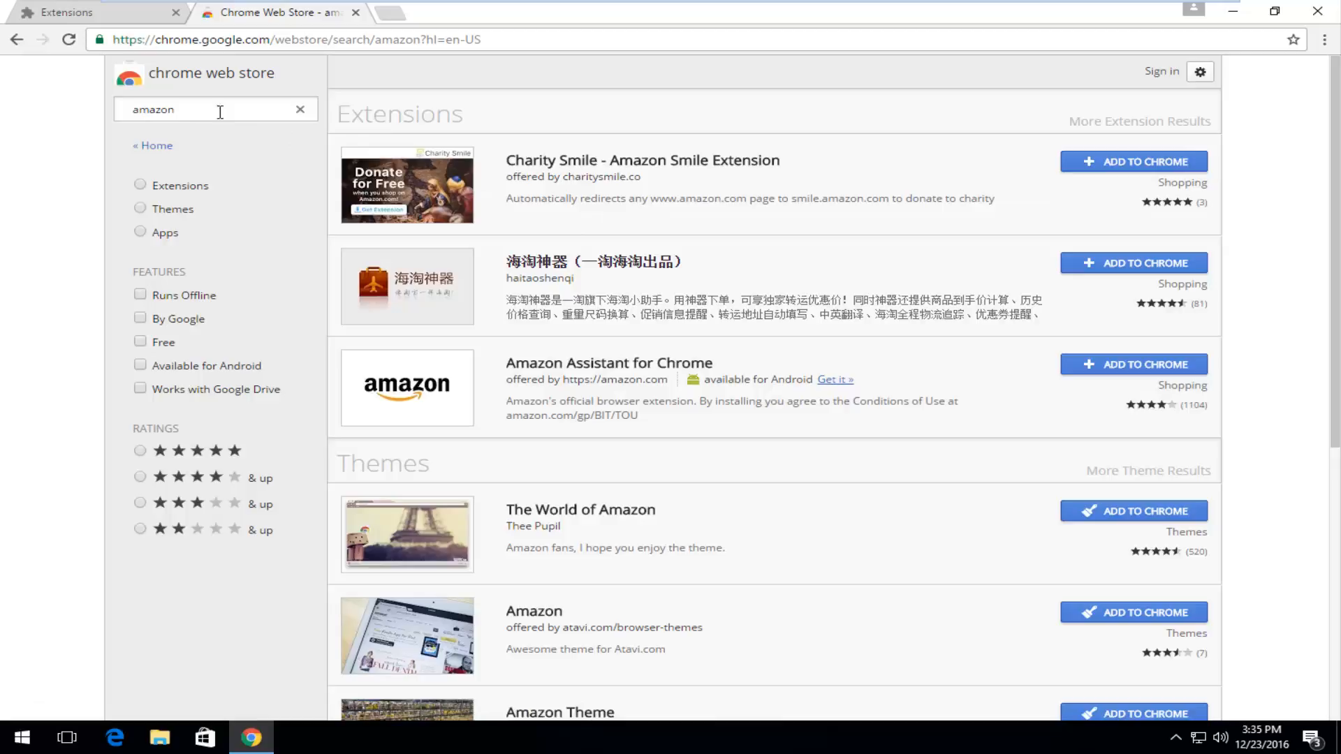
mouse_move(621, 396)
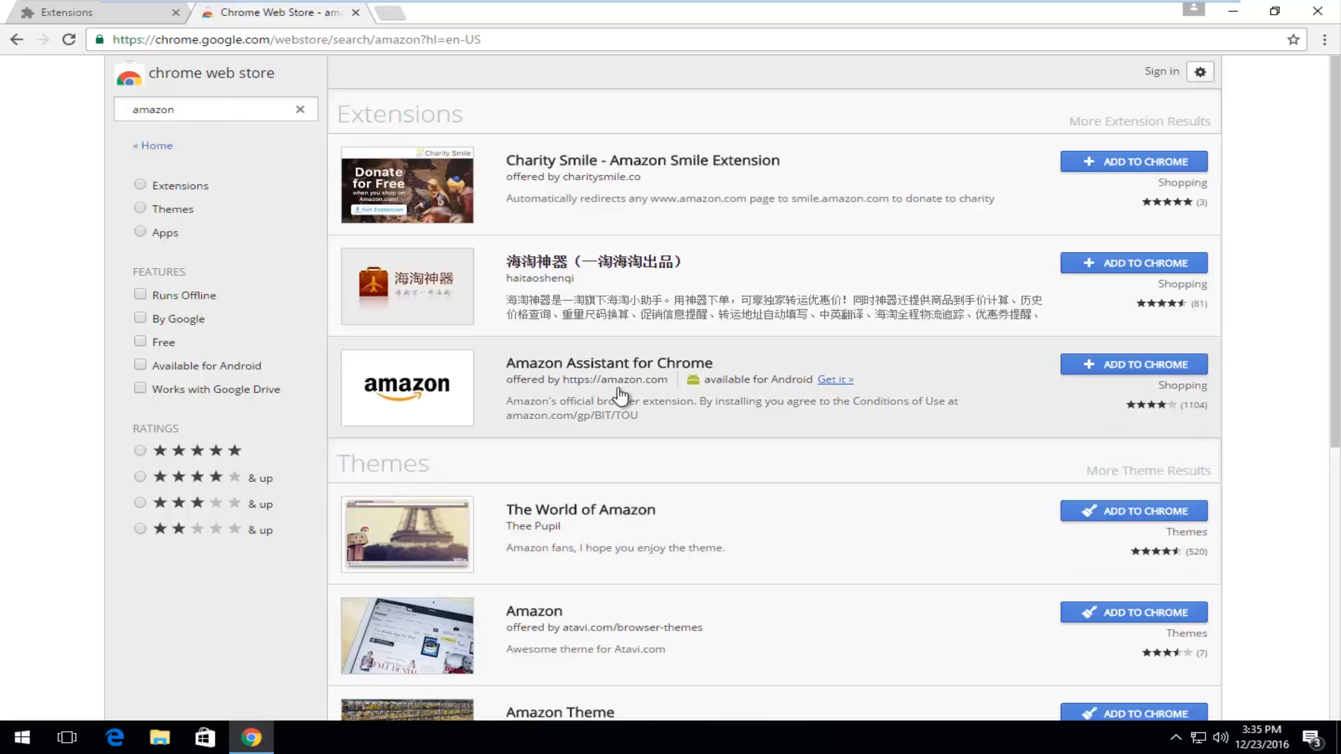
mouse_move(535, 374)
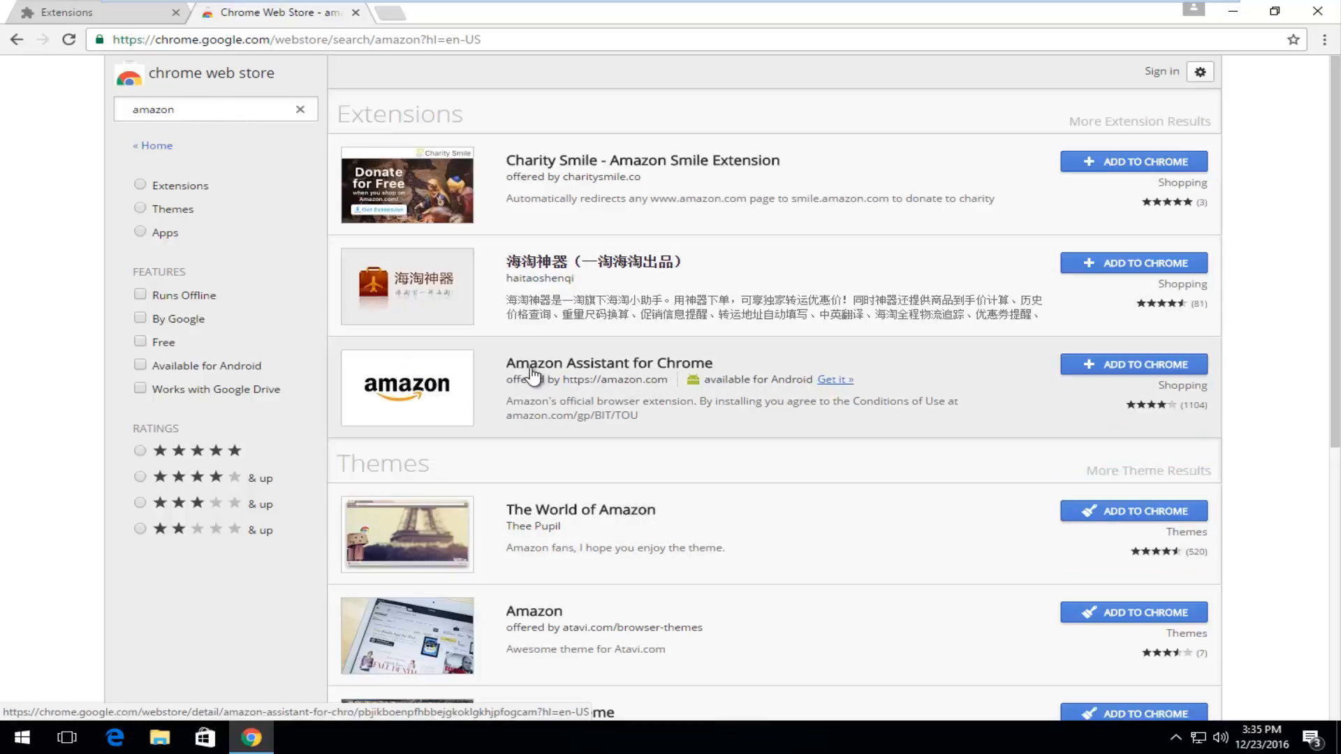
mouse_move(1201, 418)
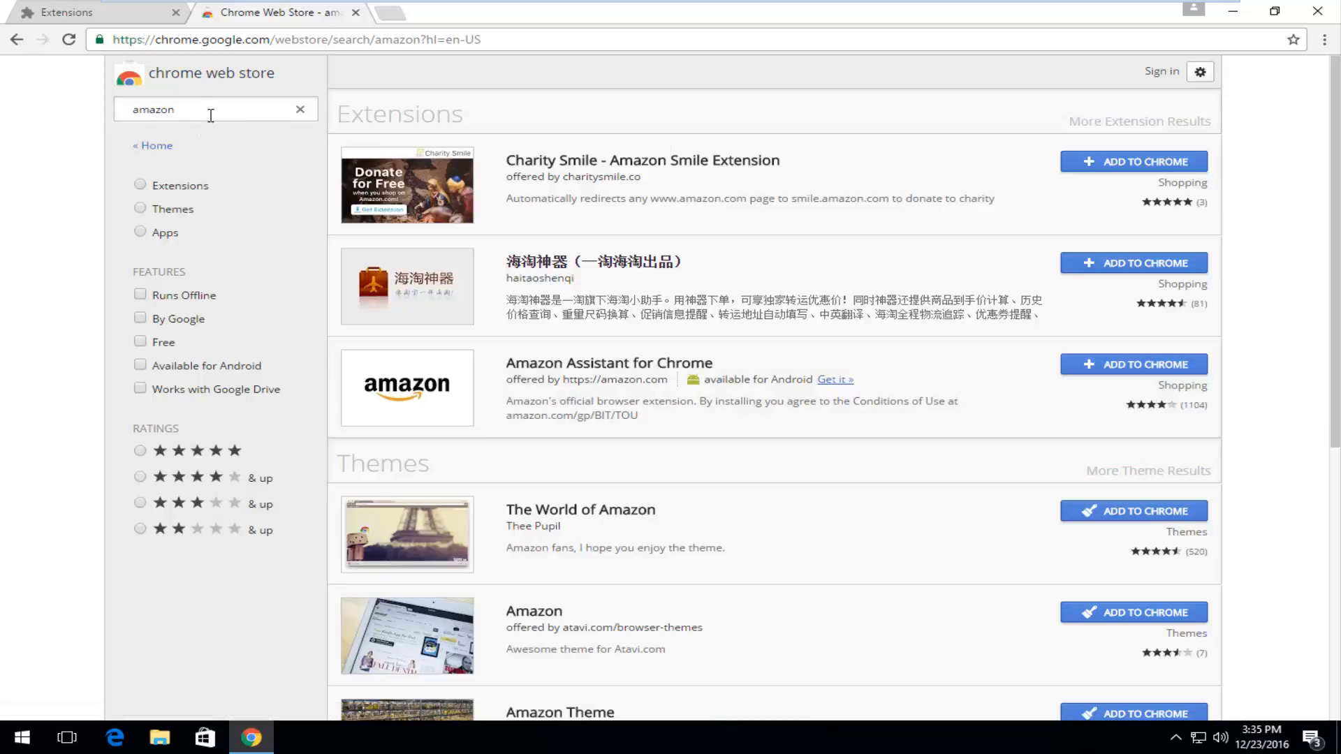
left_click(300, 110)
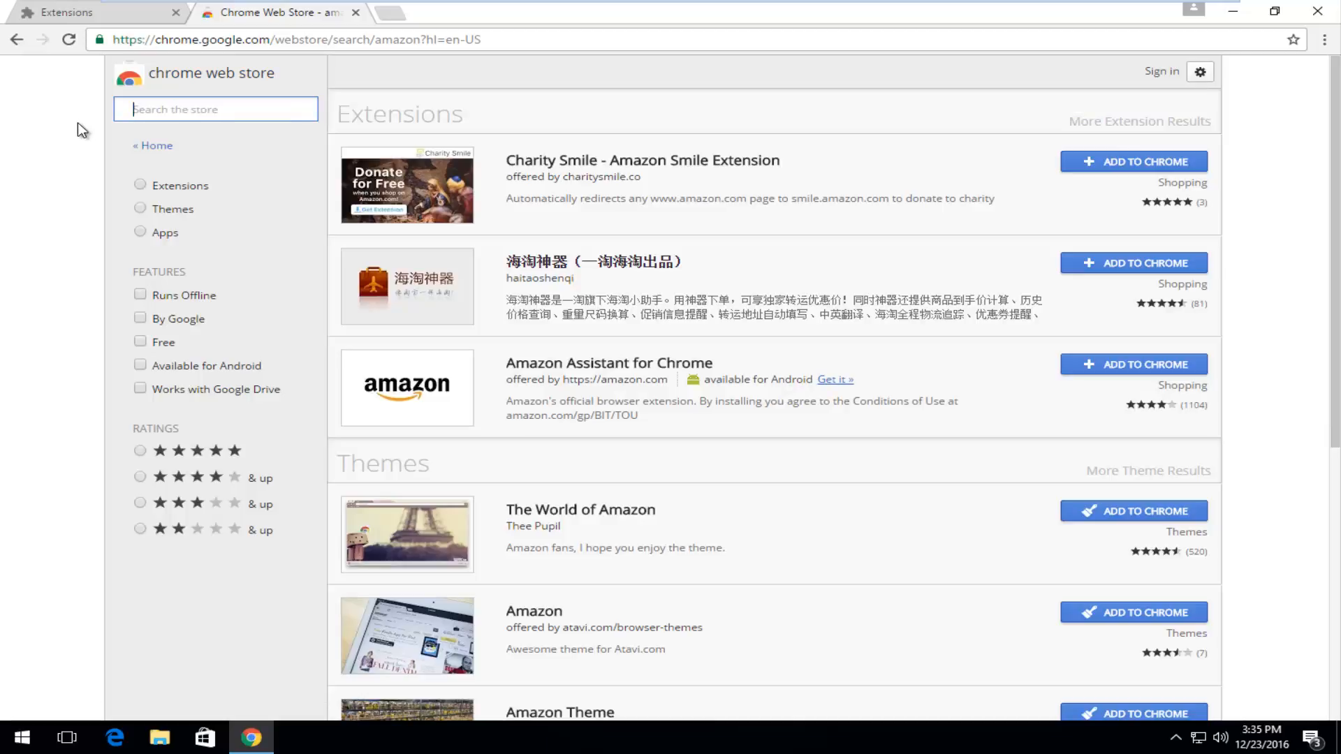
- Search for 'lastpass' and open the LastPass: Free Password Manager result
type("las")
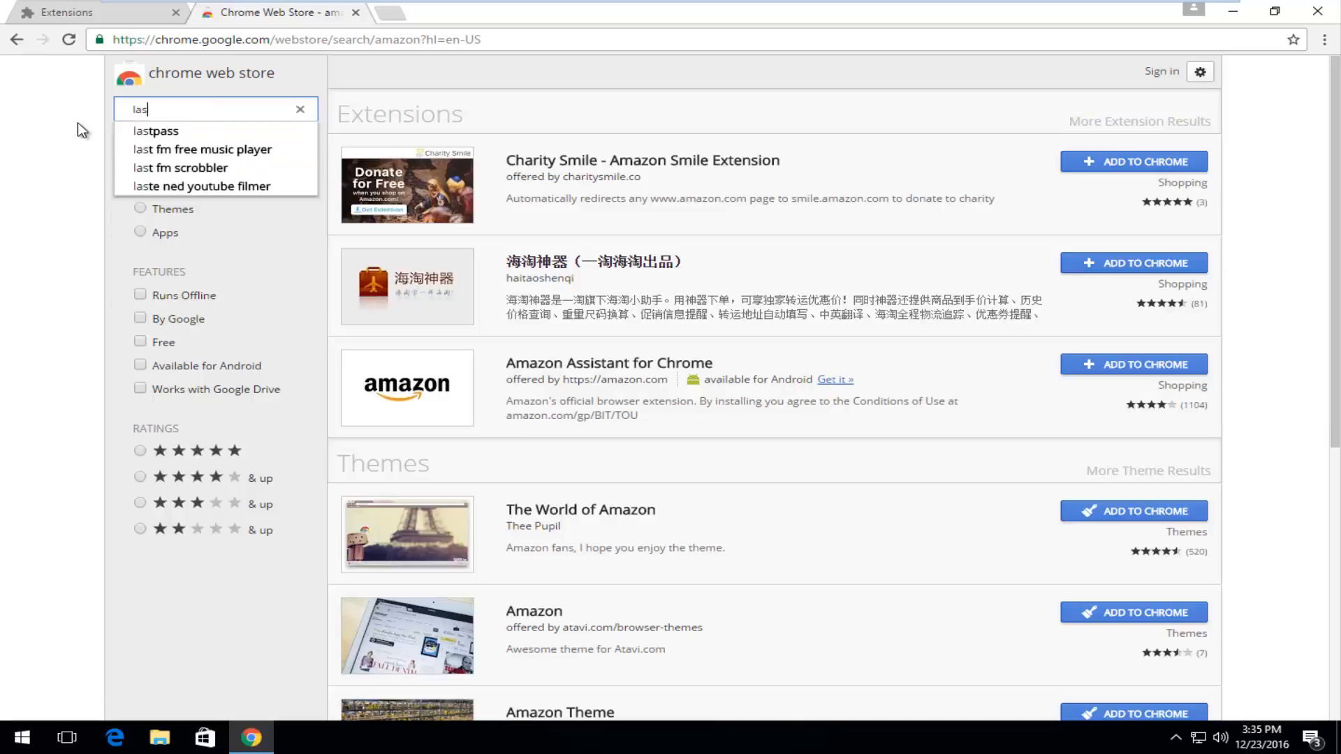
left_click(155, 130)
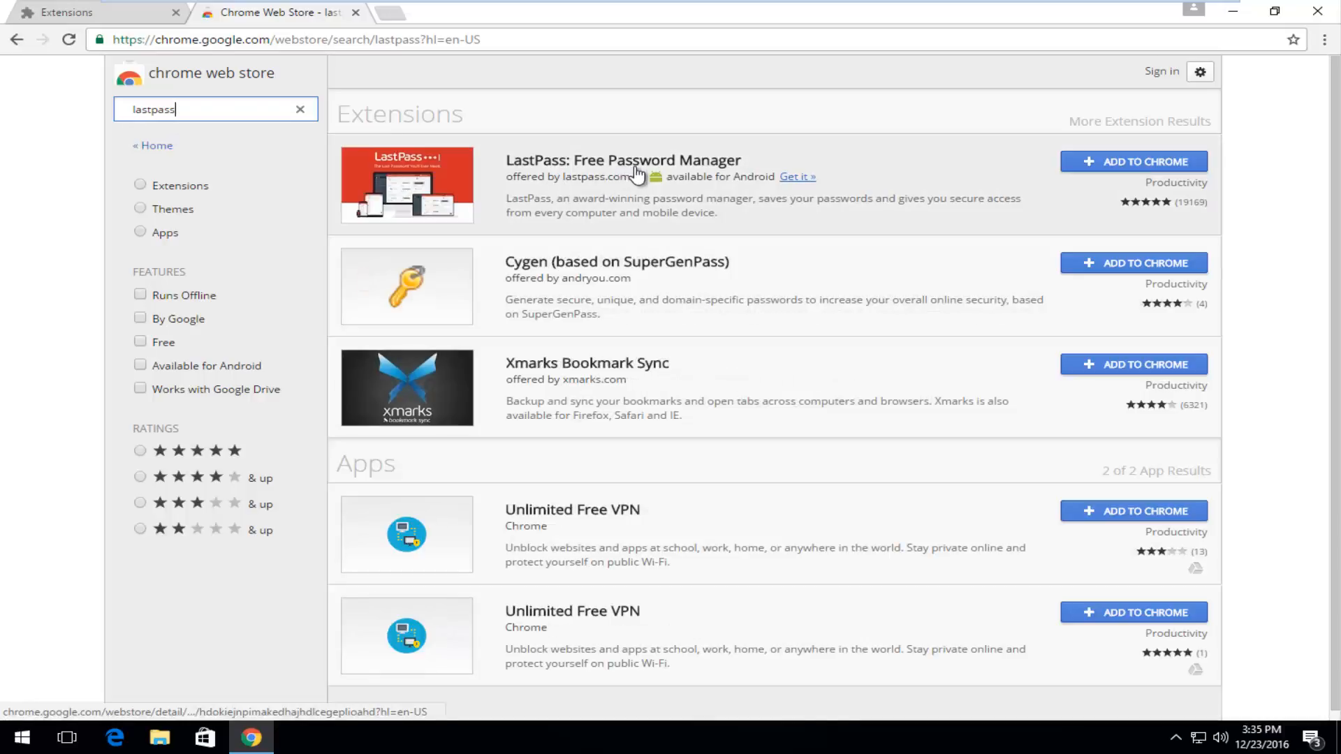
mouse_move(1192, 211)
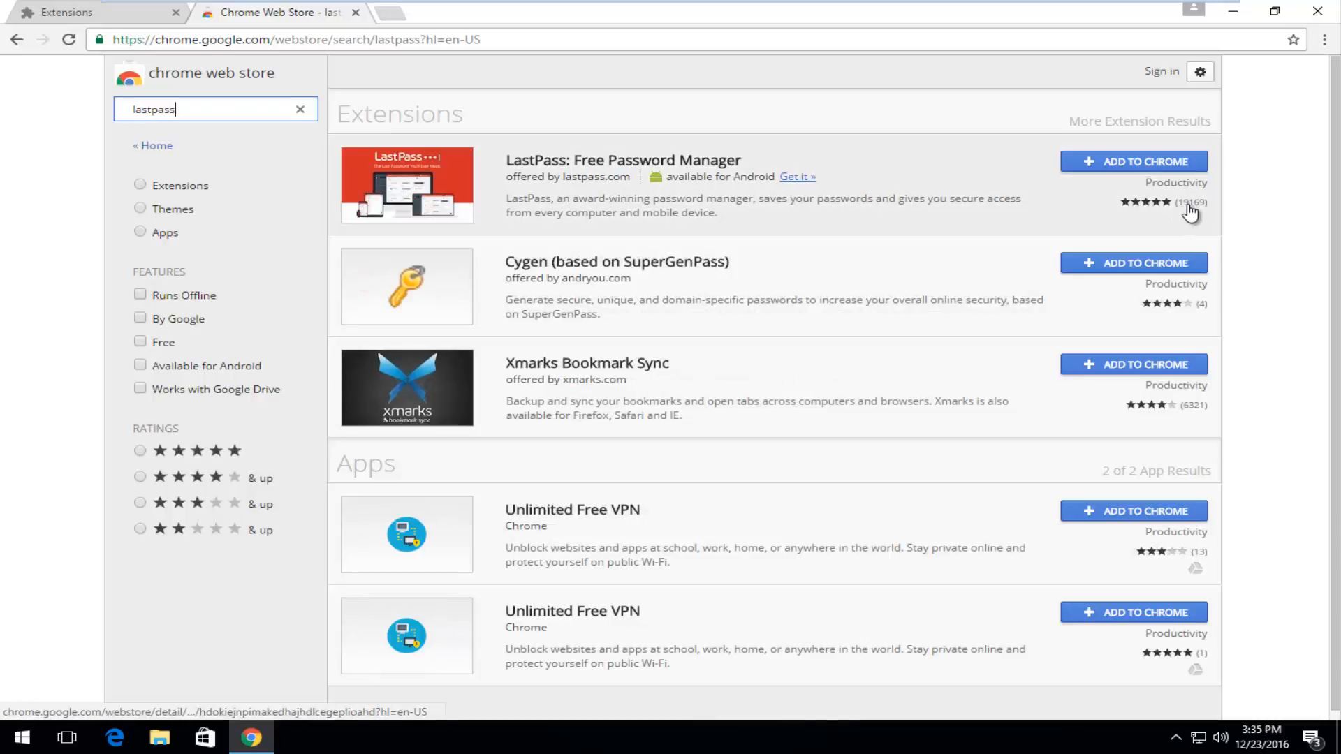
mouse_move(607, 160)
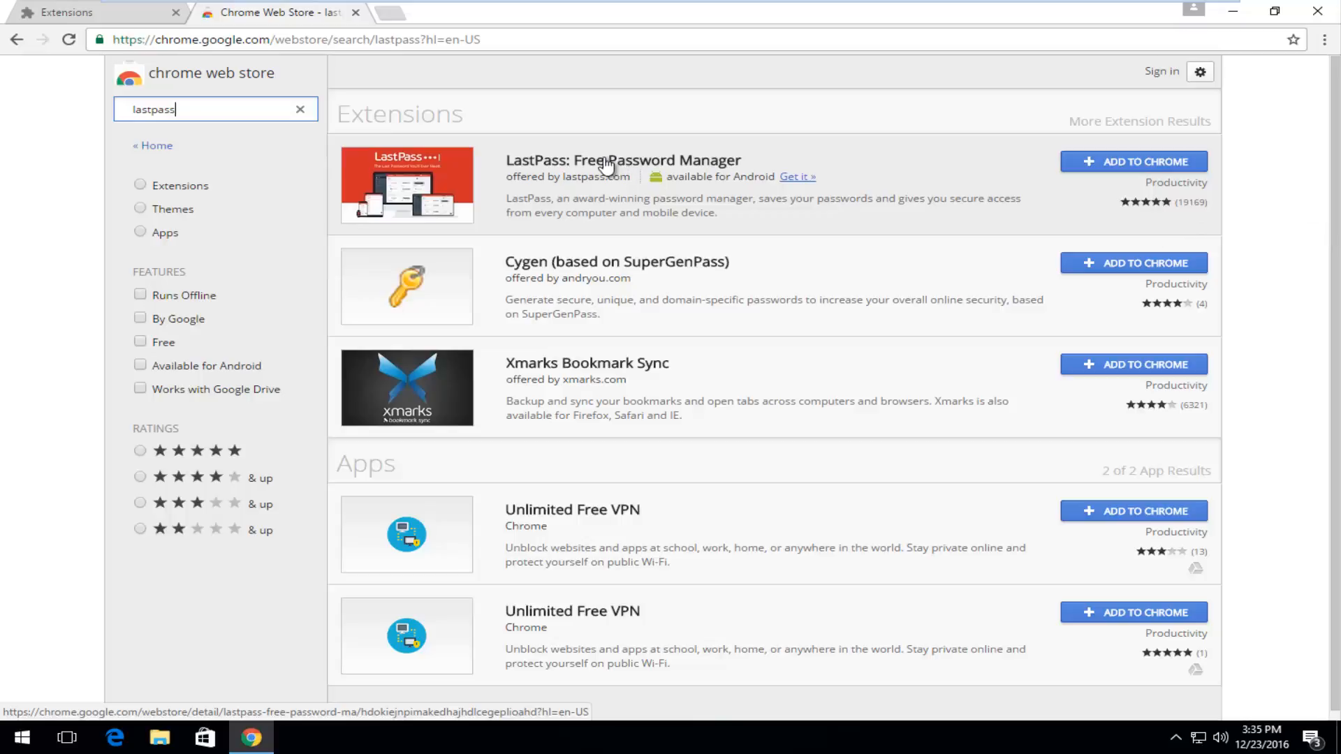
left_click(623, 160)
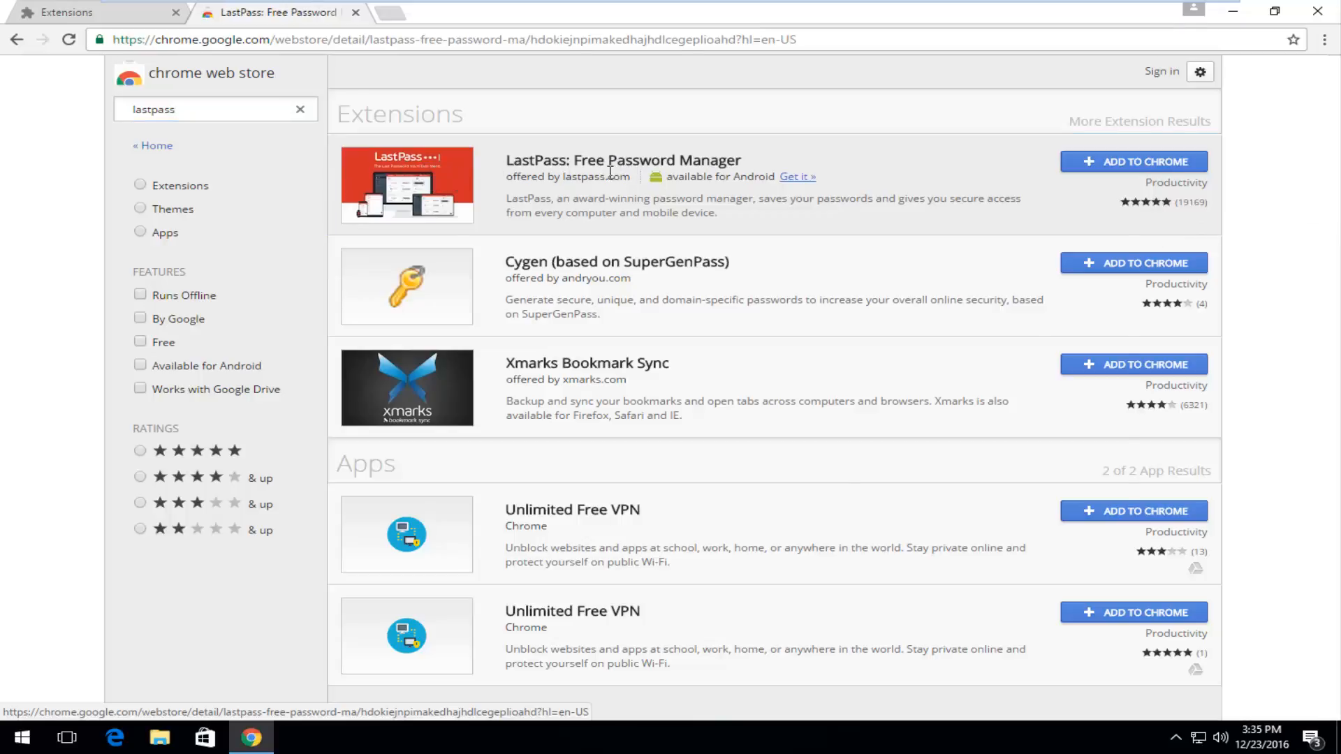
- Browse the LastPass overview: screenshot carousel, description and Additional Information
left_click(624, 160)
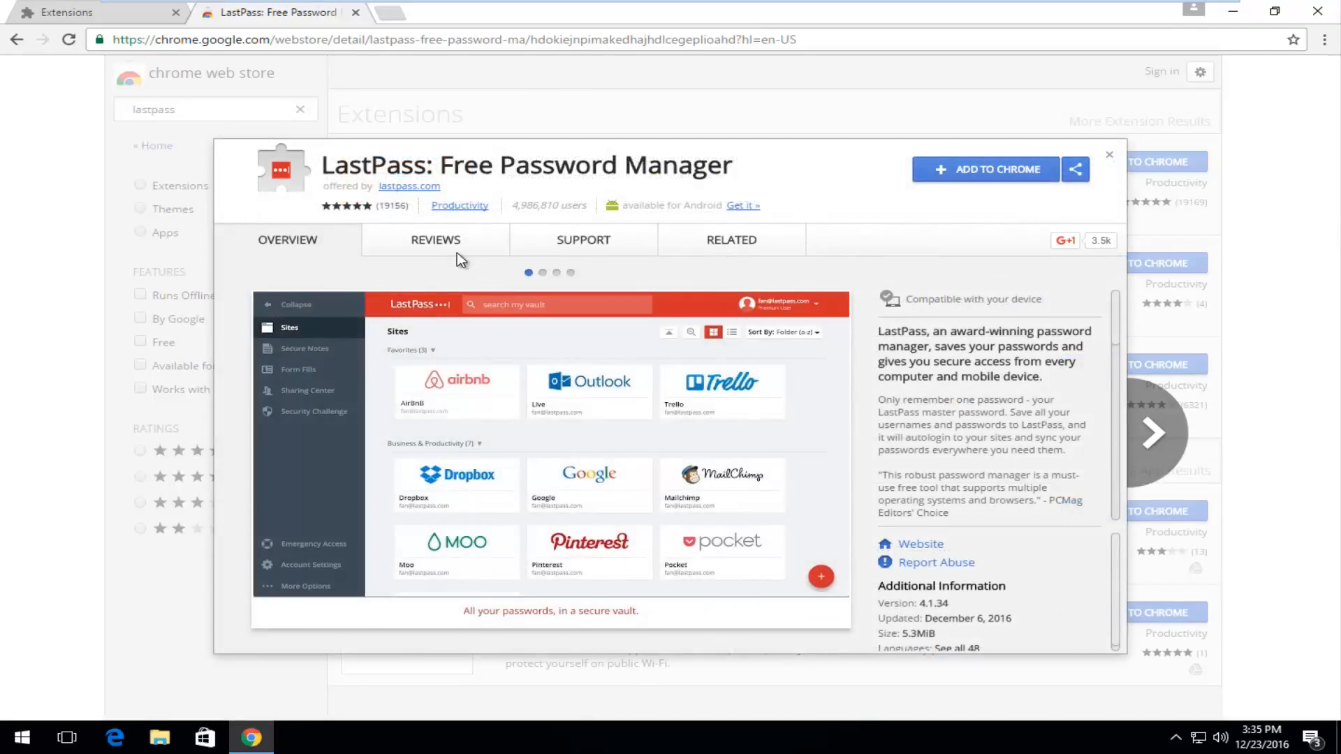
mouse_move(409, 186)
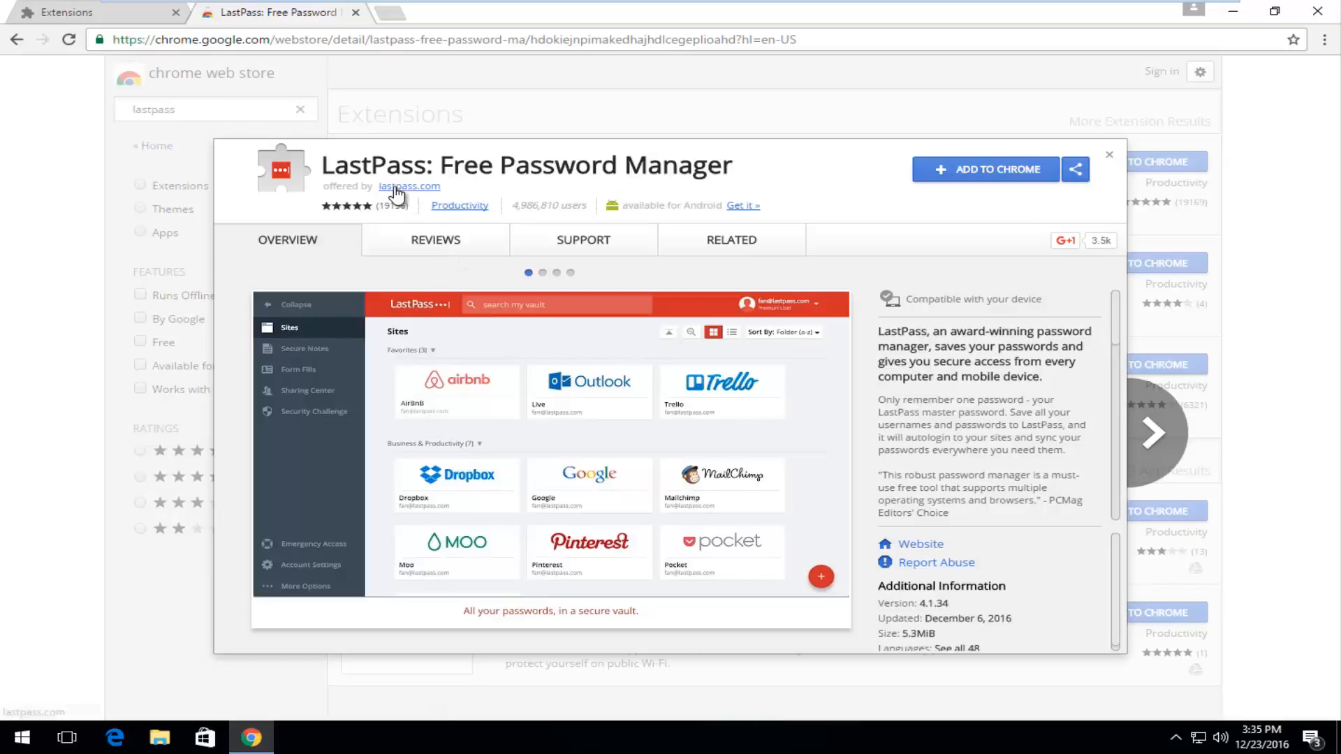
left_click(542, 273)
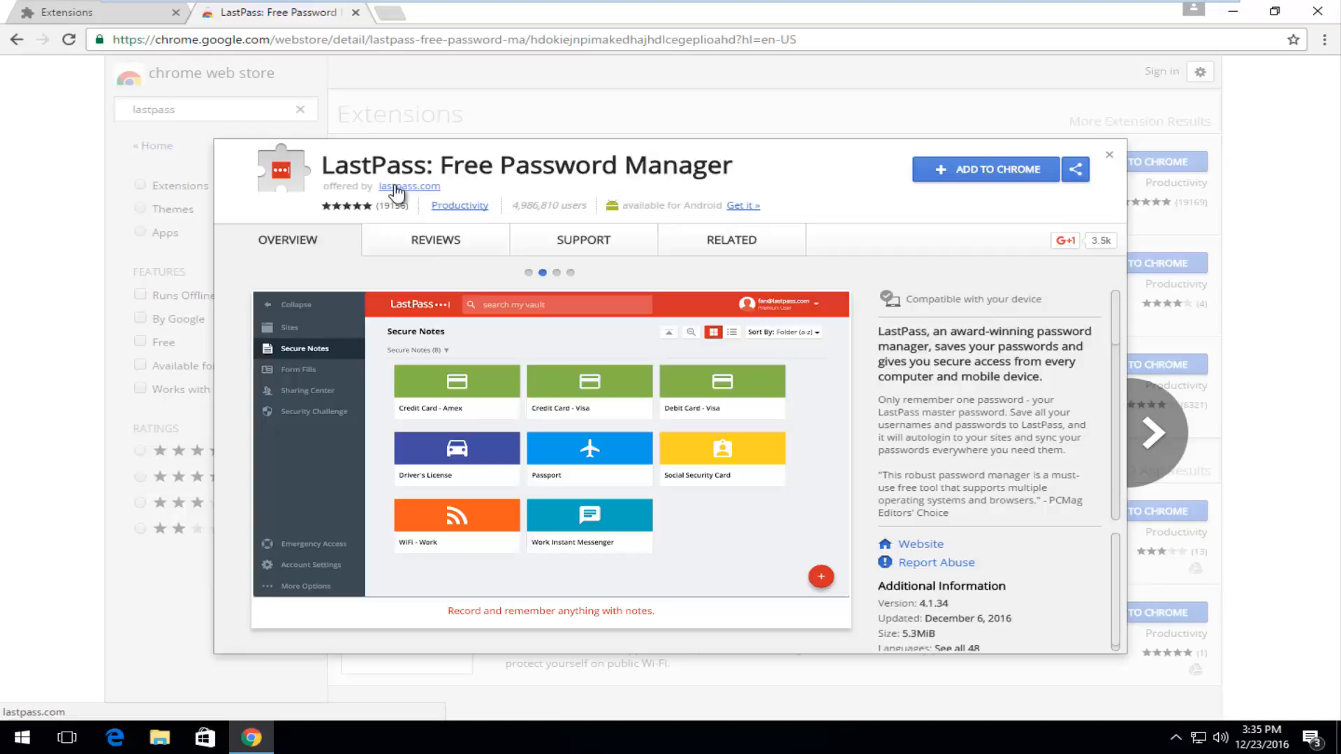
mouse_move(407, 186)
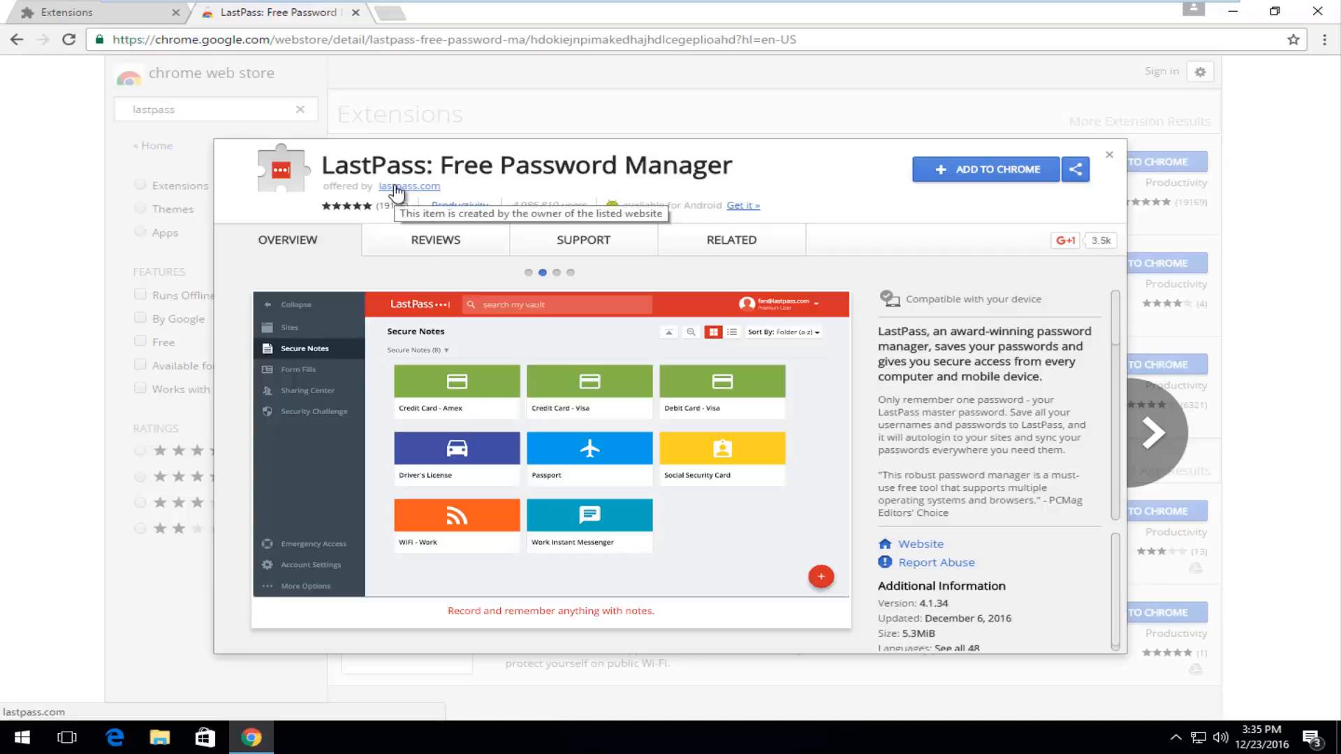
left_click(1152, 434)
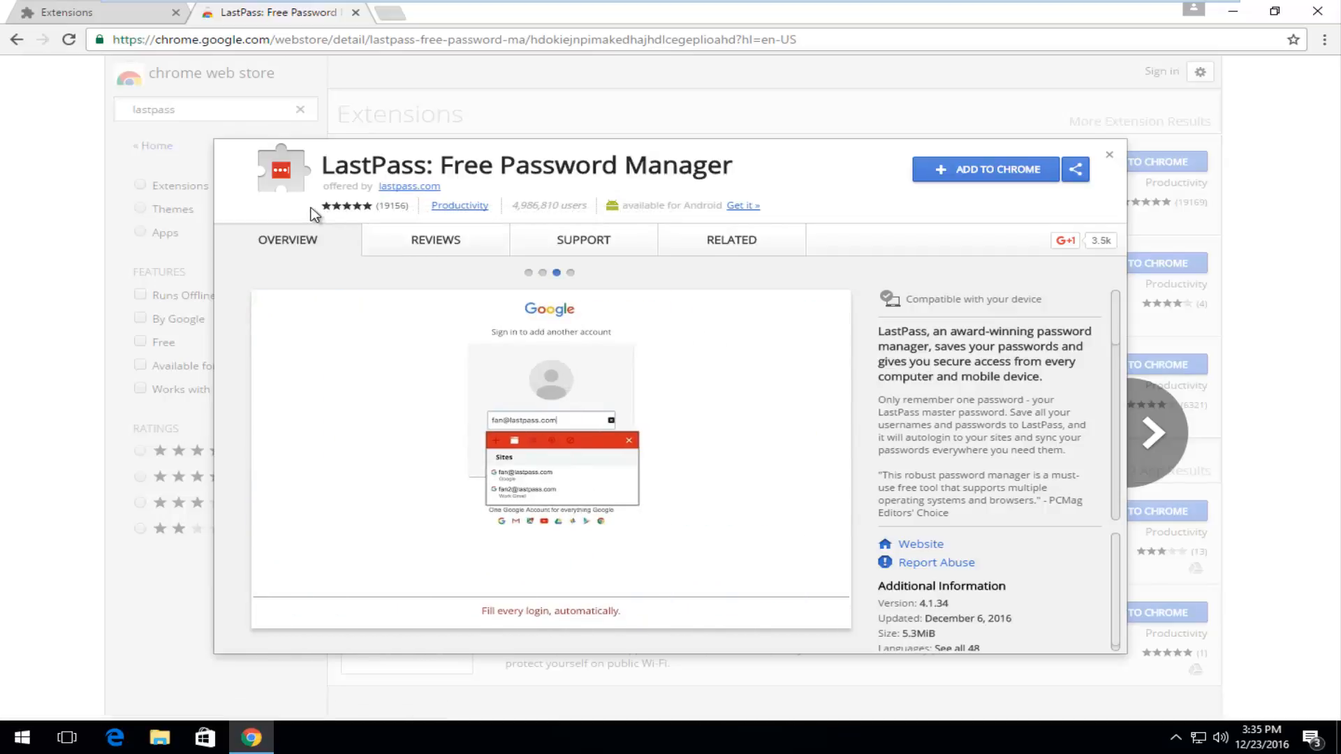
mouse_move(327, 214)
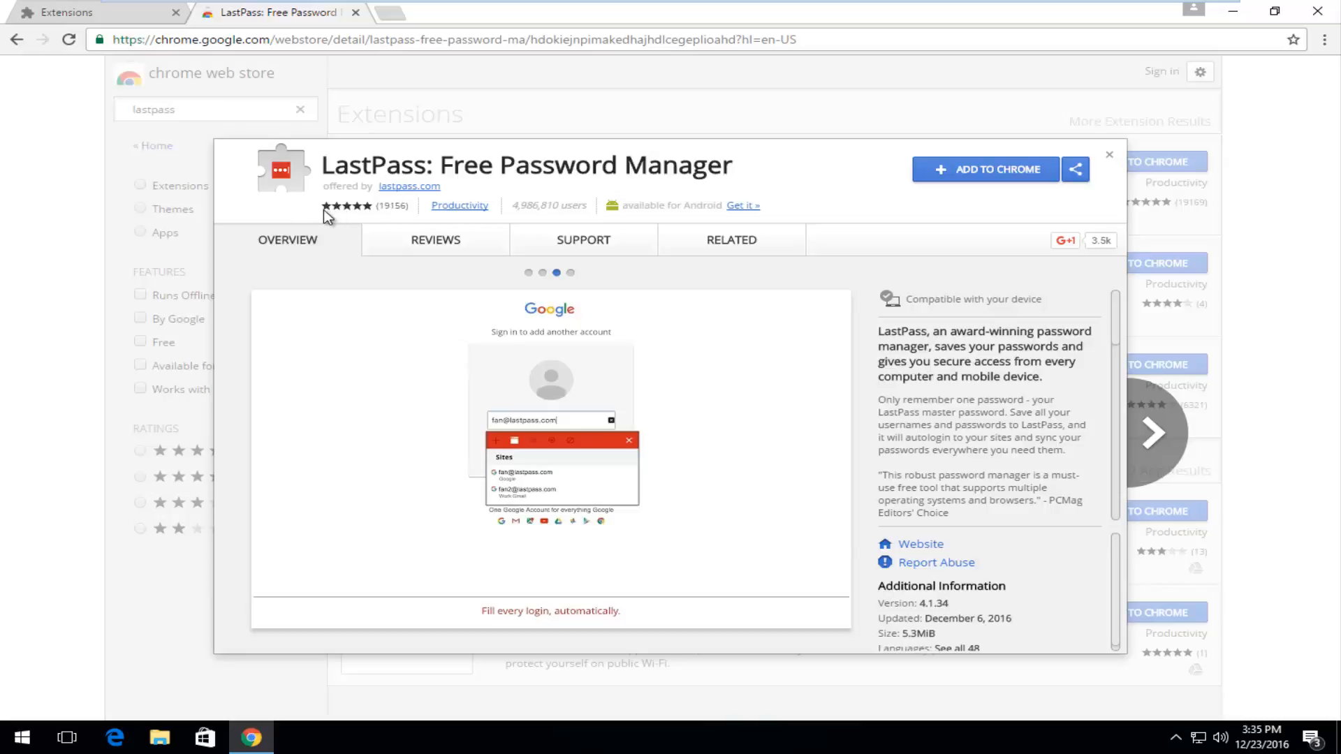
mouse_move(366, 213)
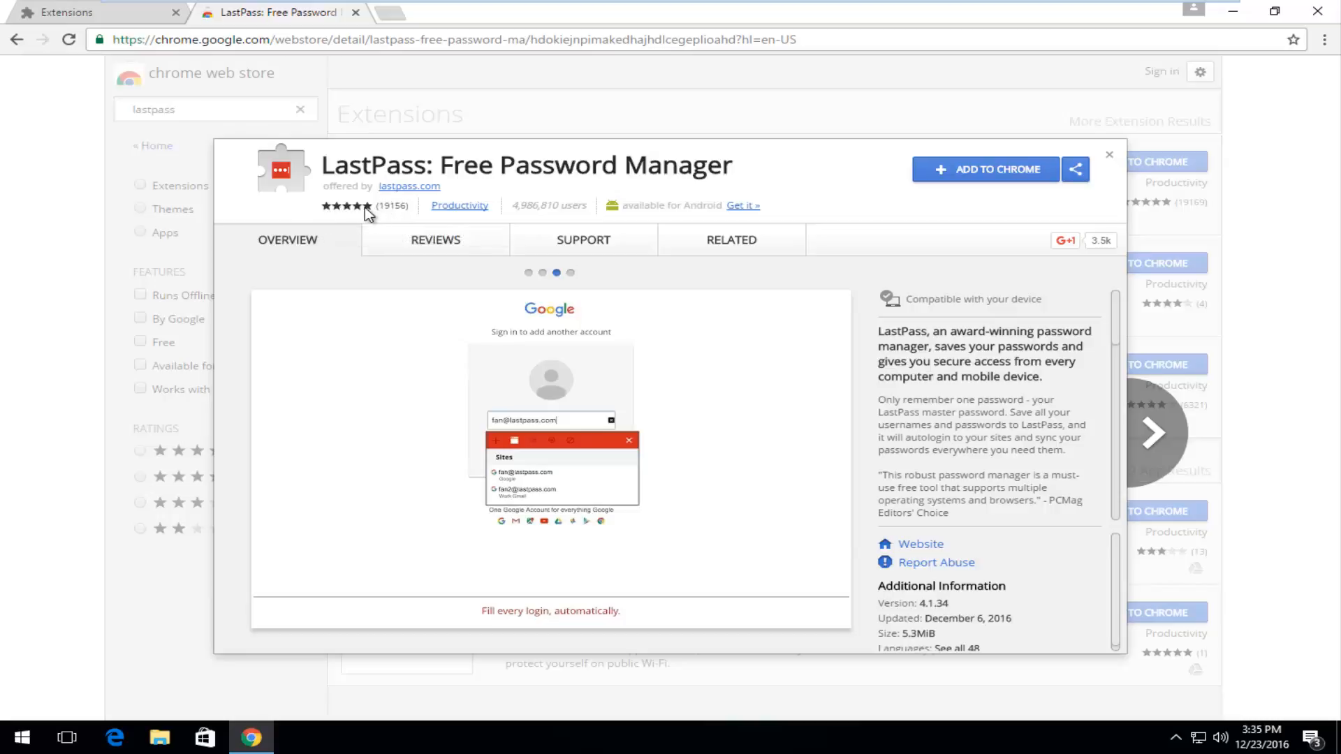
left_click(1151, 431)
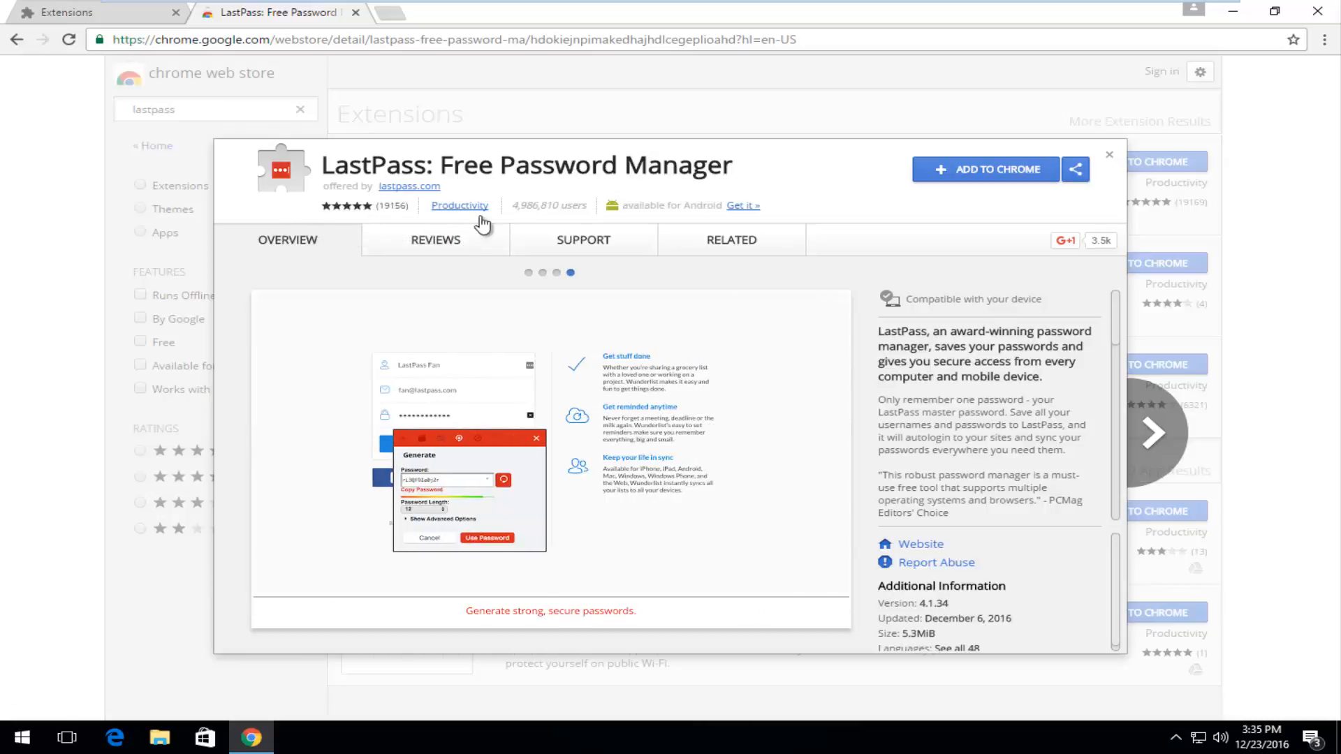
mouse_move(454, 221)
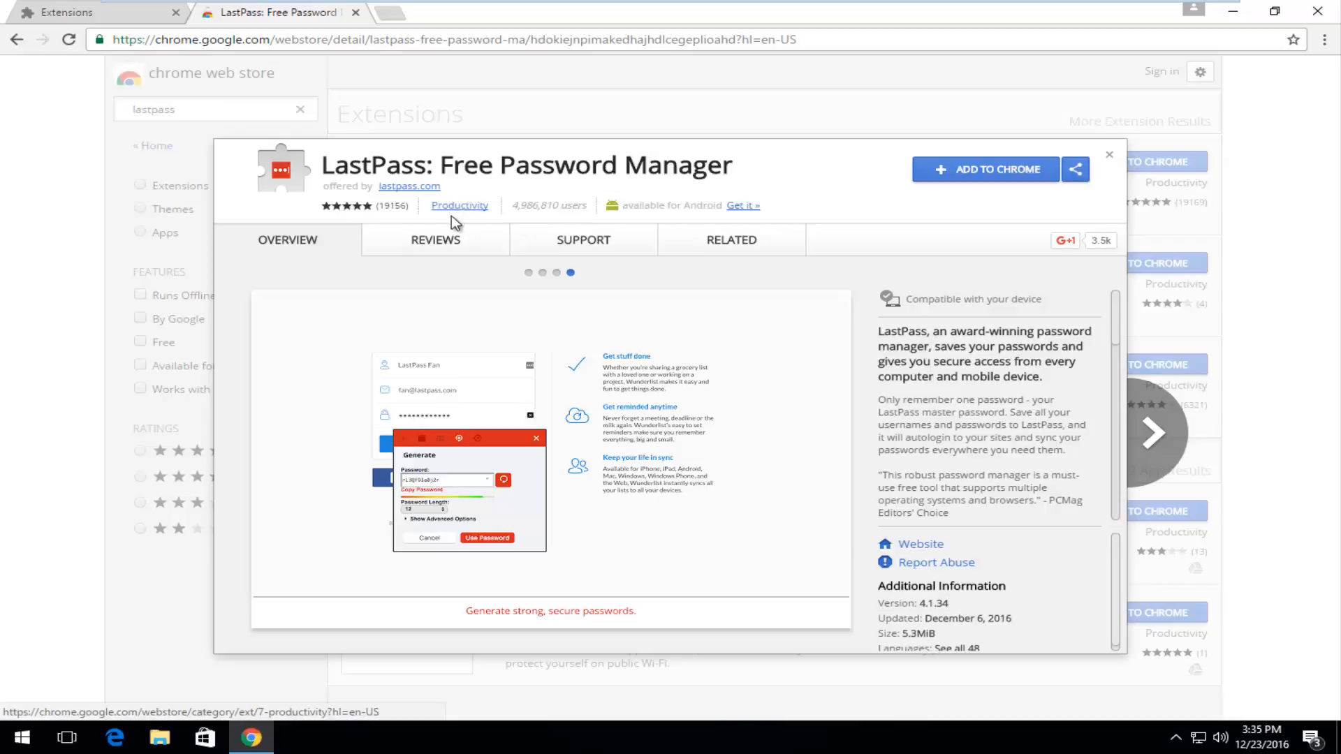
mouse_move(460, 208)
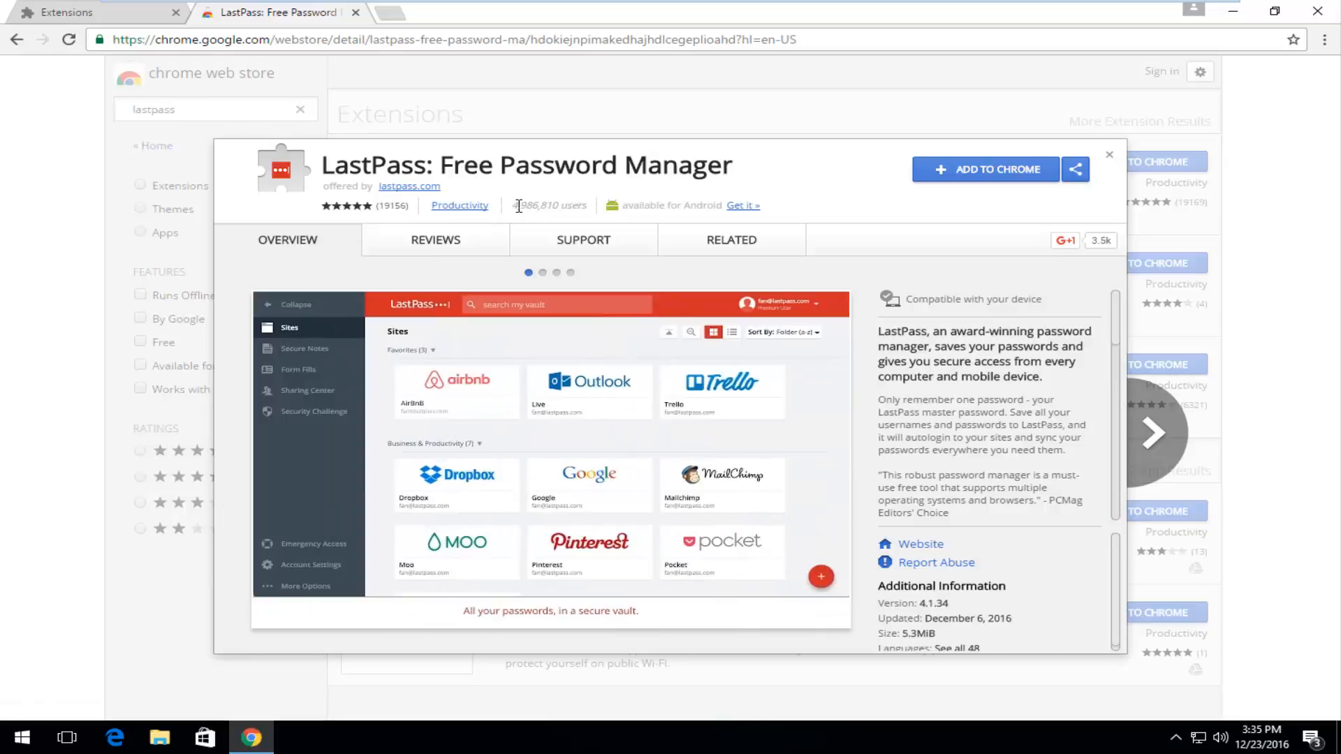
mouse_move(545, 248)
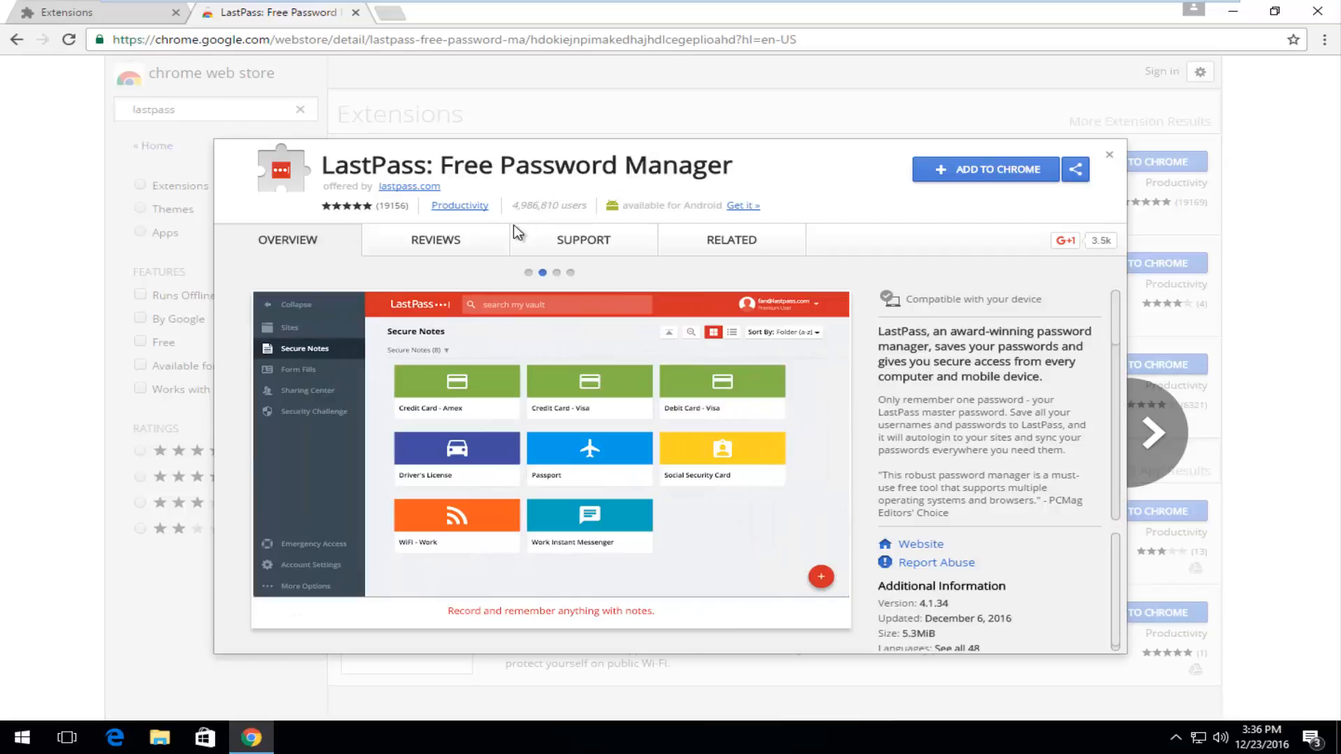
mouse_move(563, 205)
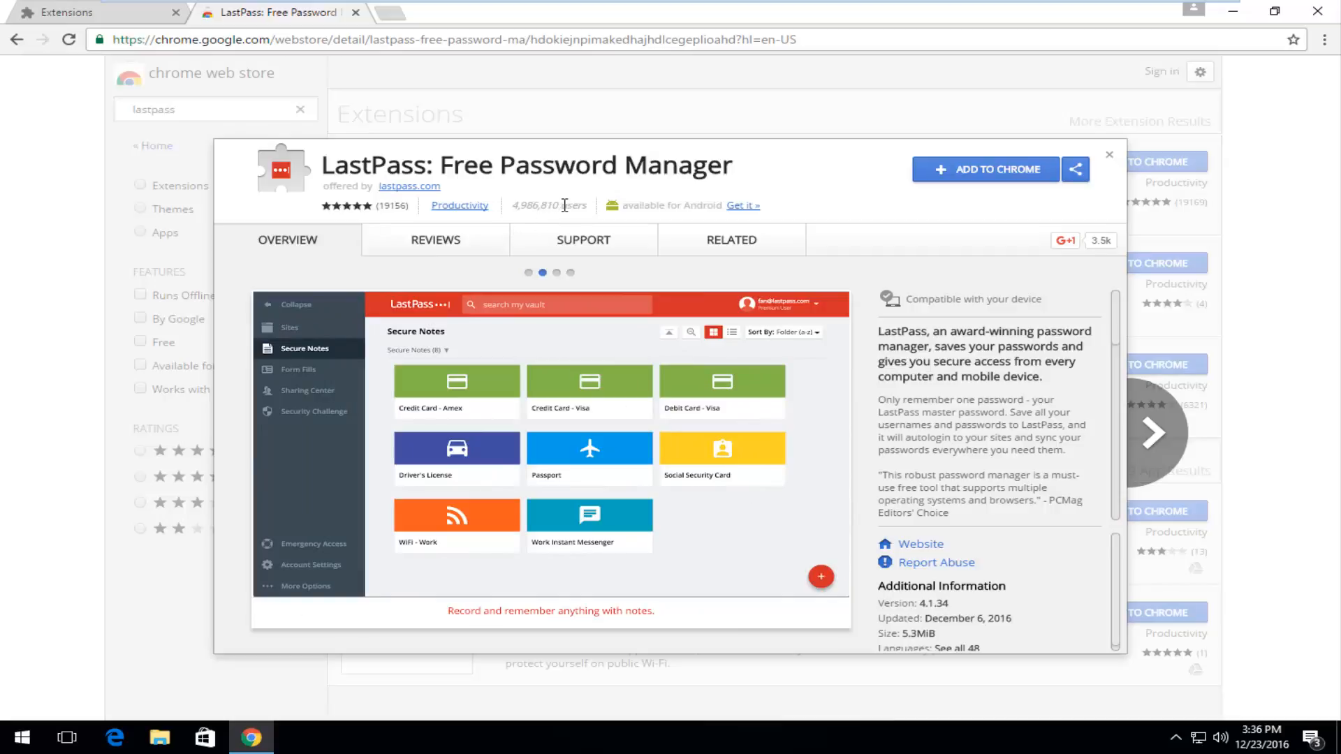
mouse_move(363, 209)
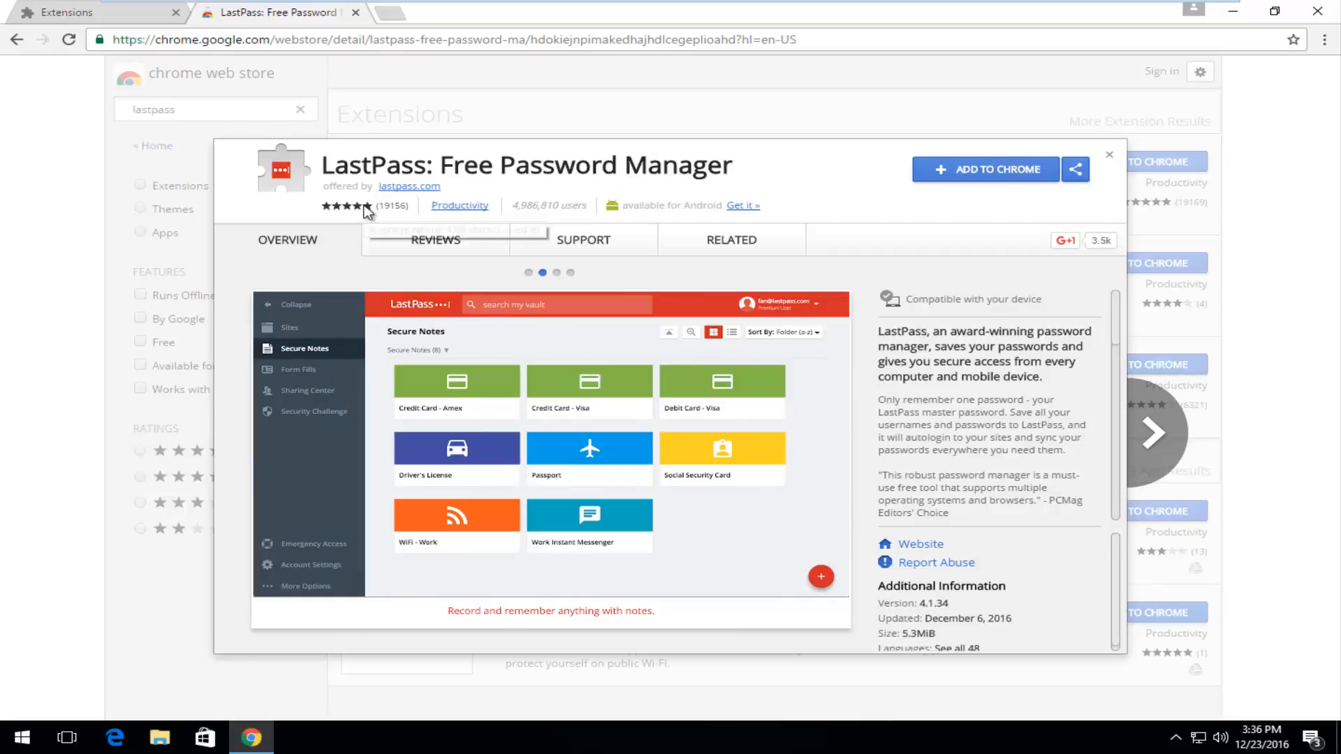
left_click(1152, 431)
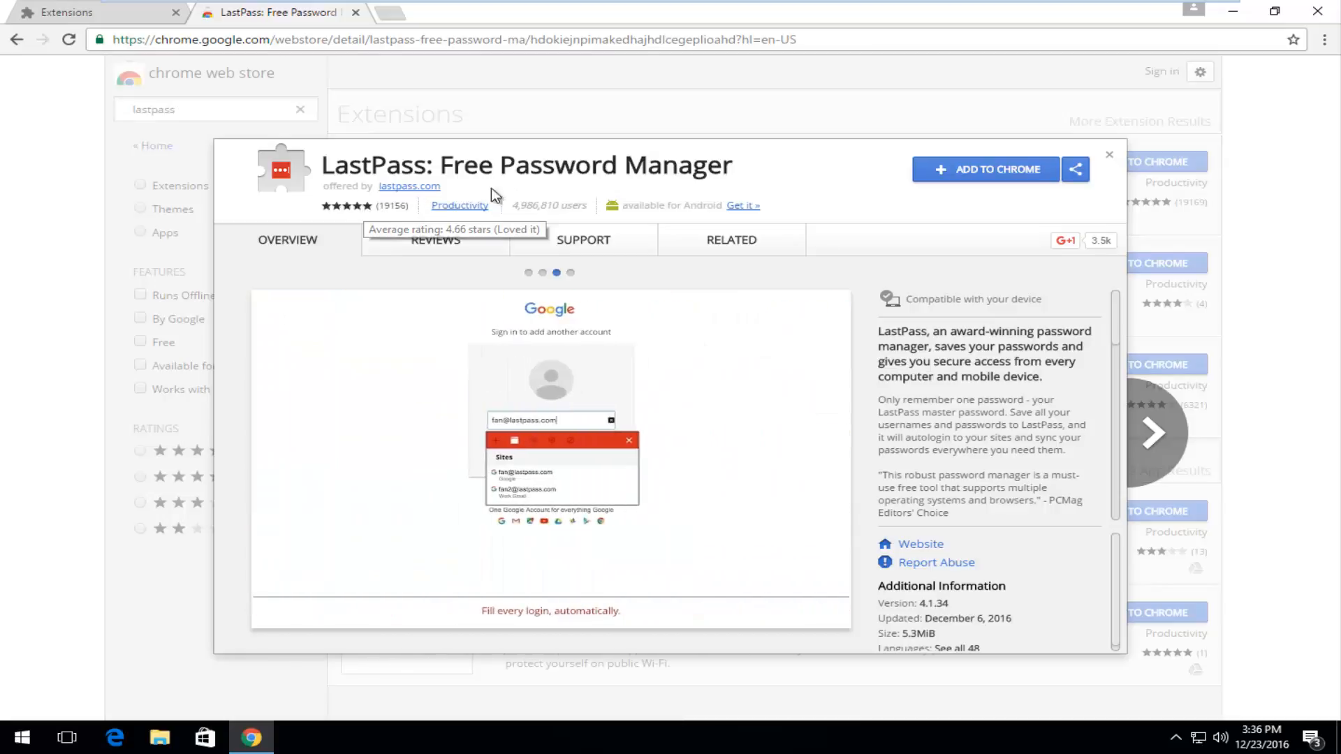
mouse_move(657, 205)
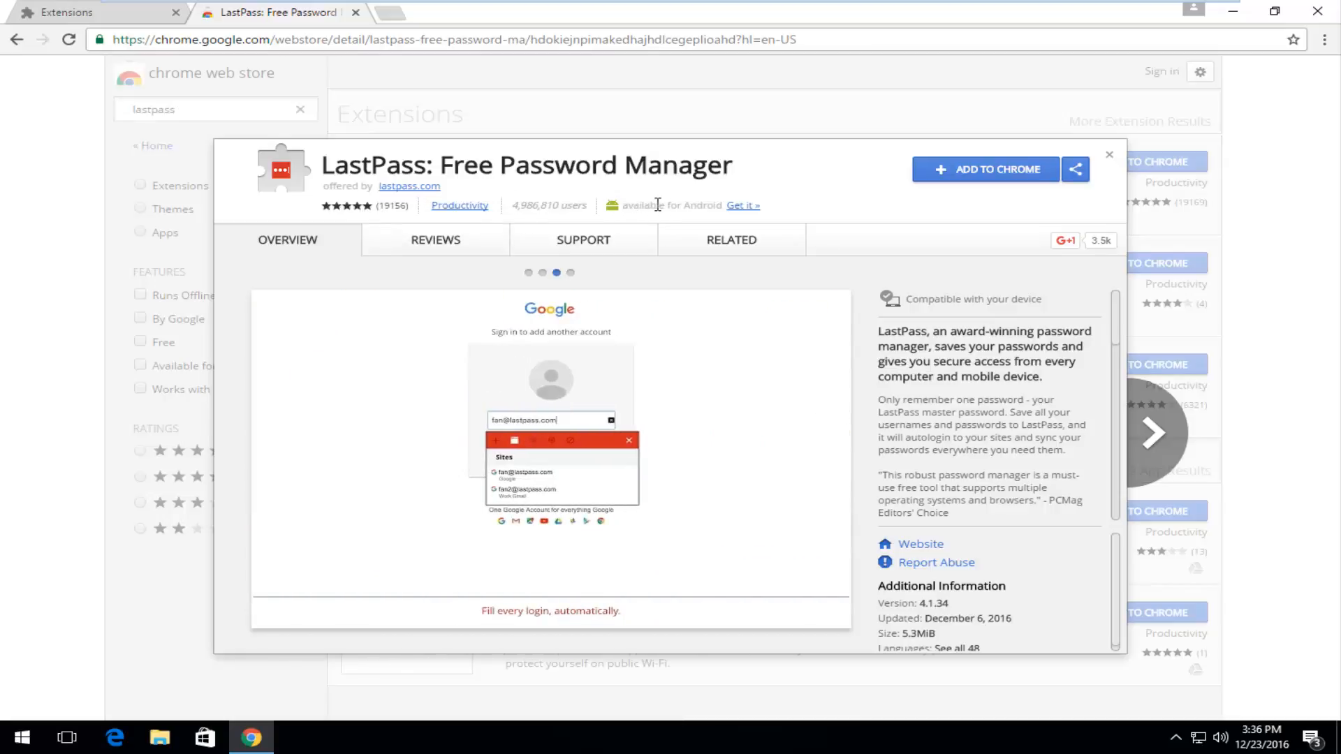
mouse_move(992, 358)
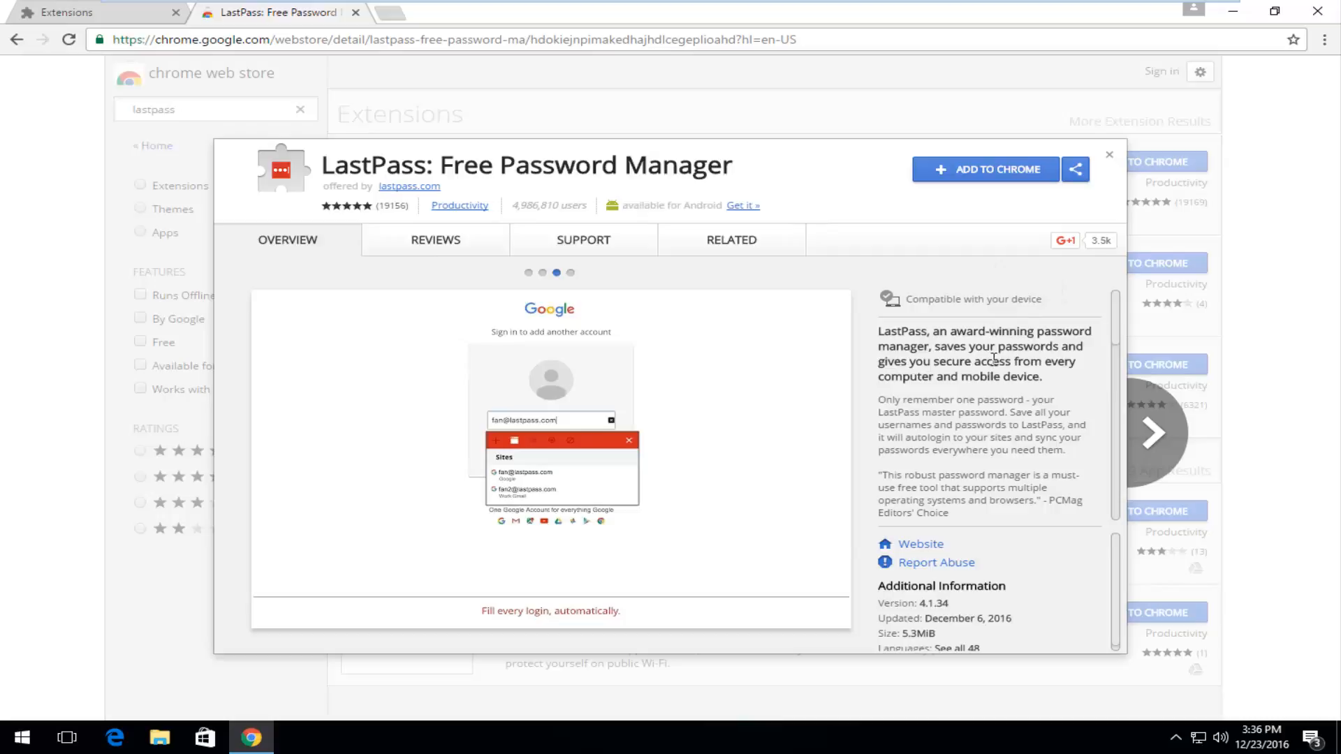
left_click(1154, 433)
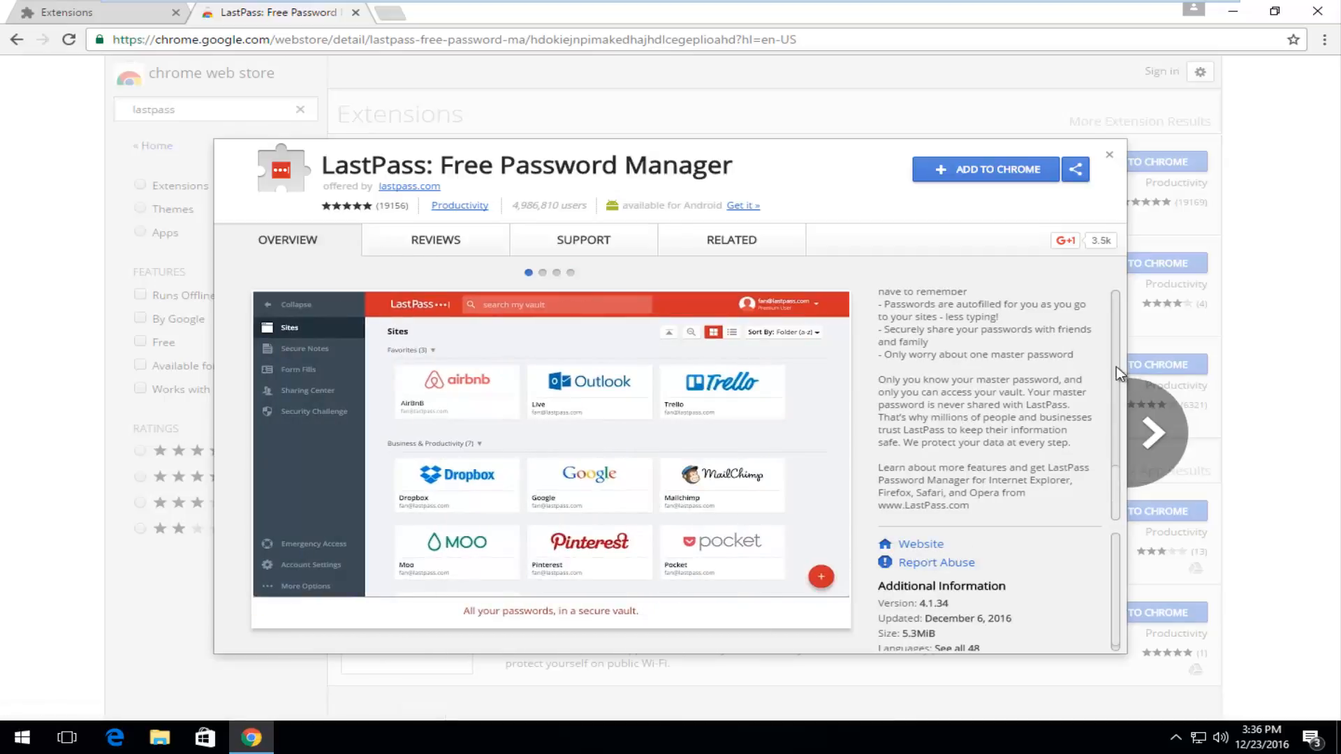
double_click(941, 586)
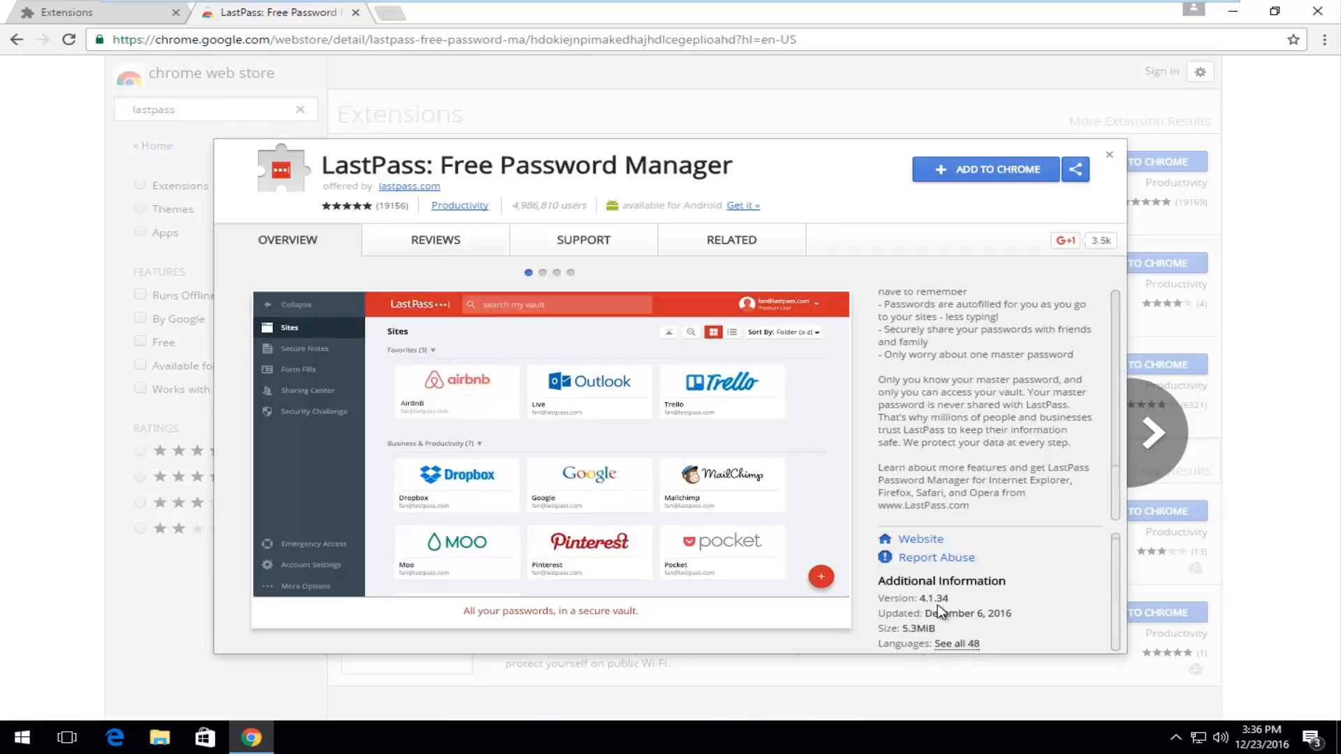
left_click(542, 272)
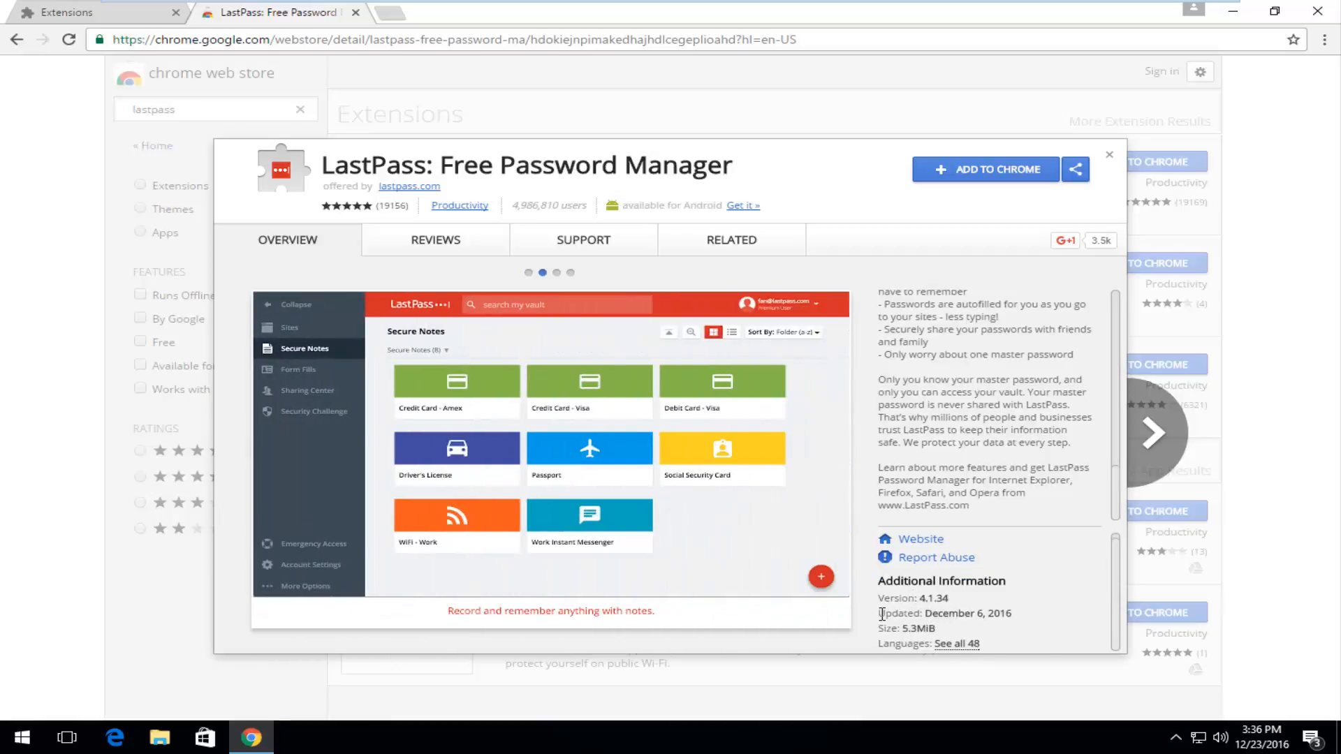
mouse_move(907, 648)
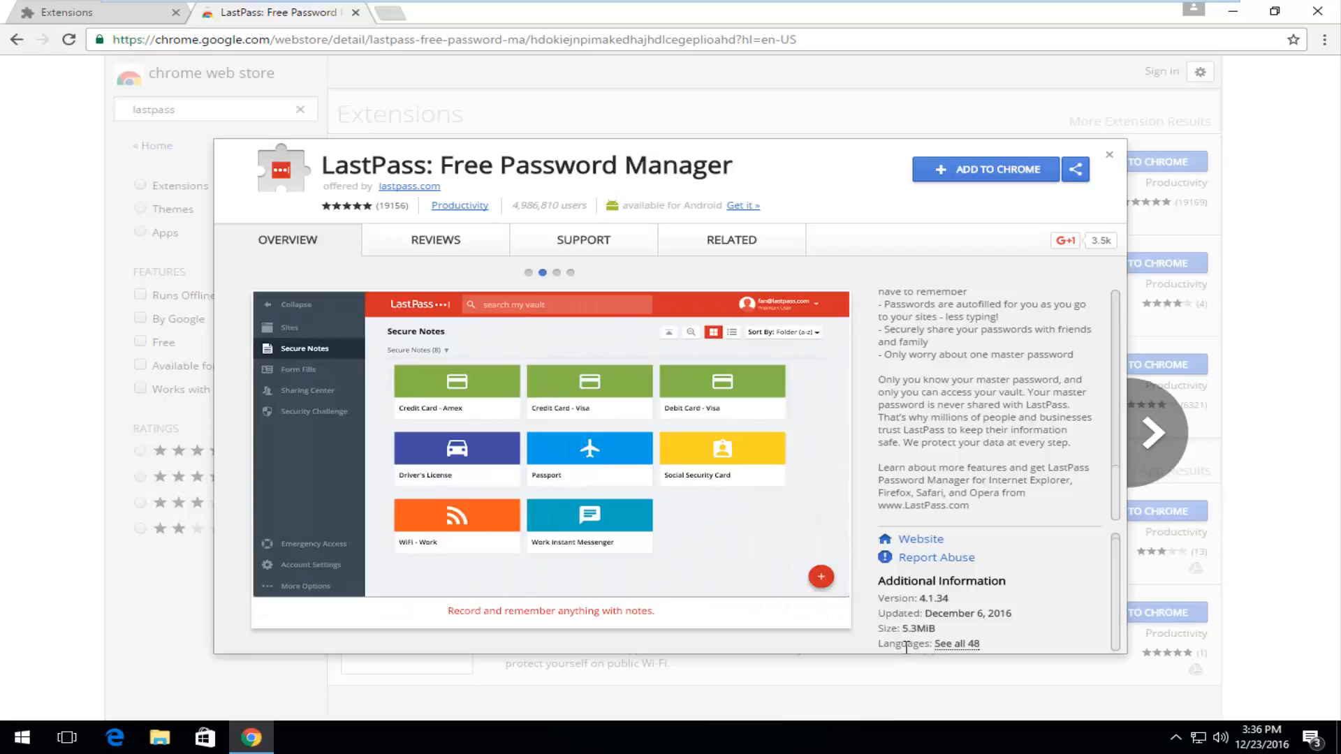
mouse_move(593, 260)
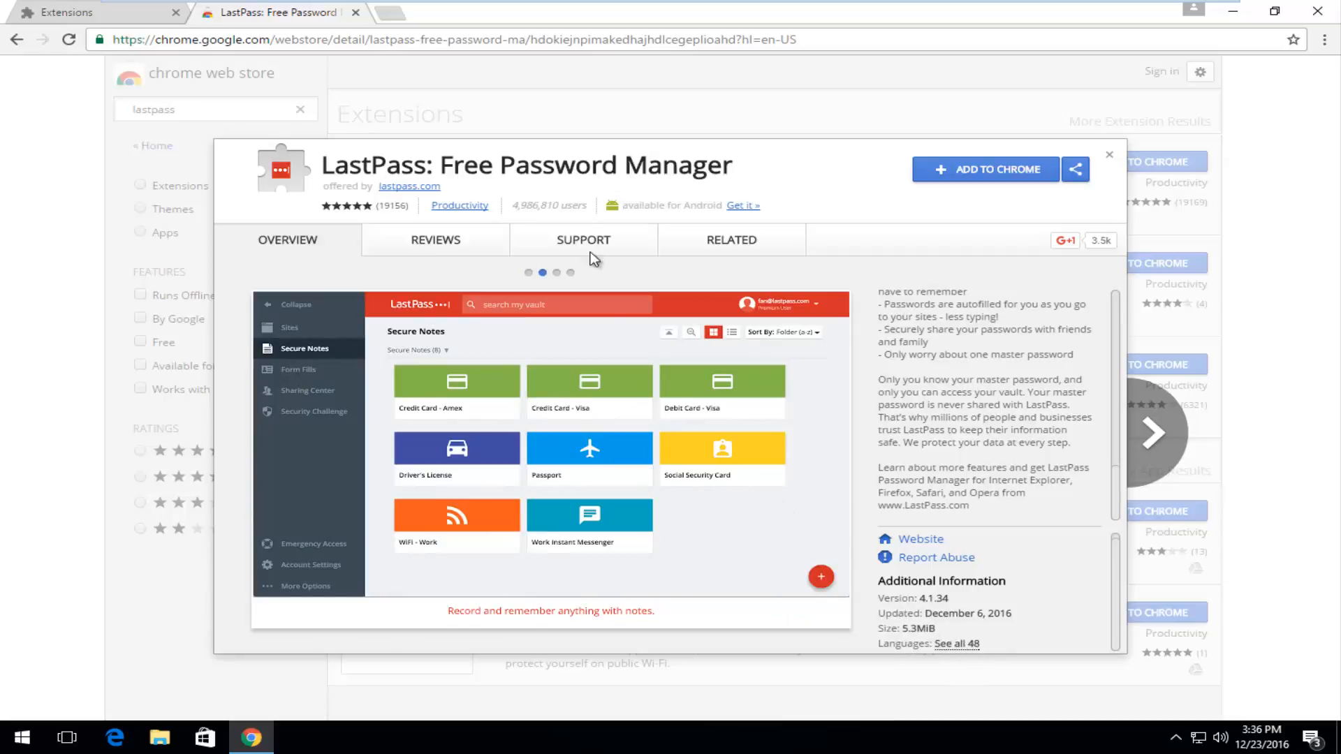
- Open the LastPass Reviews tab and scroll through several user reviews
left_click(436, 240)
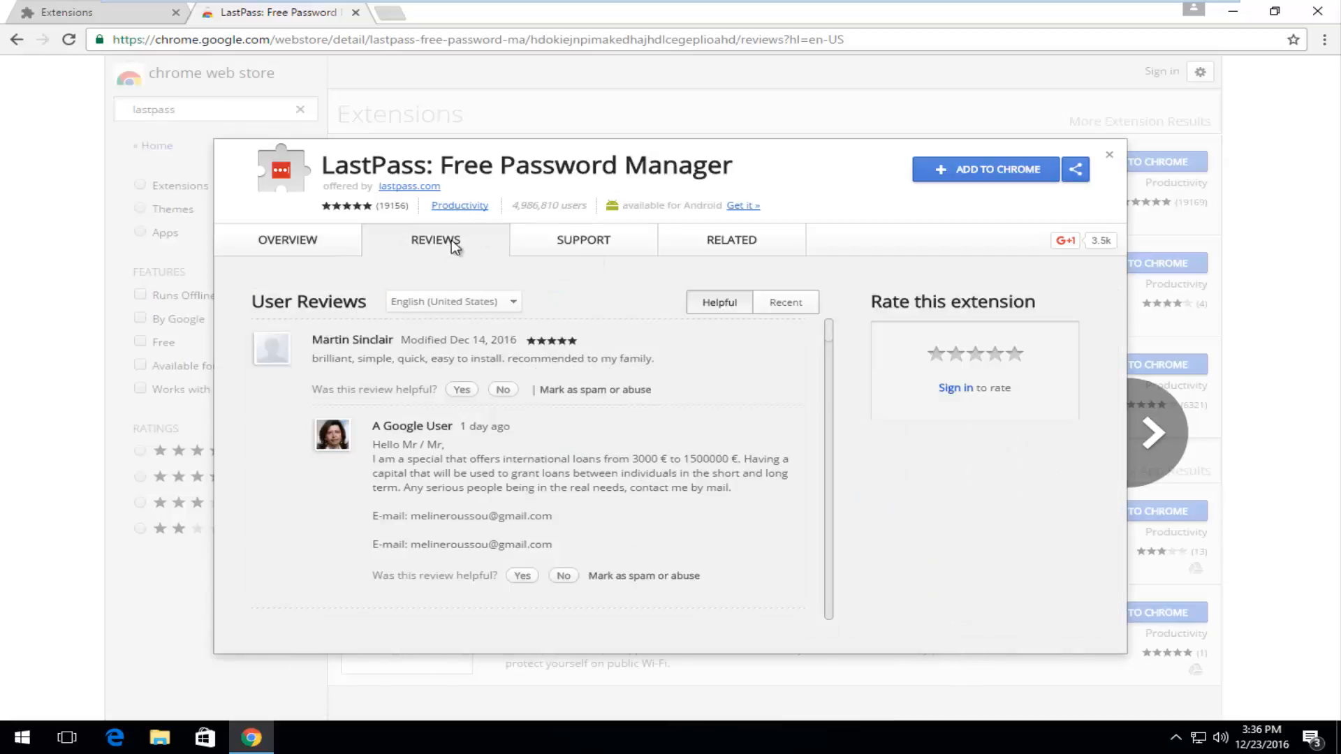
scroll("down", 3)
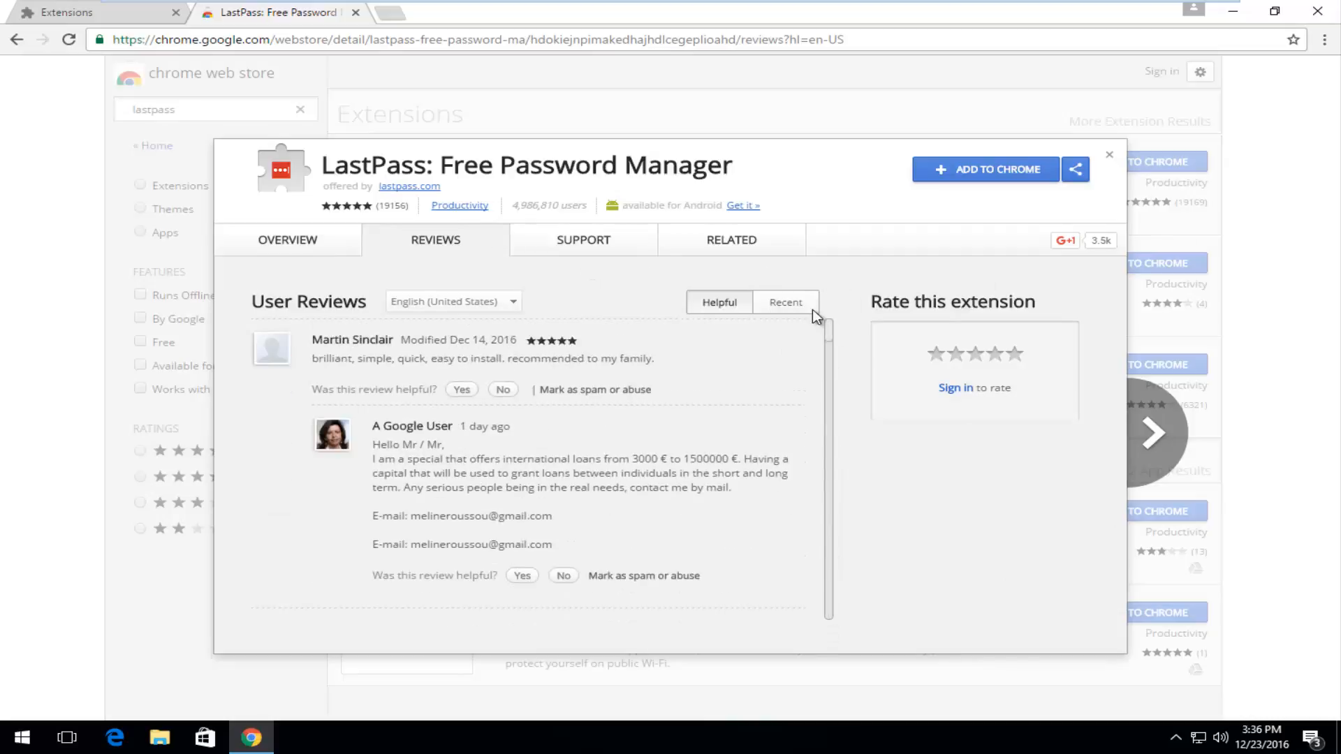
mouse_move(455, 409)
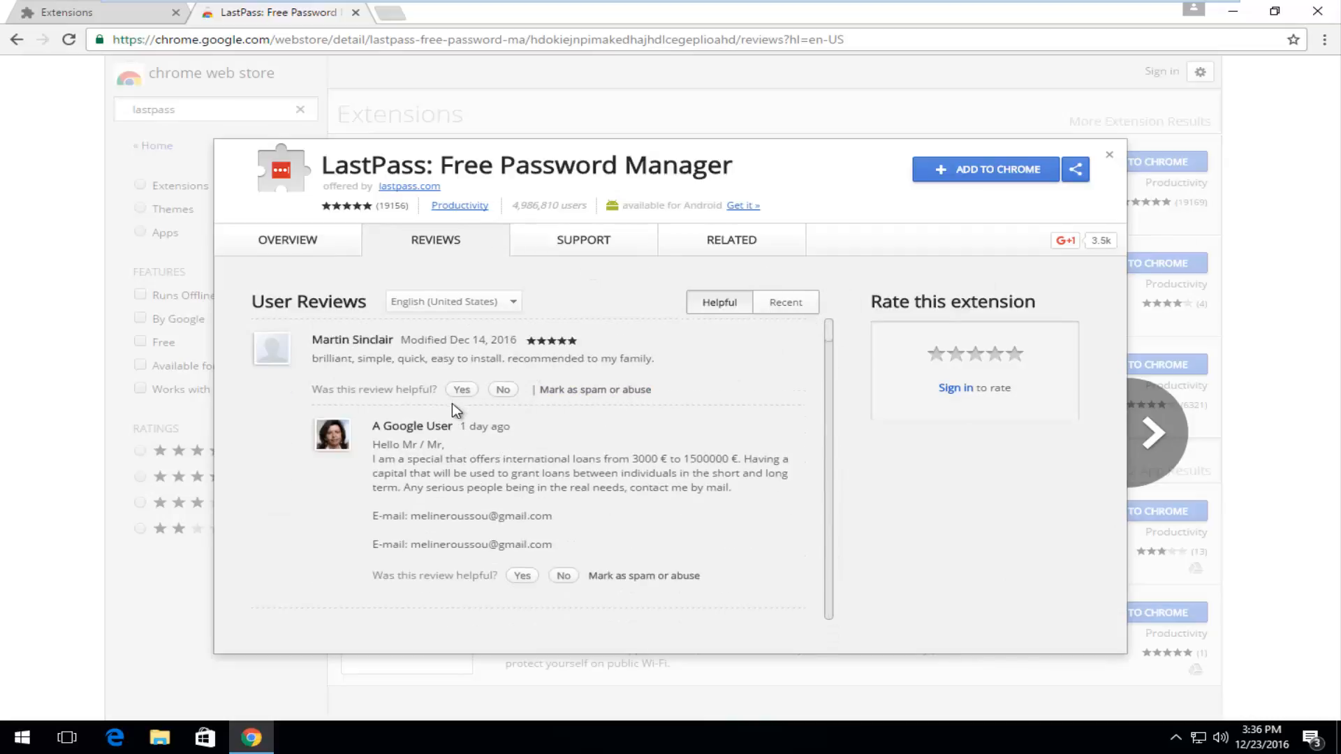
scroll("down", 3)
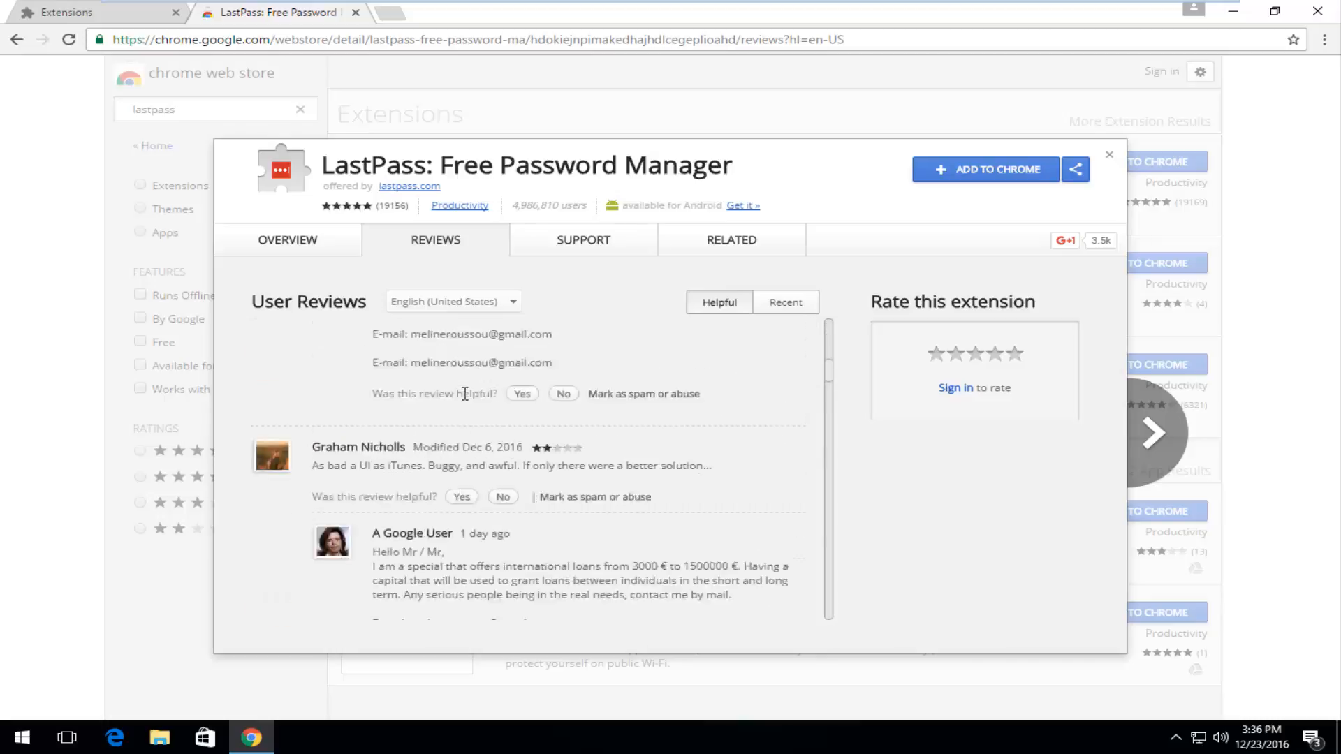
scroll("down", 3)
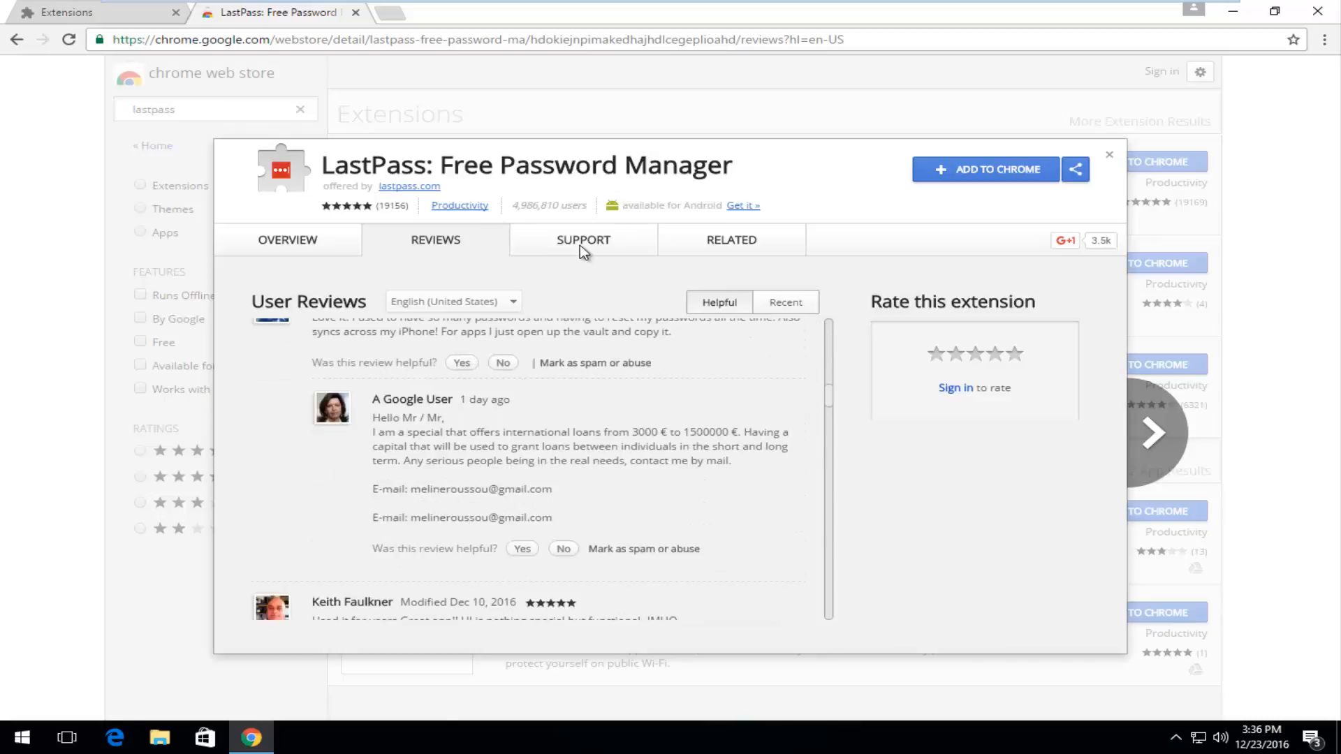
- Open the LastPass Support tab and filter posts to Problems
left_click(583, 240)
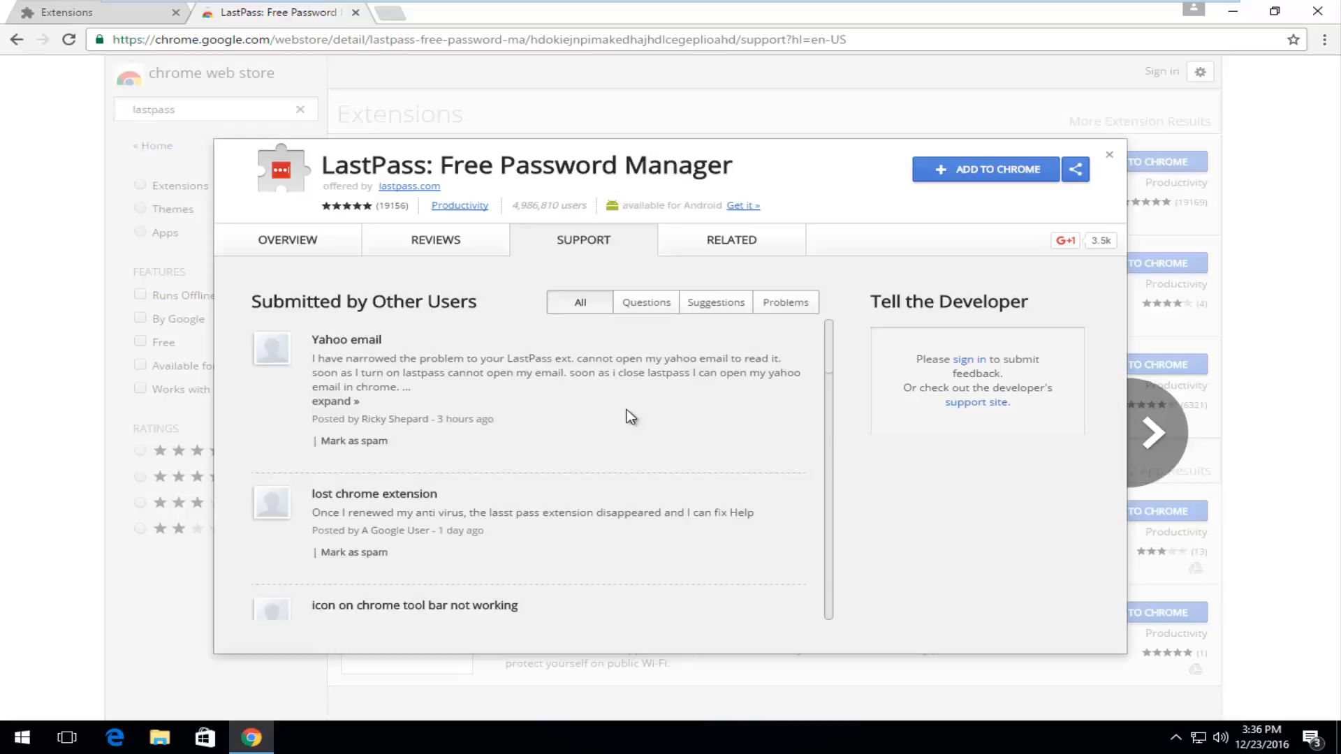
mouse_move(420, 405)
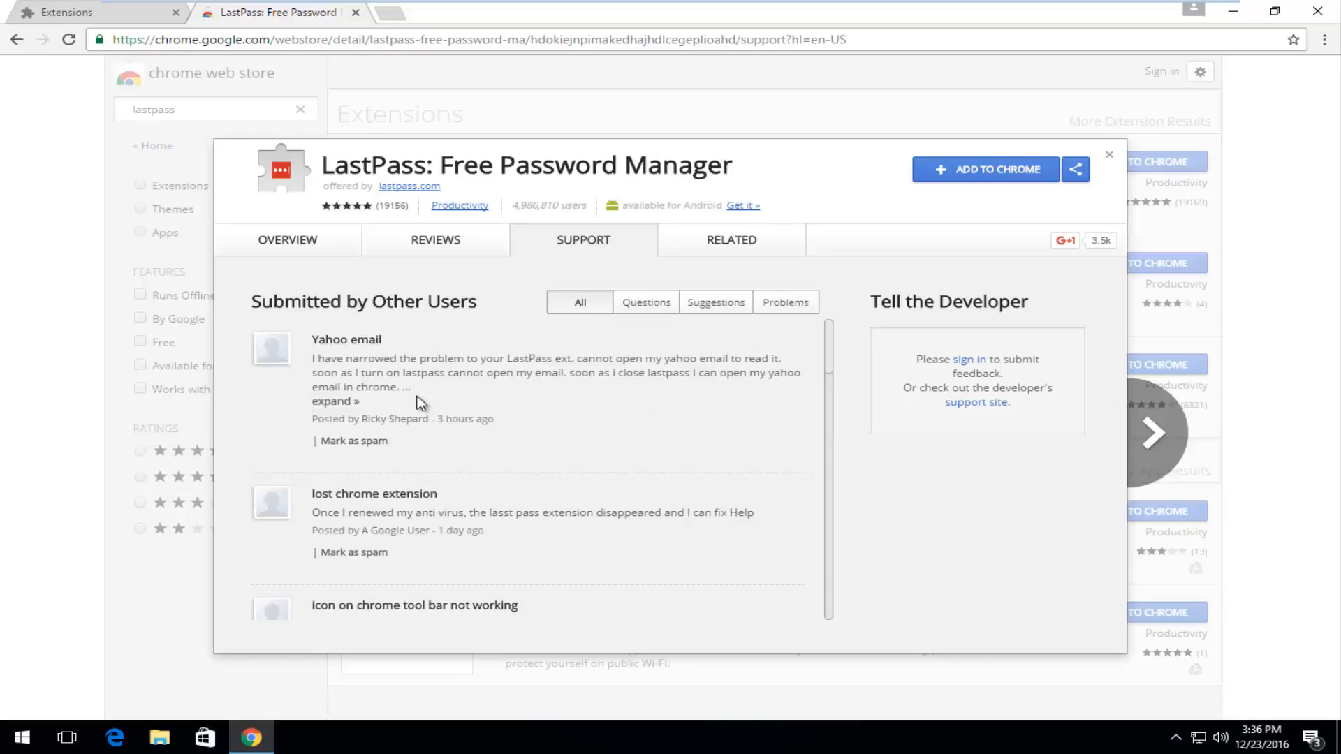
scroll("down", 3)
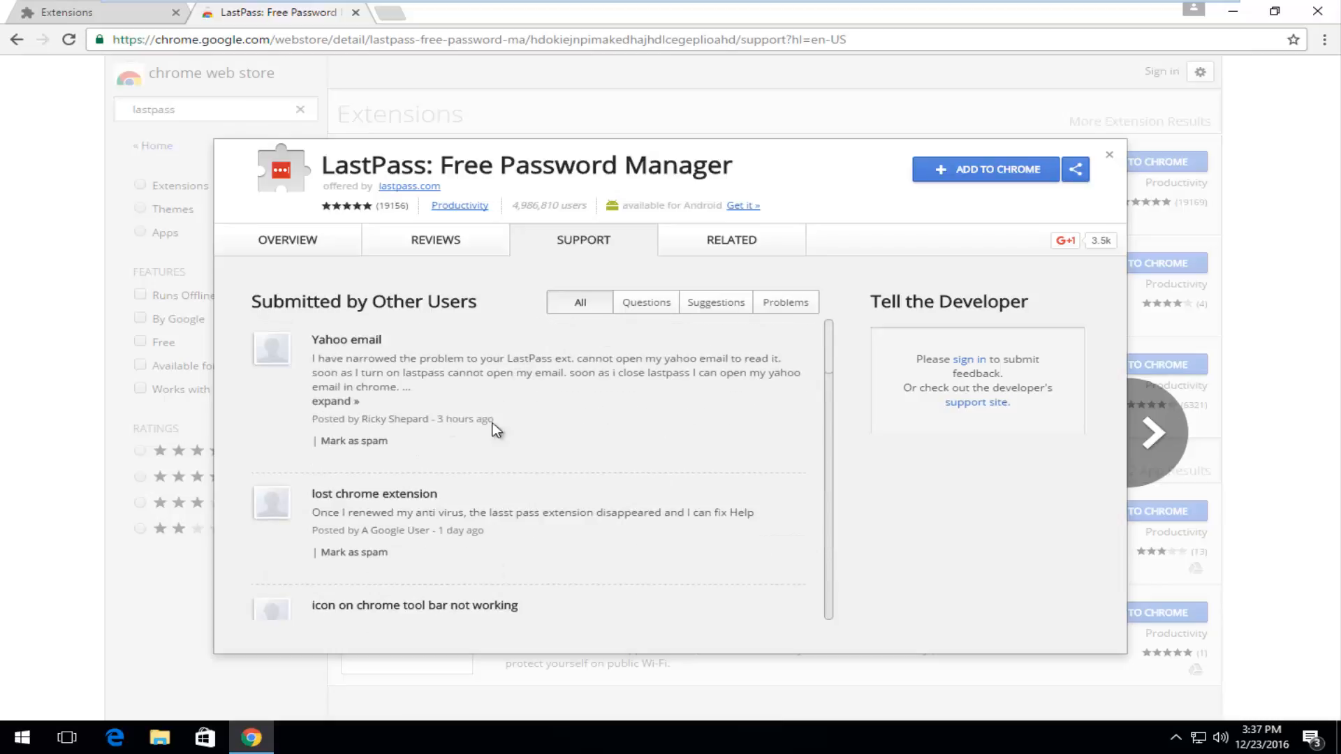
mouse_move(593, 249)
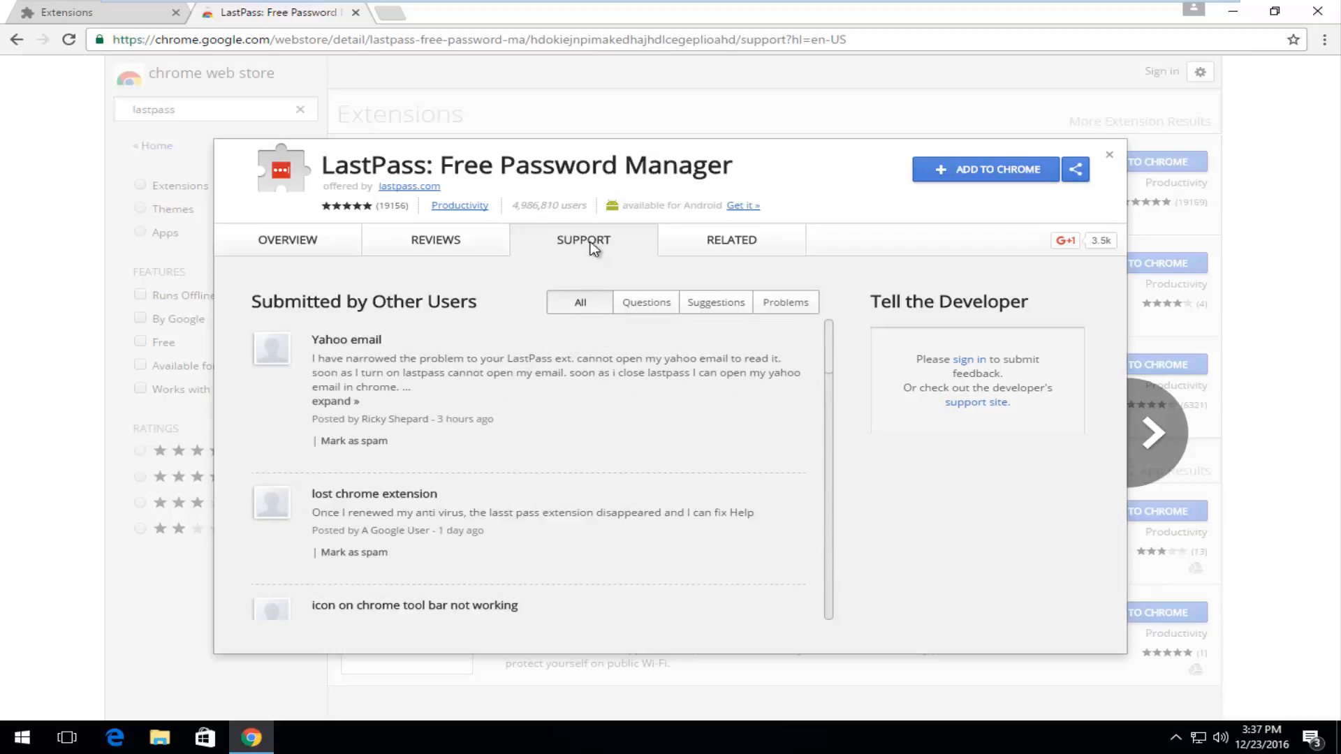
mouse_move(510, 466)
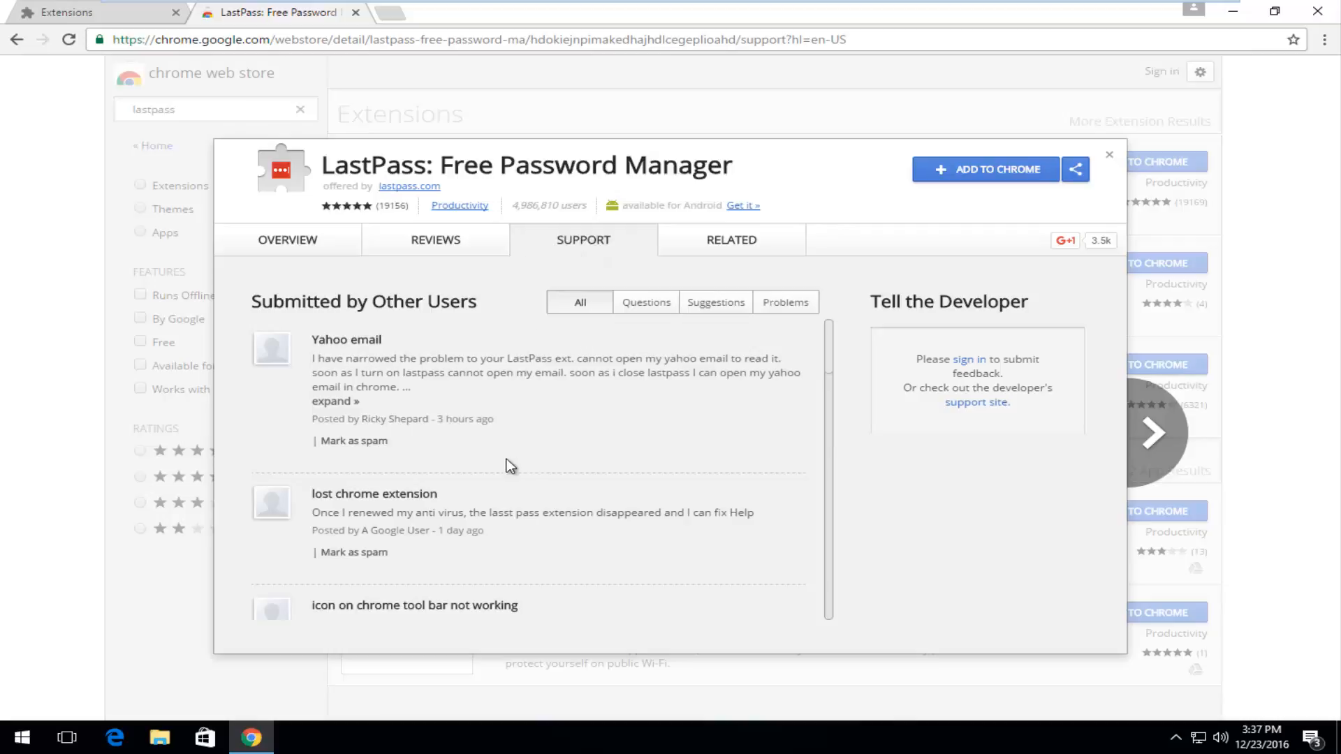
mouse_move(693, 235)
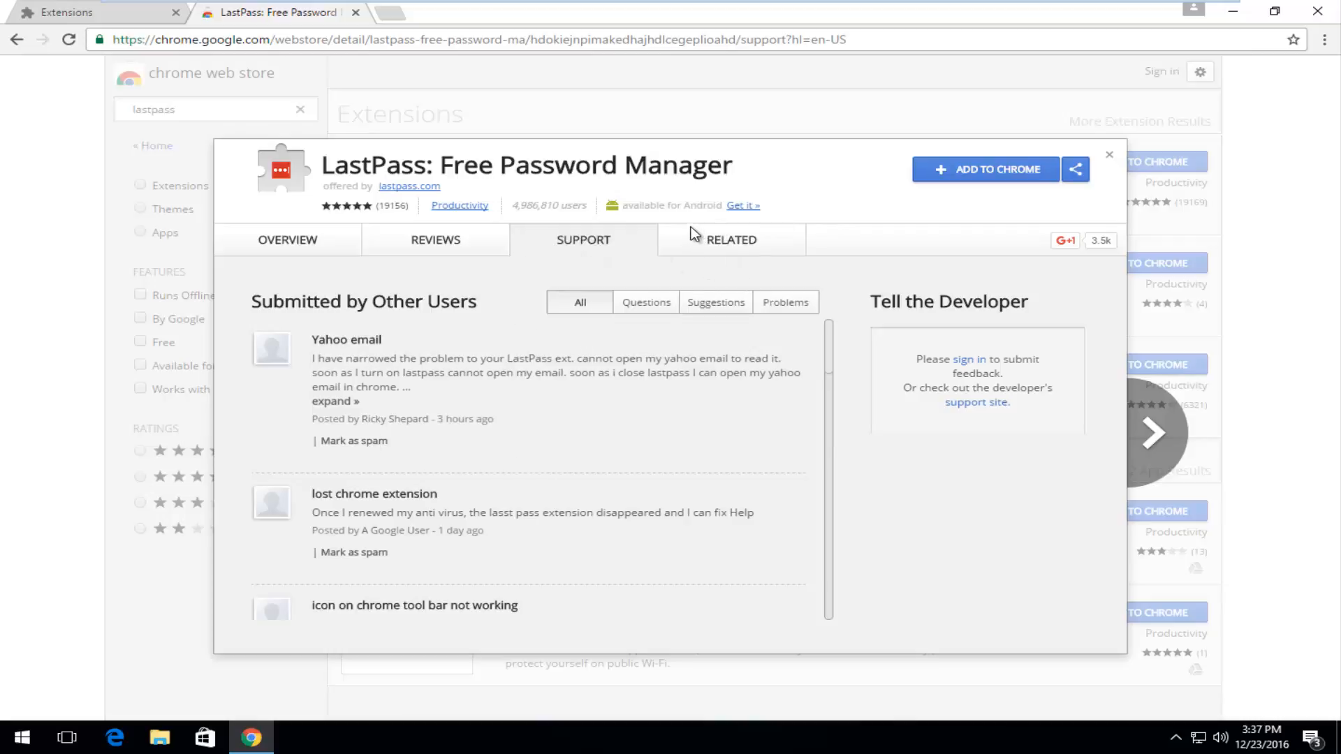
mouse_move(723, 245)
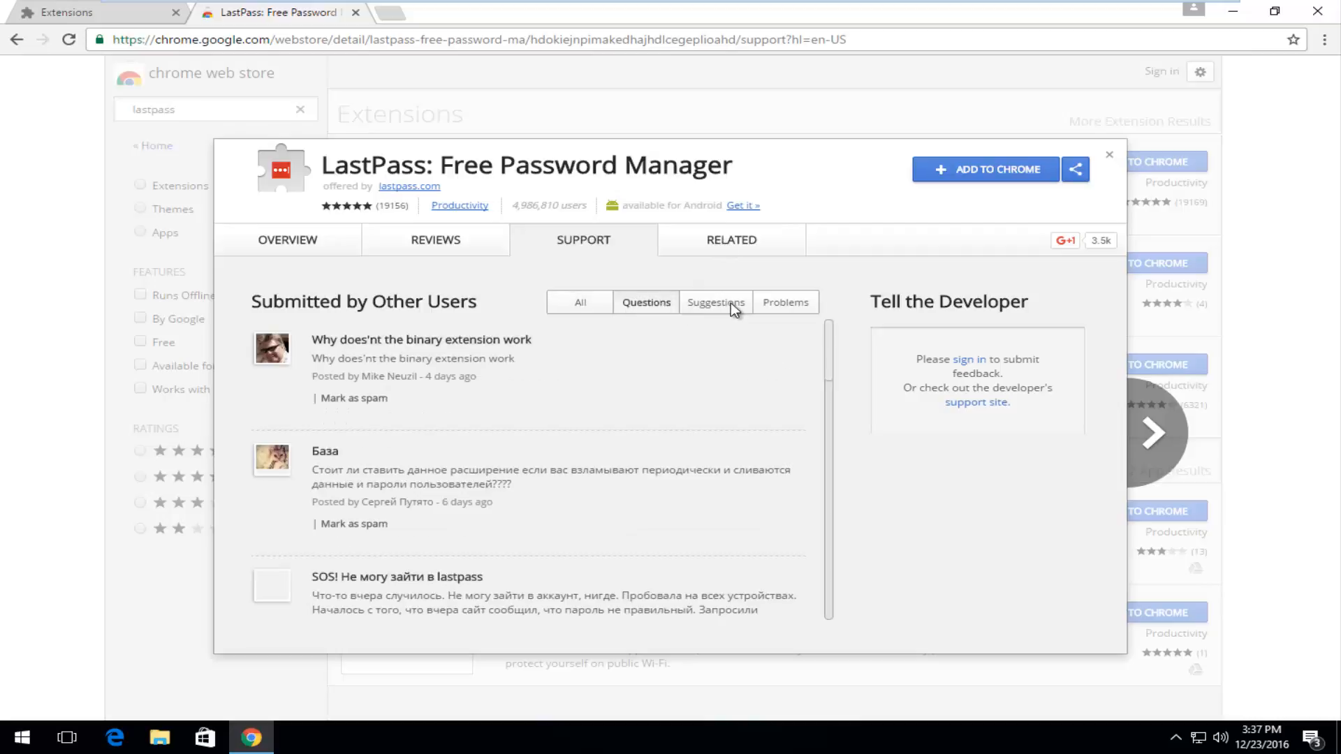
left_click(784, 301)
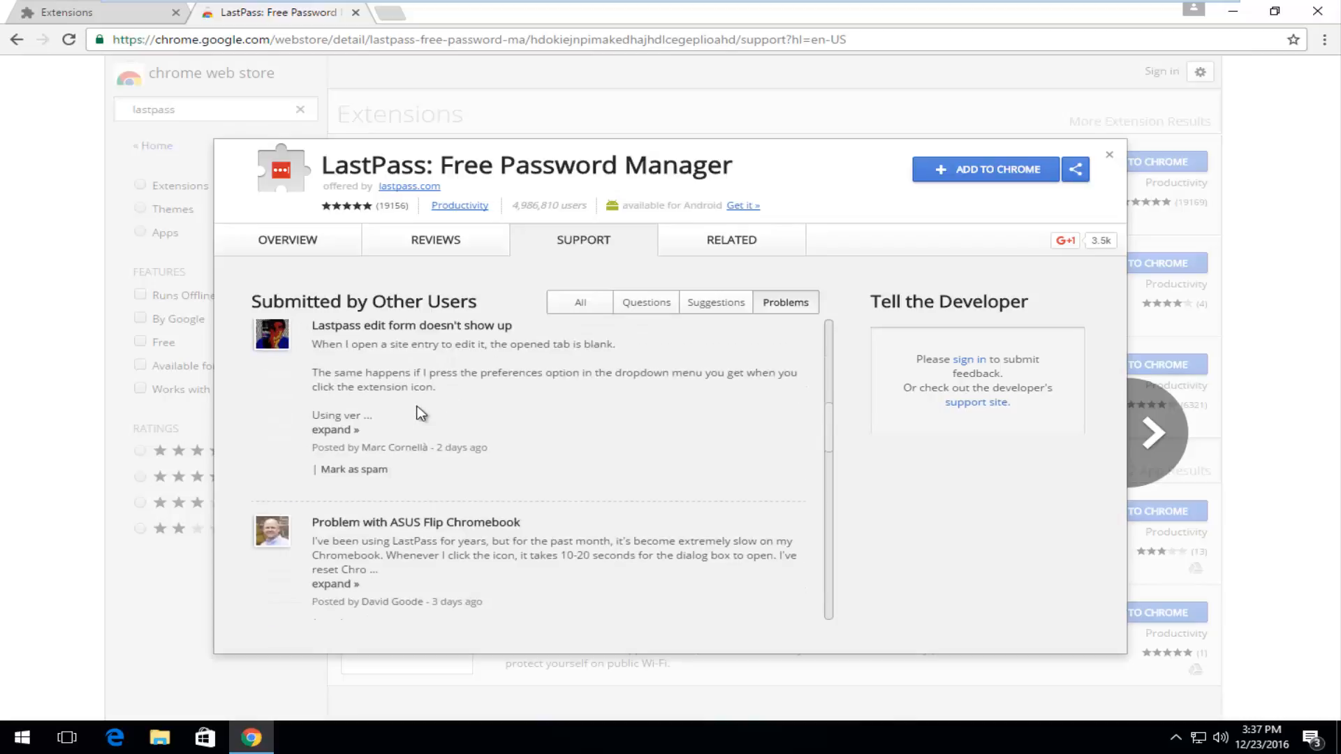
- Show the Related tab listing similar extensions like Keeper and 1Password
left_click(731, 240)
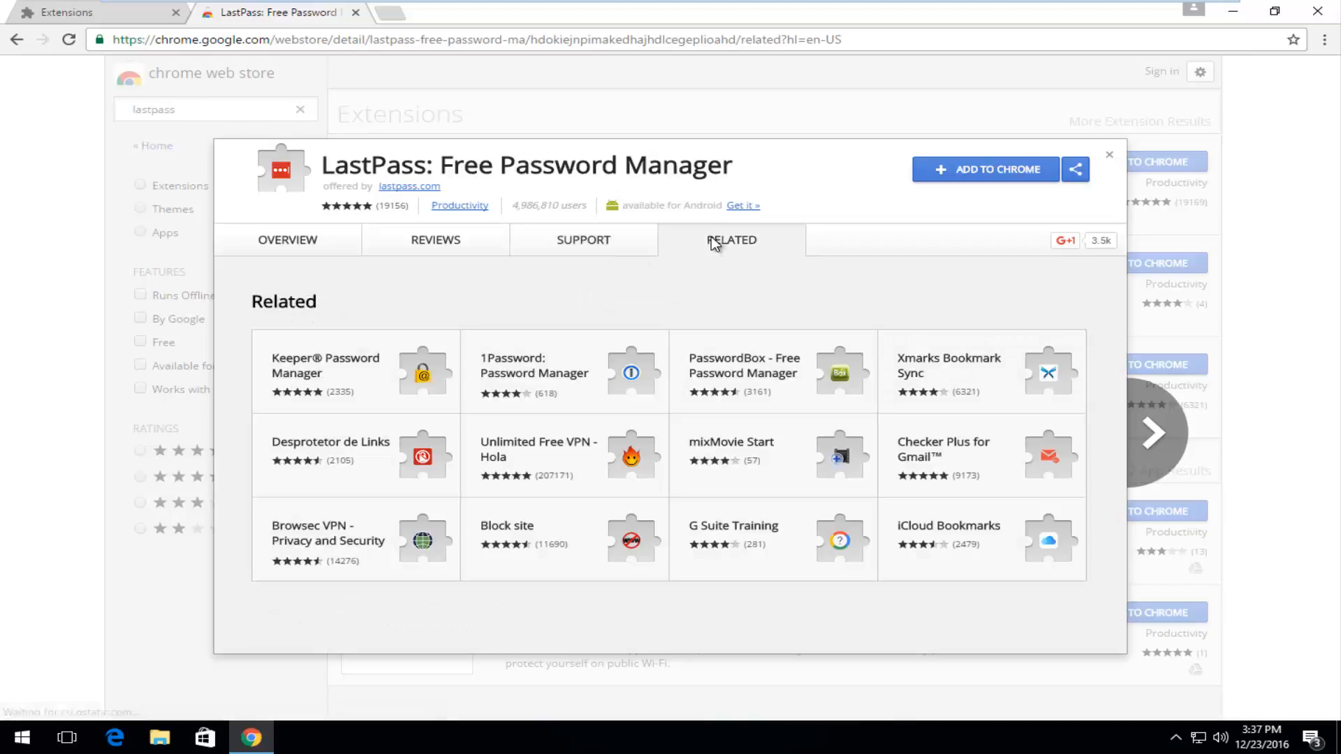
mouse_move(415, 451)
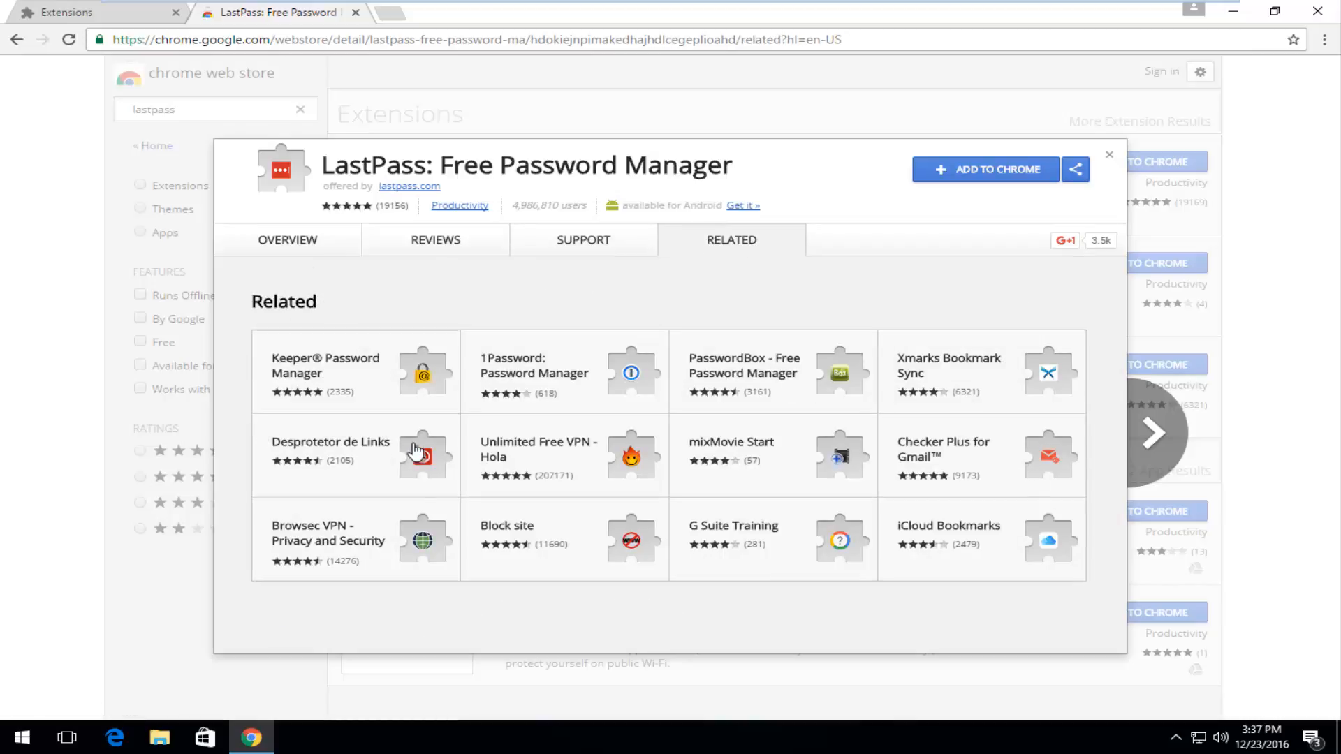
mouse_move(1104, 154)
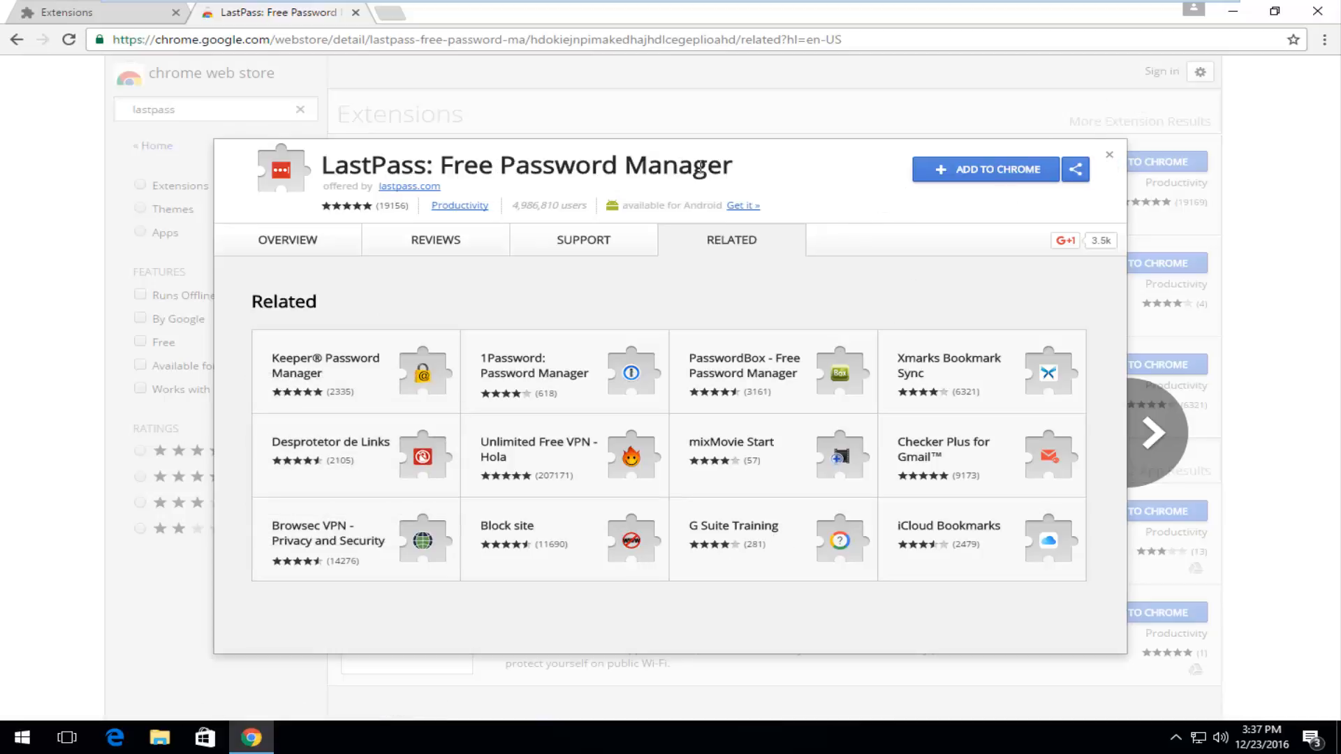
mouse_move(984, 179)
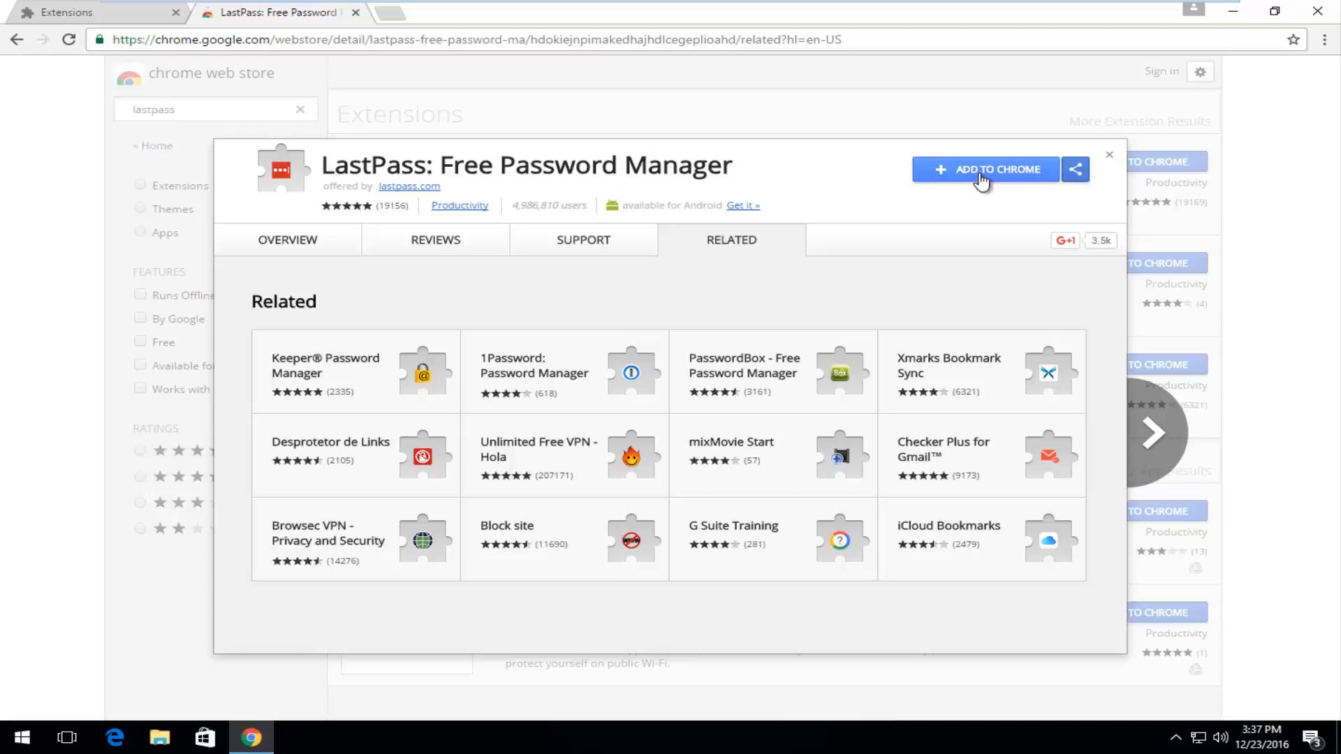
- Add LastPass to Chrome, approving site-data and notification permissions
left_click(986, 168)
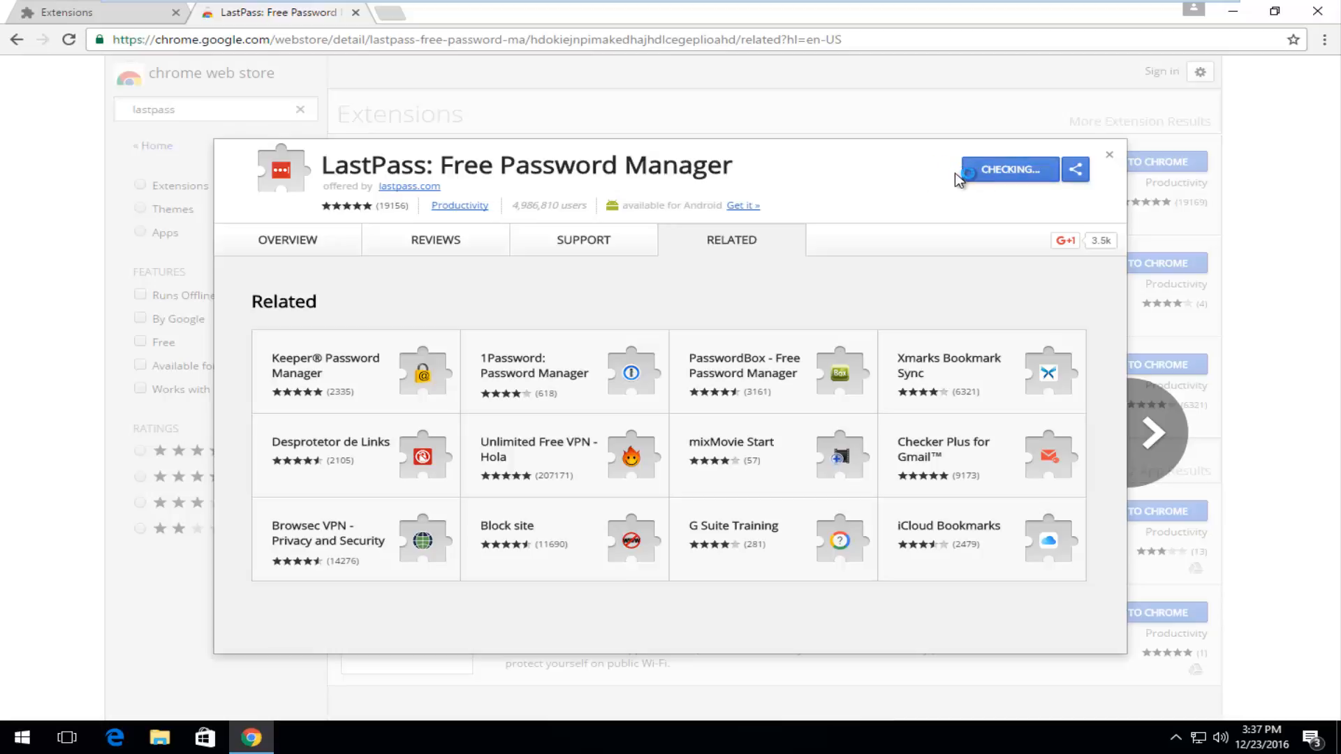
left_click(1010, 168)
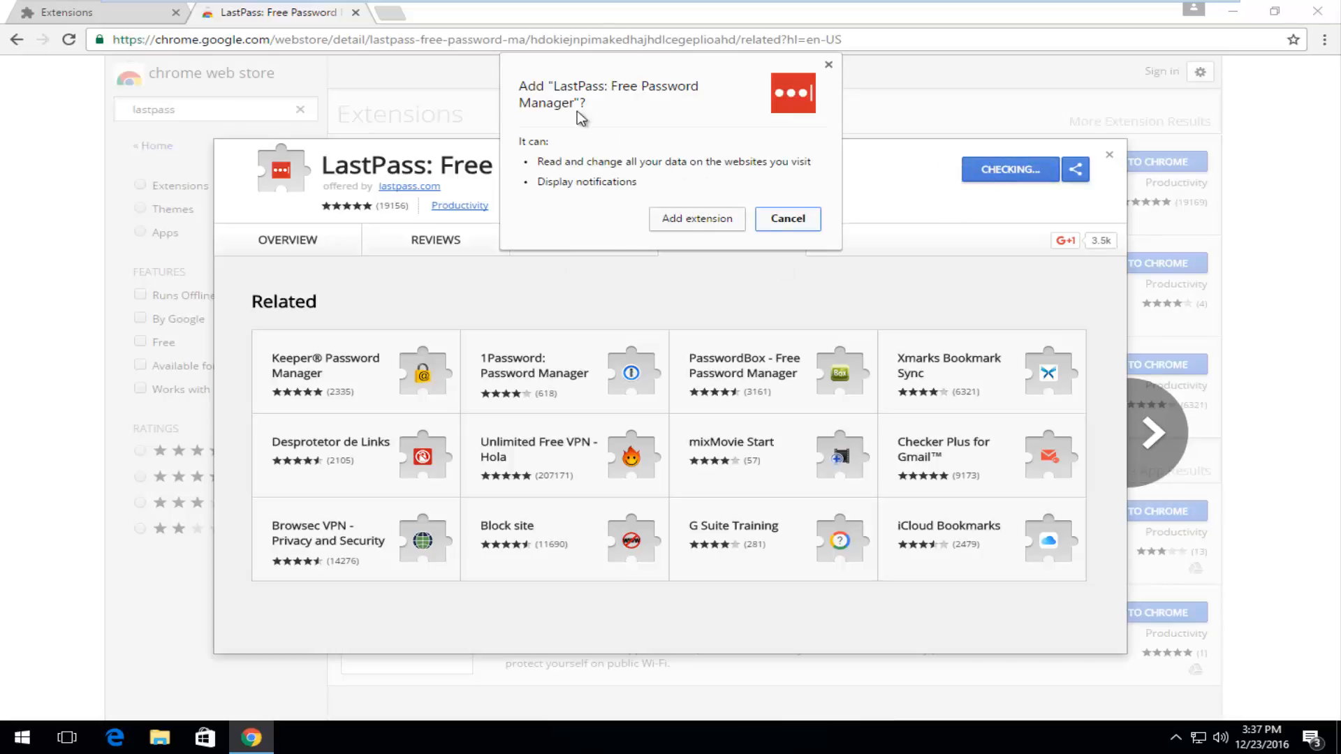
mouse_move(571, 164)
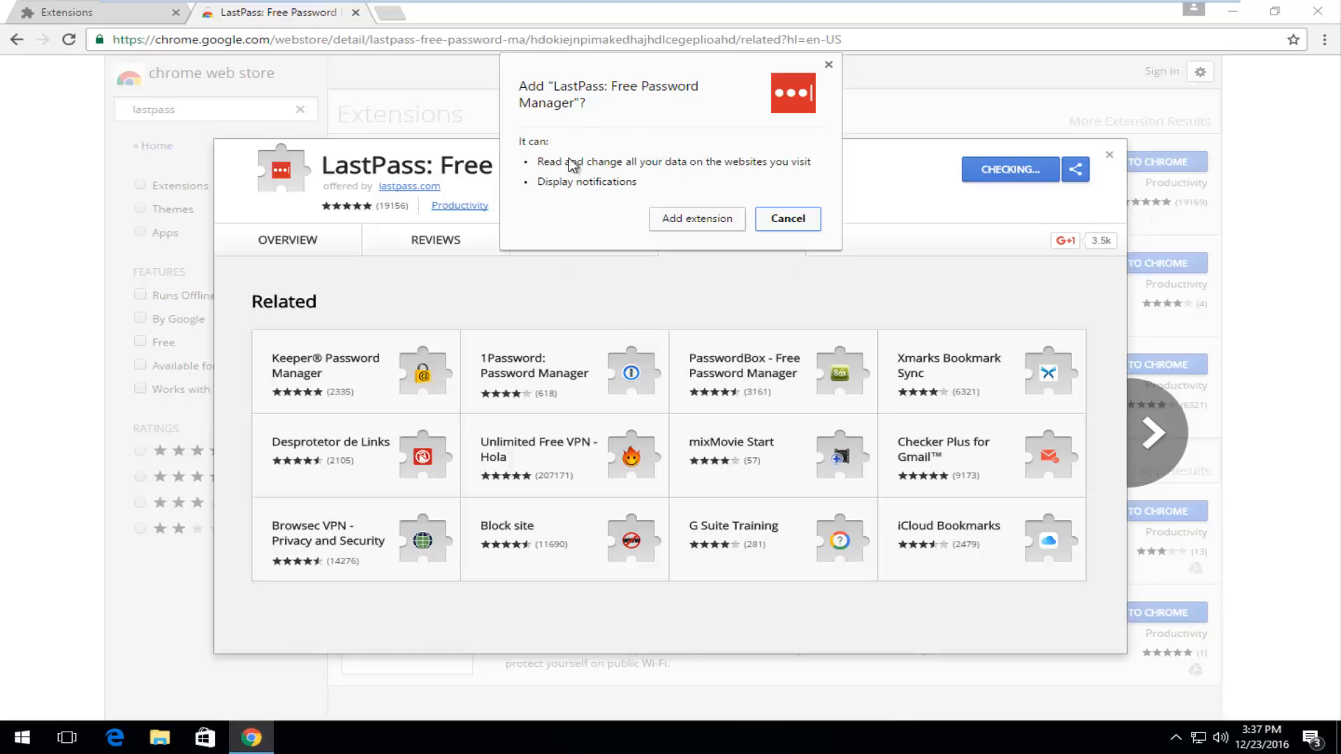
mouse_move(522, 186)
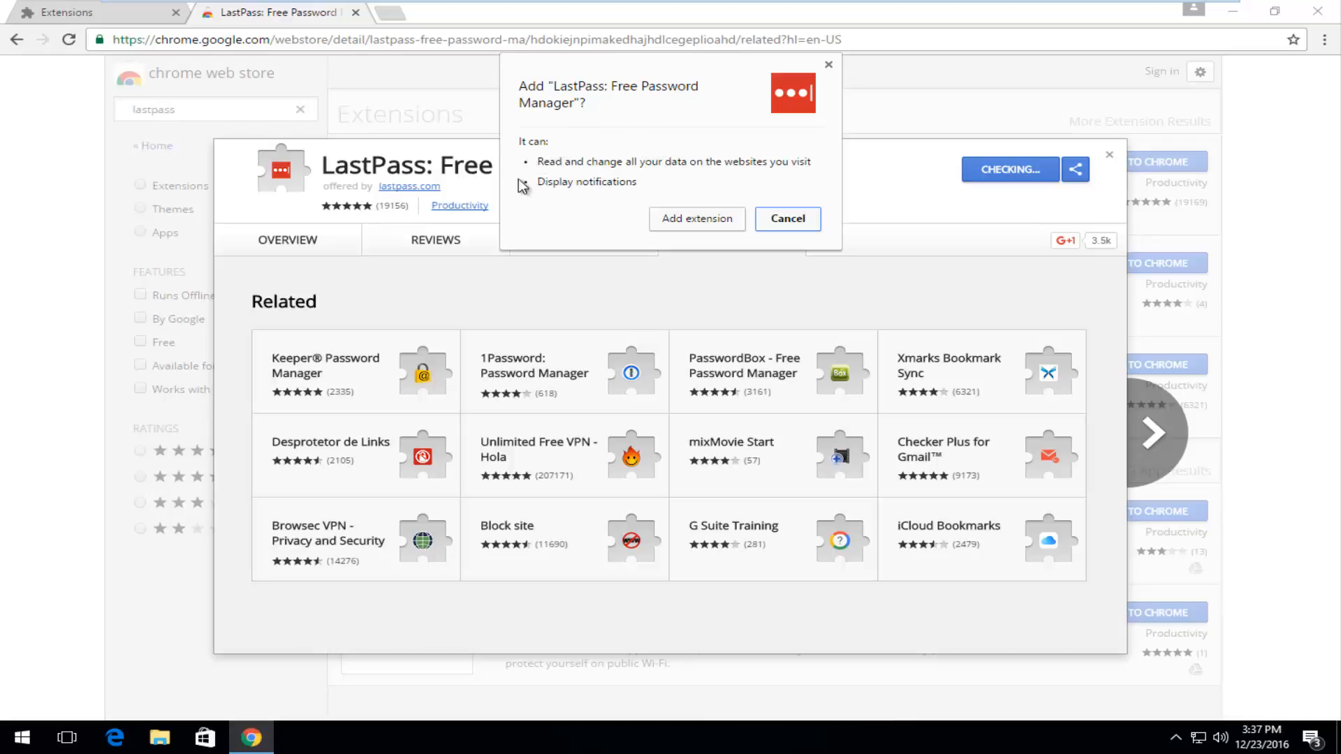
mouse_move(536, 201)
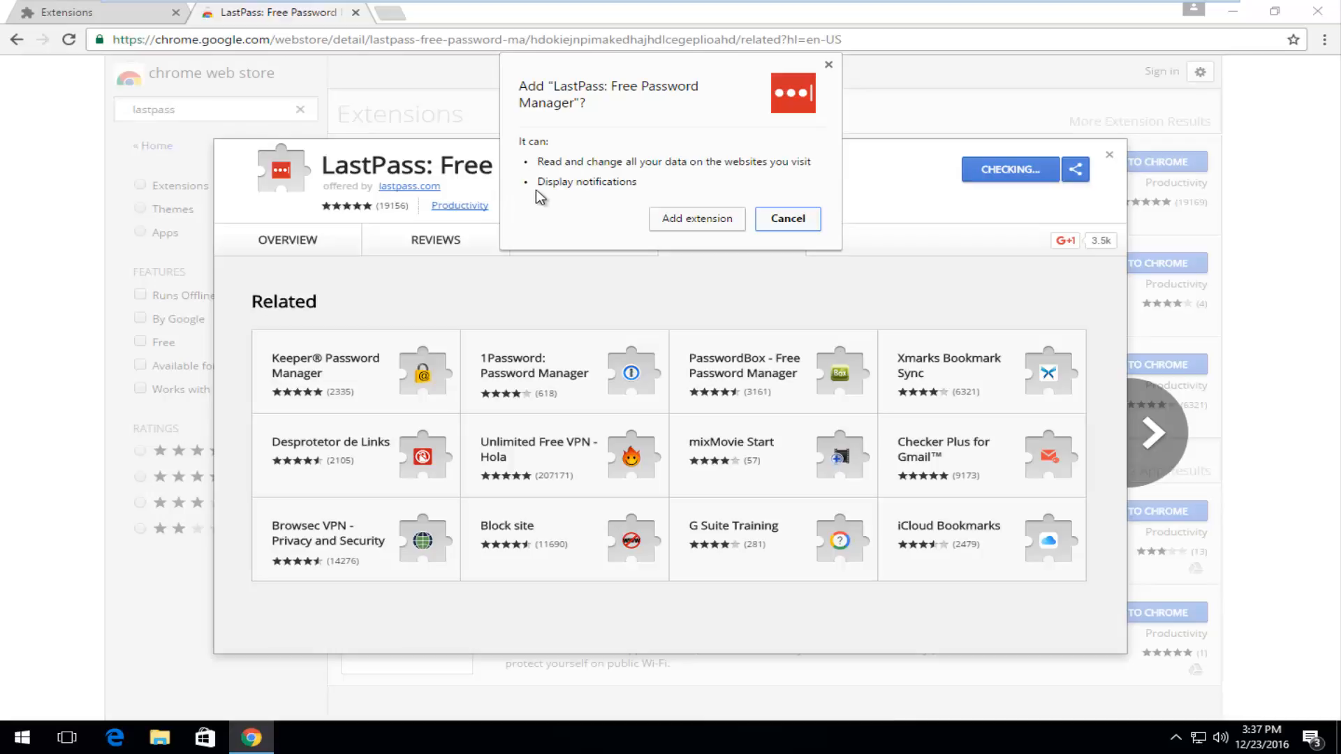
mouse_move(540, 154)
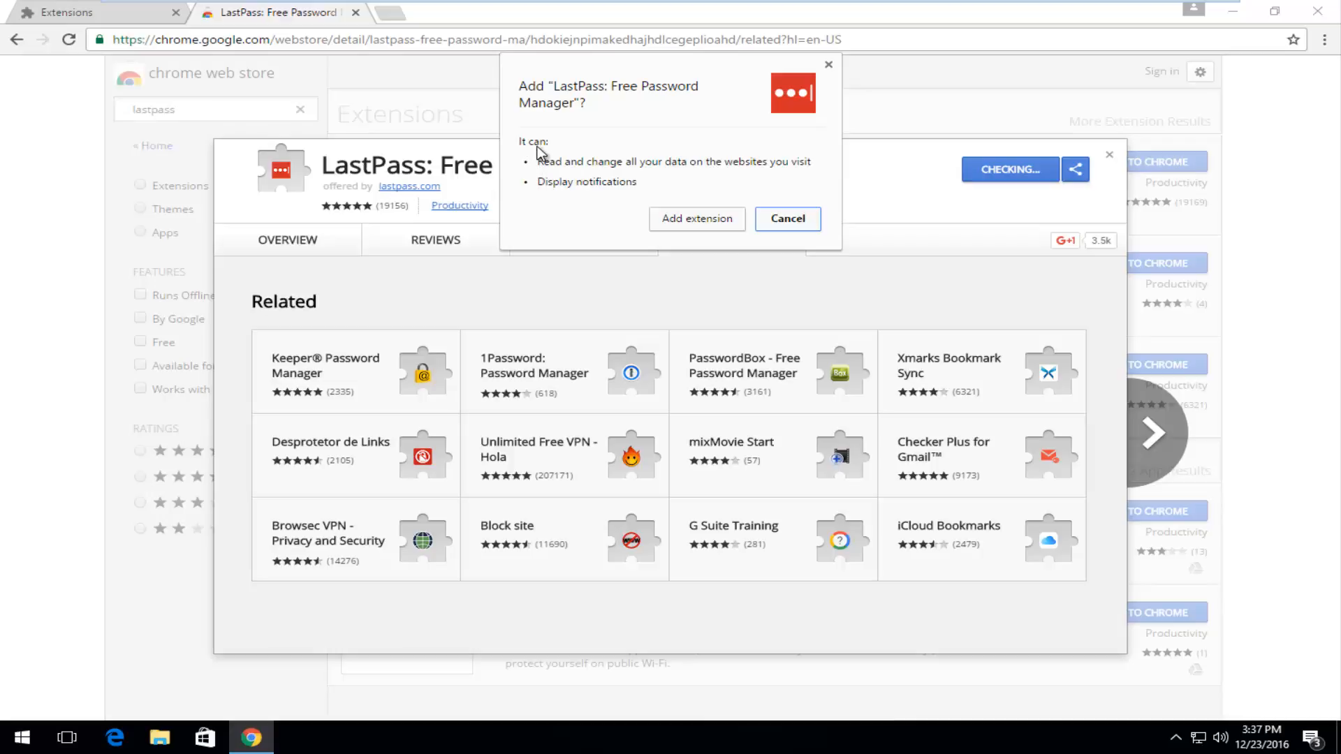
mouse_move(652, 174)
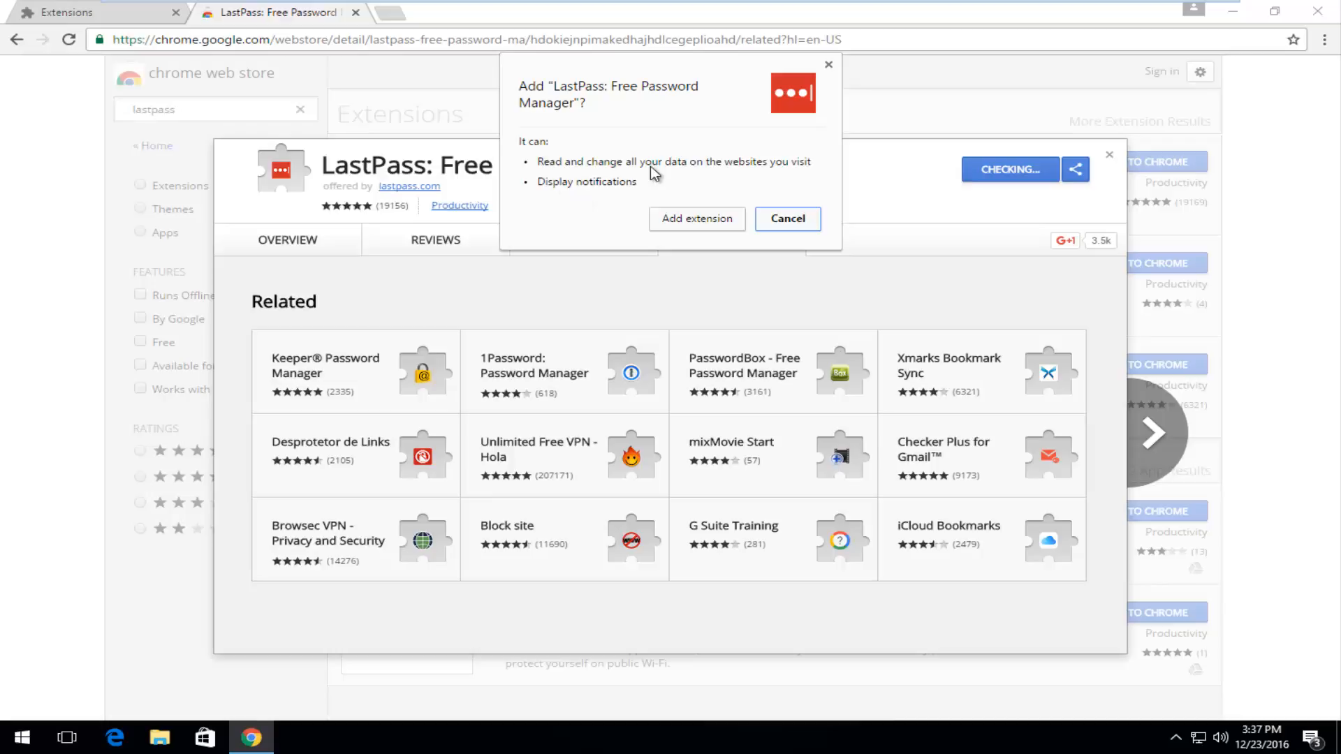
mouse_move(667, 174)
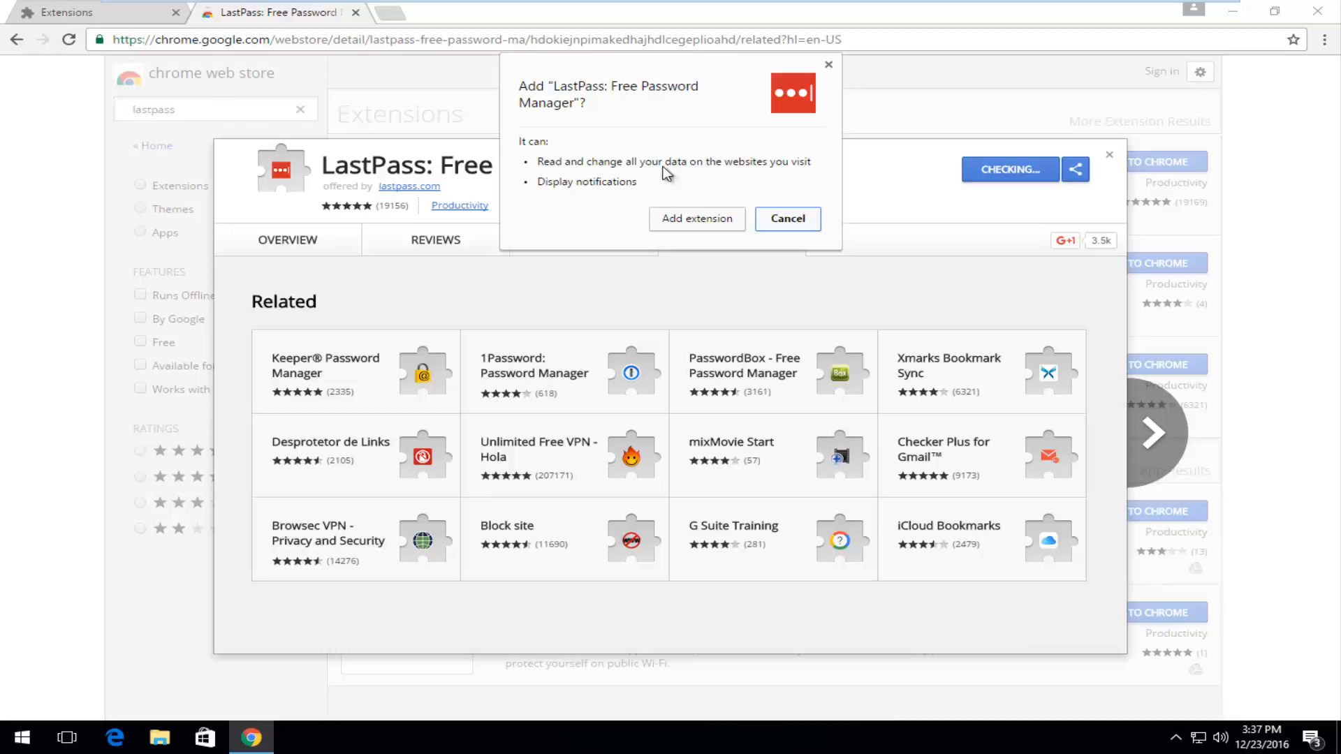
mouse_move(696, 184)
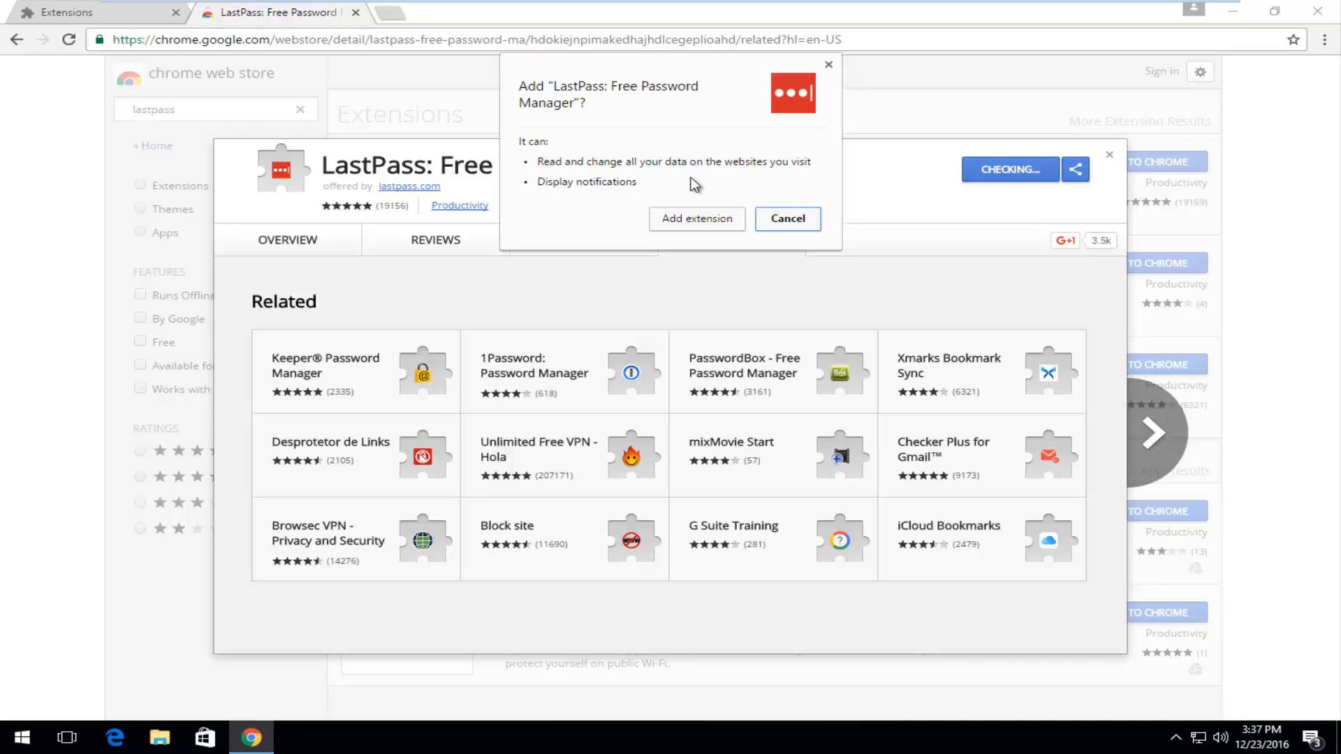
mouse_move(631, 157)
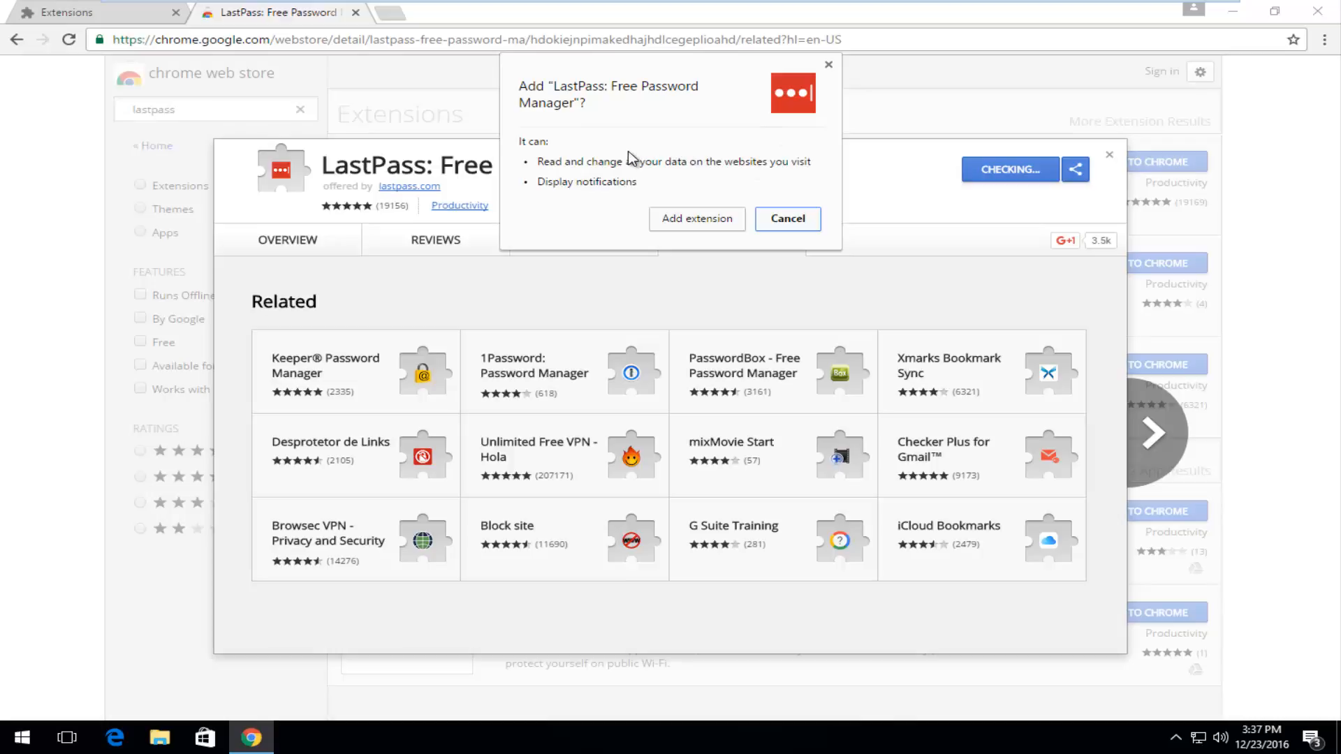
mouse_move(637, 106)
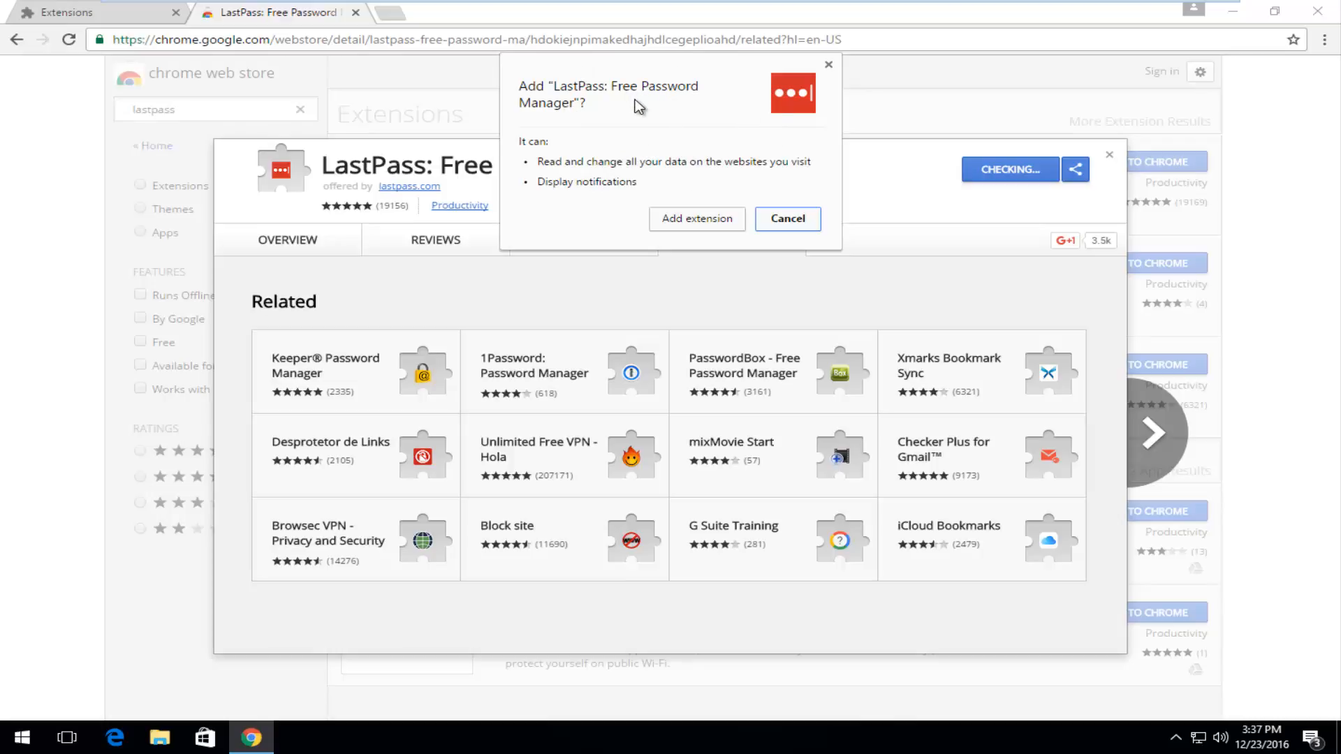
mouse_move(542, 168)
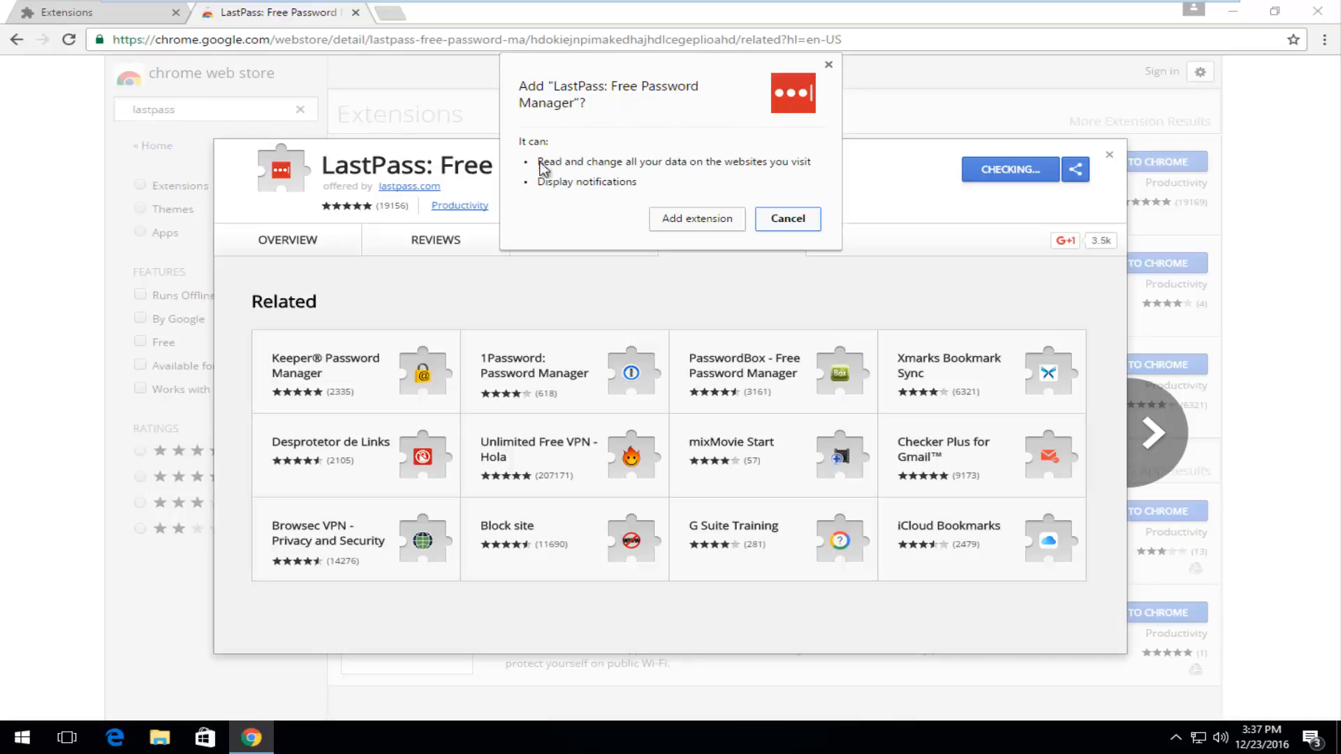
mouse_move(586, 193)
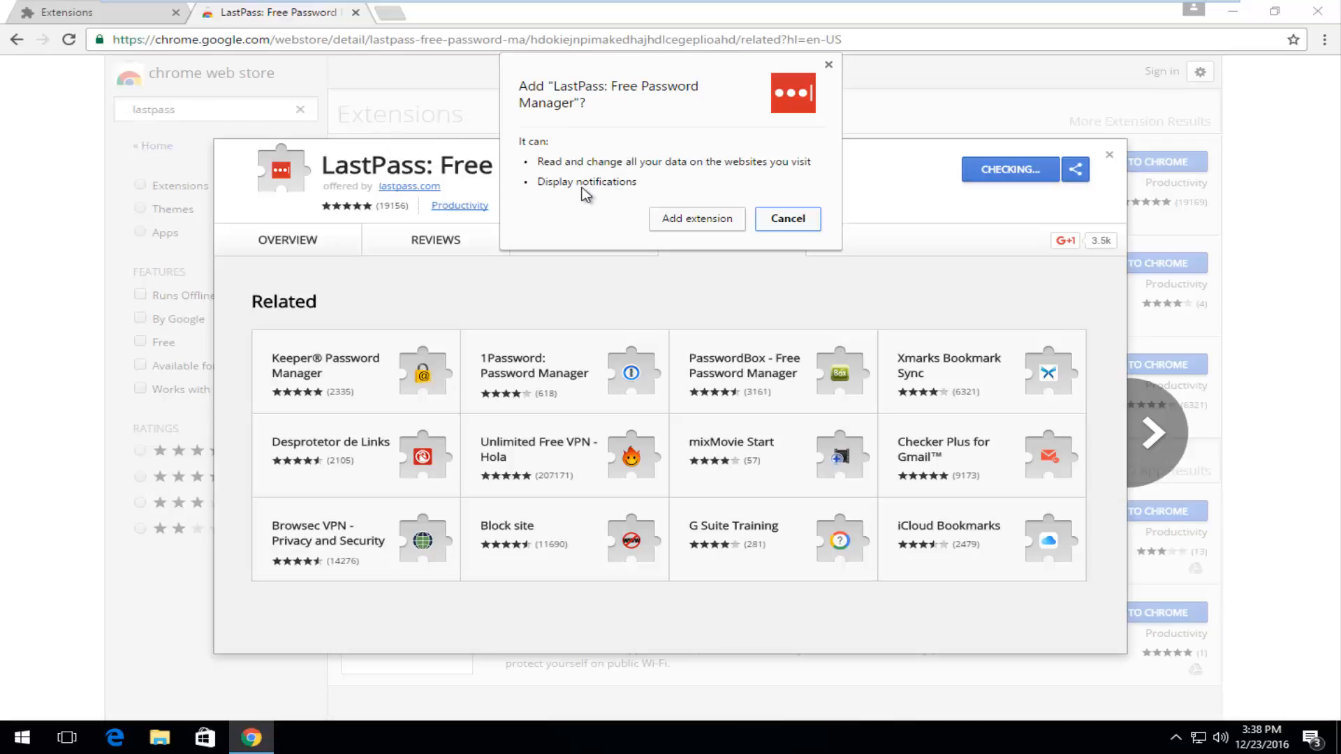
mouse_move(636, 141)
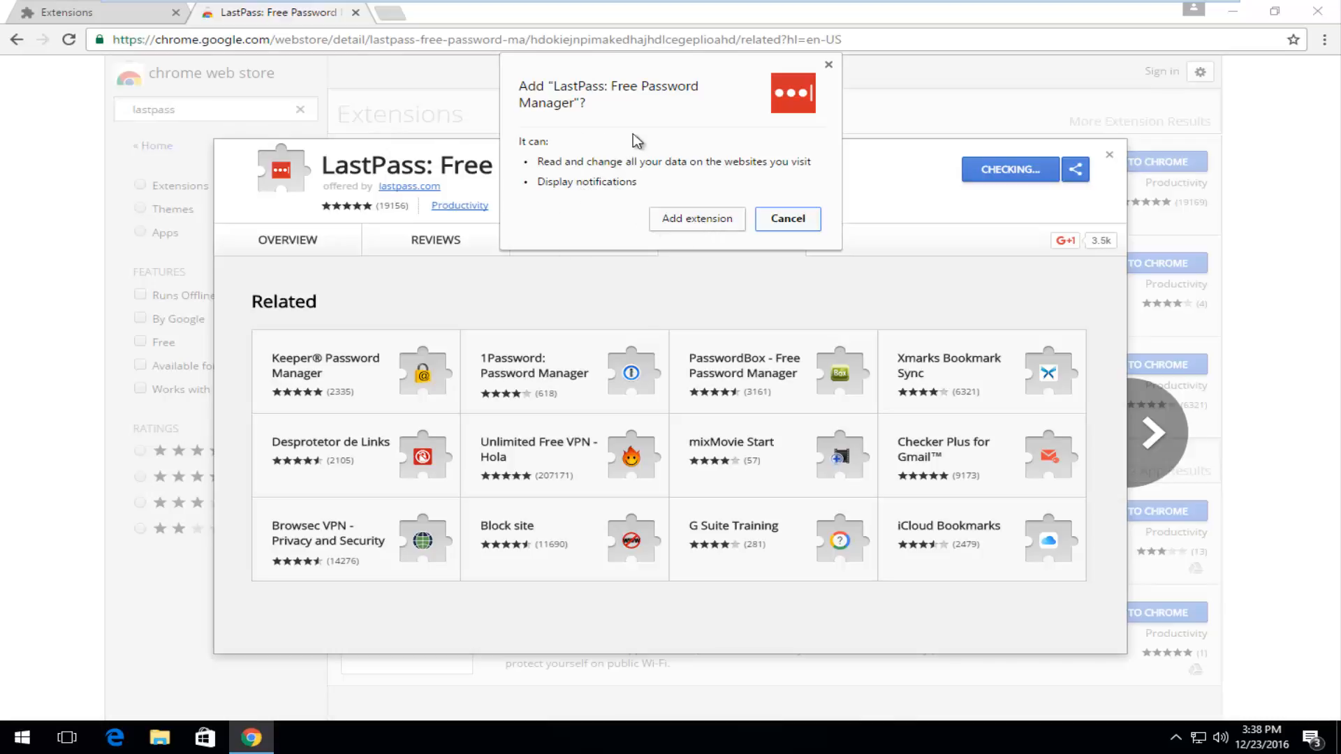
mouse_move(628, 223)
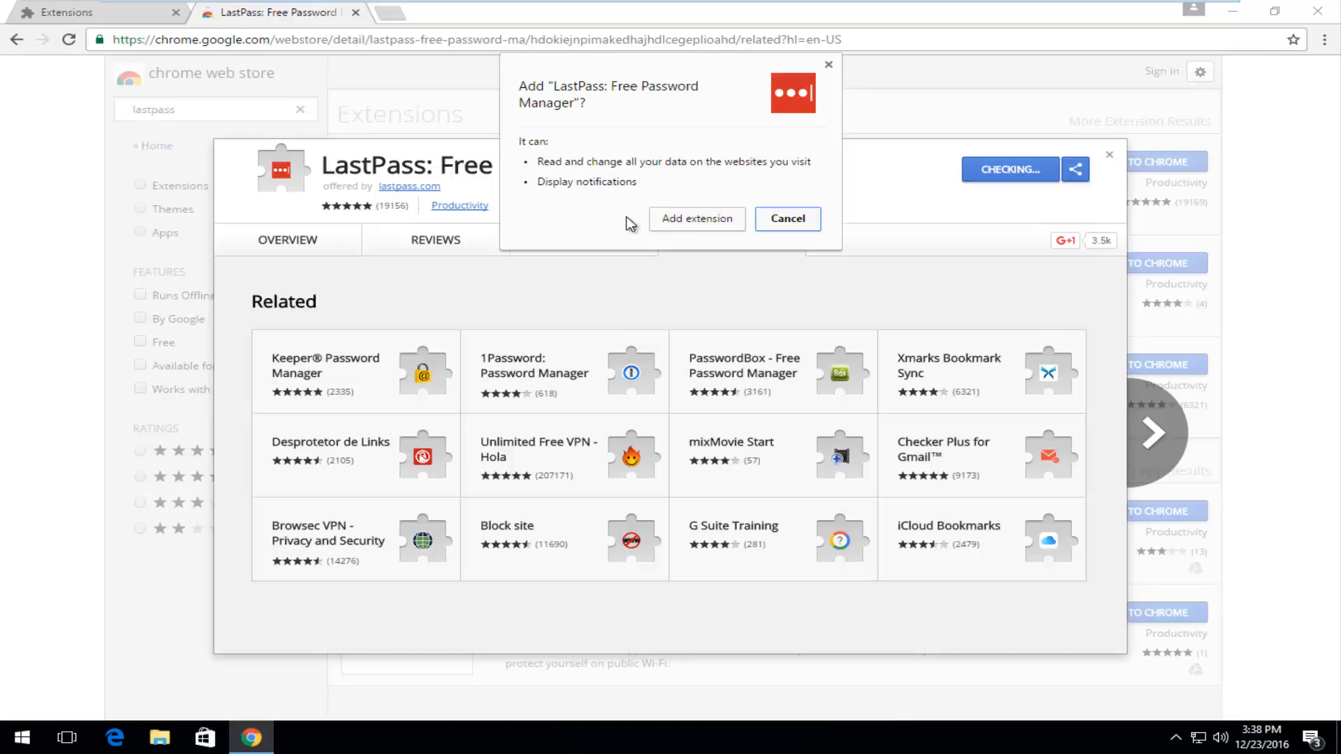
left_click(786, 219)
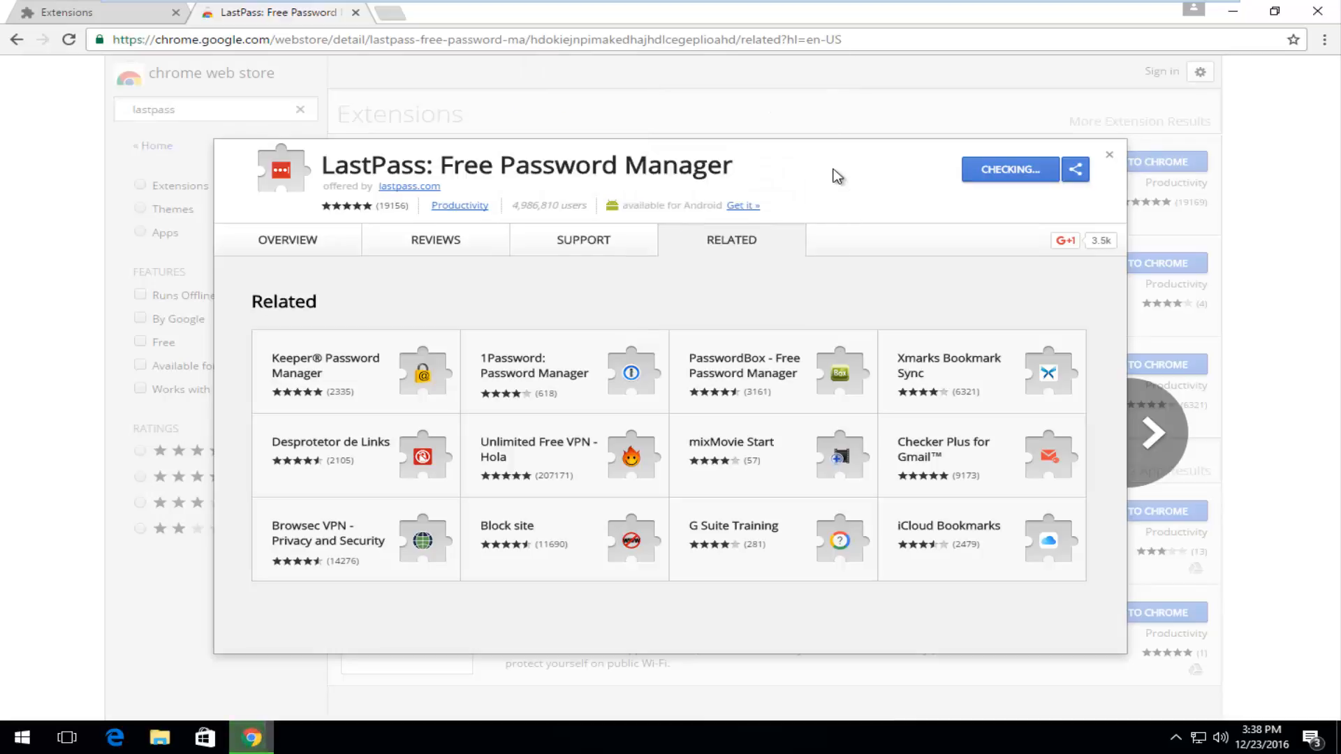
- Add LastPass: Free Password Manager to Chrome and dismiss the 'added to Chrome' notice
left_click(1008, 168)
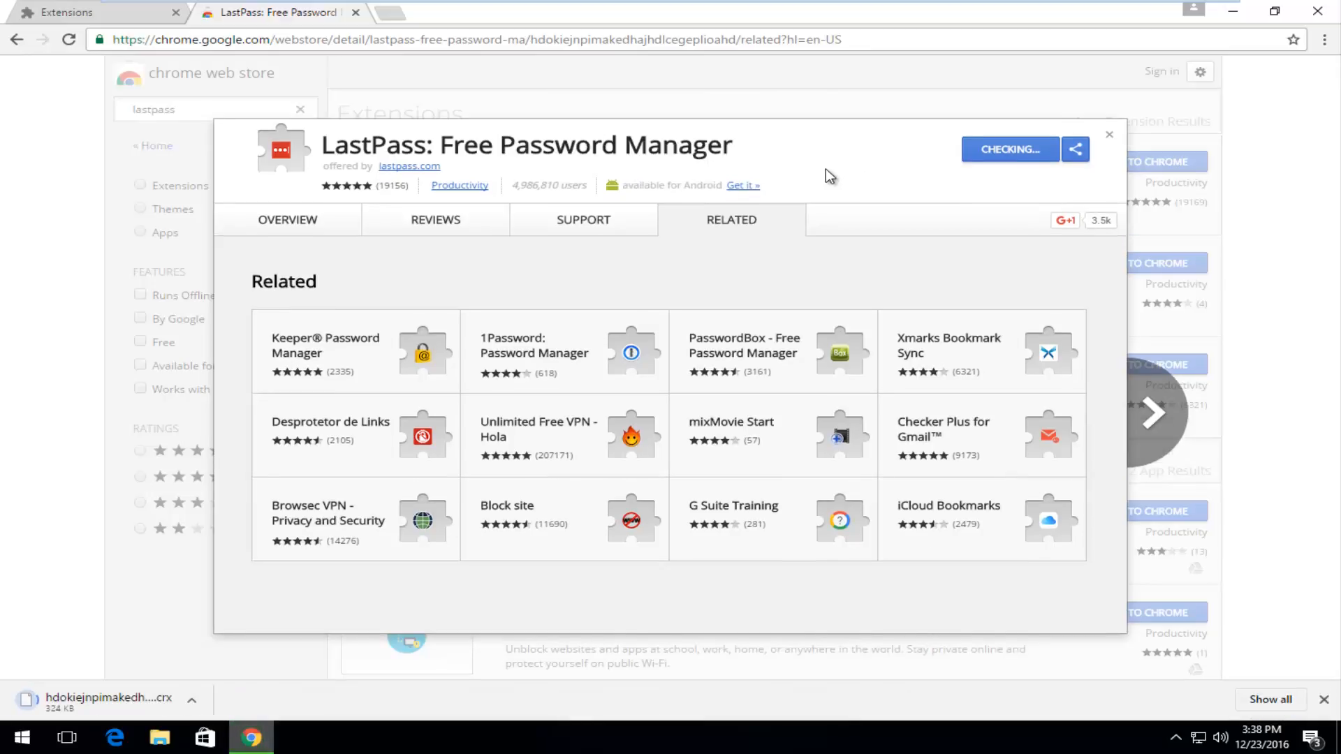
mouse_move(1057, 154)
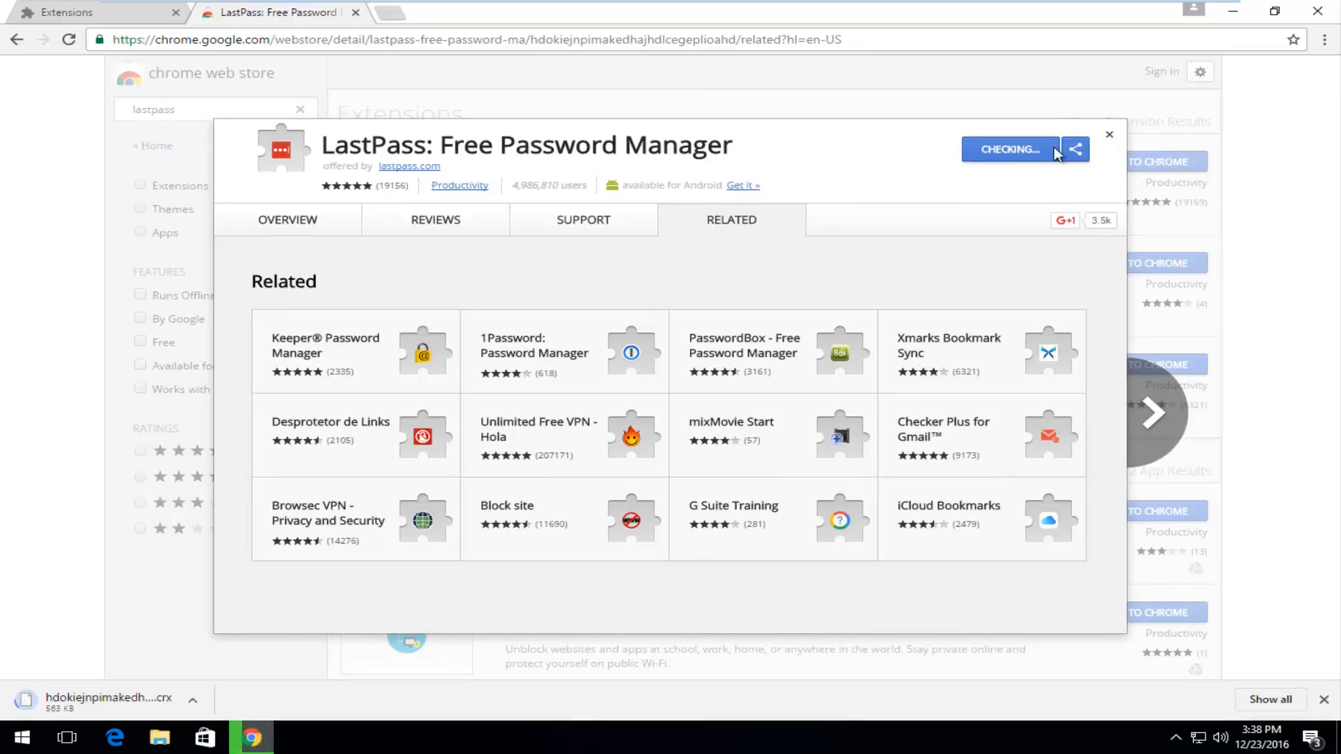
mouse_move(1120, 138)
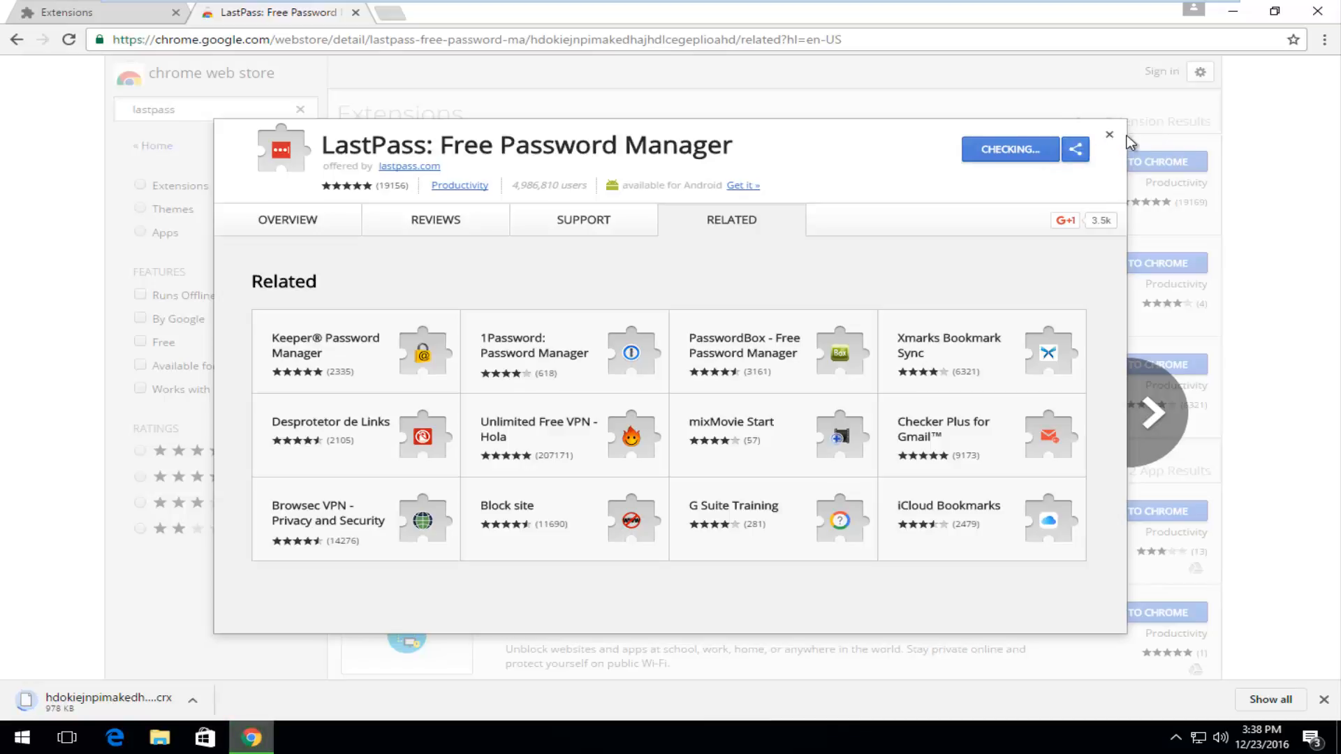
left_click(1324, 39)
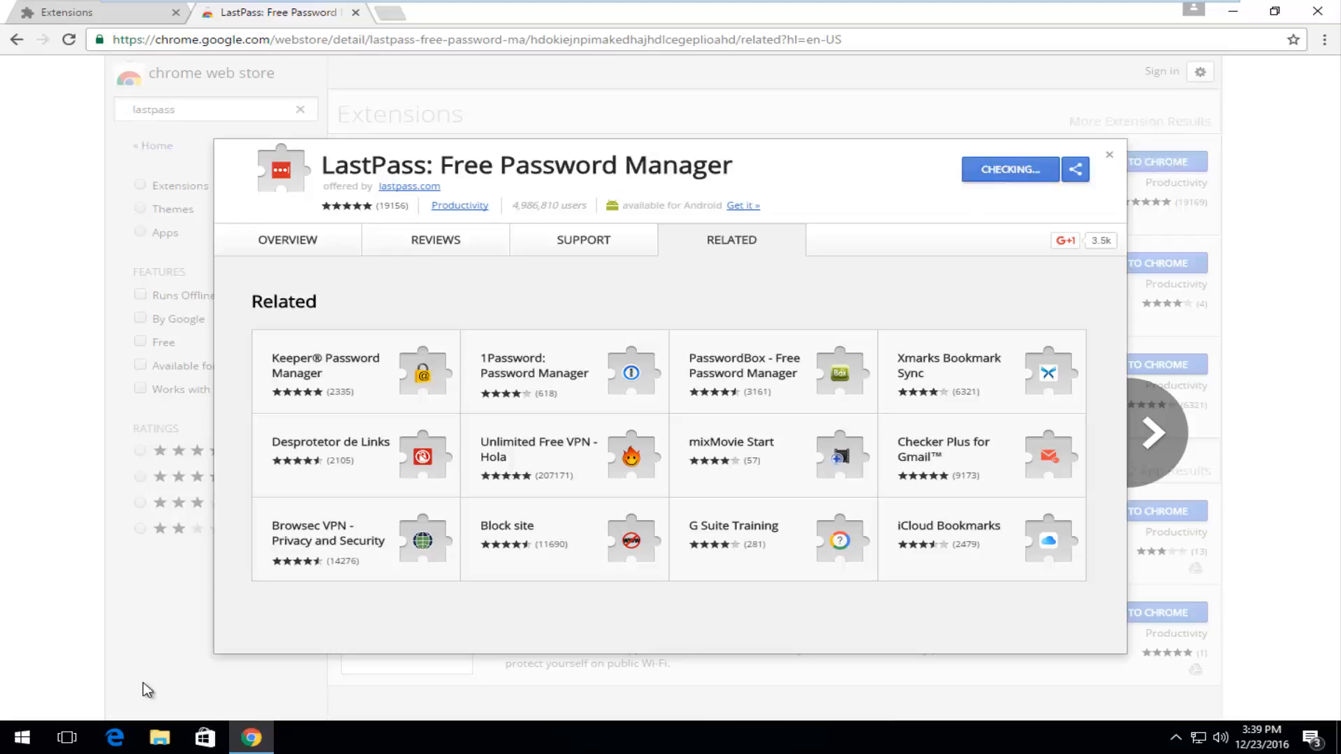
left_click(1009, 169)
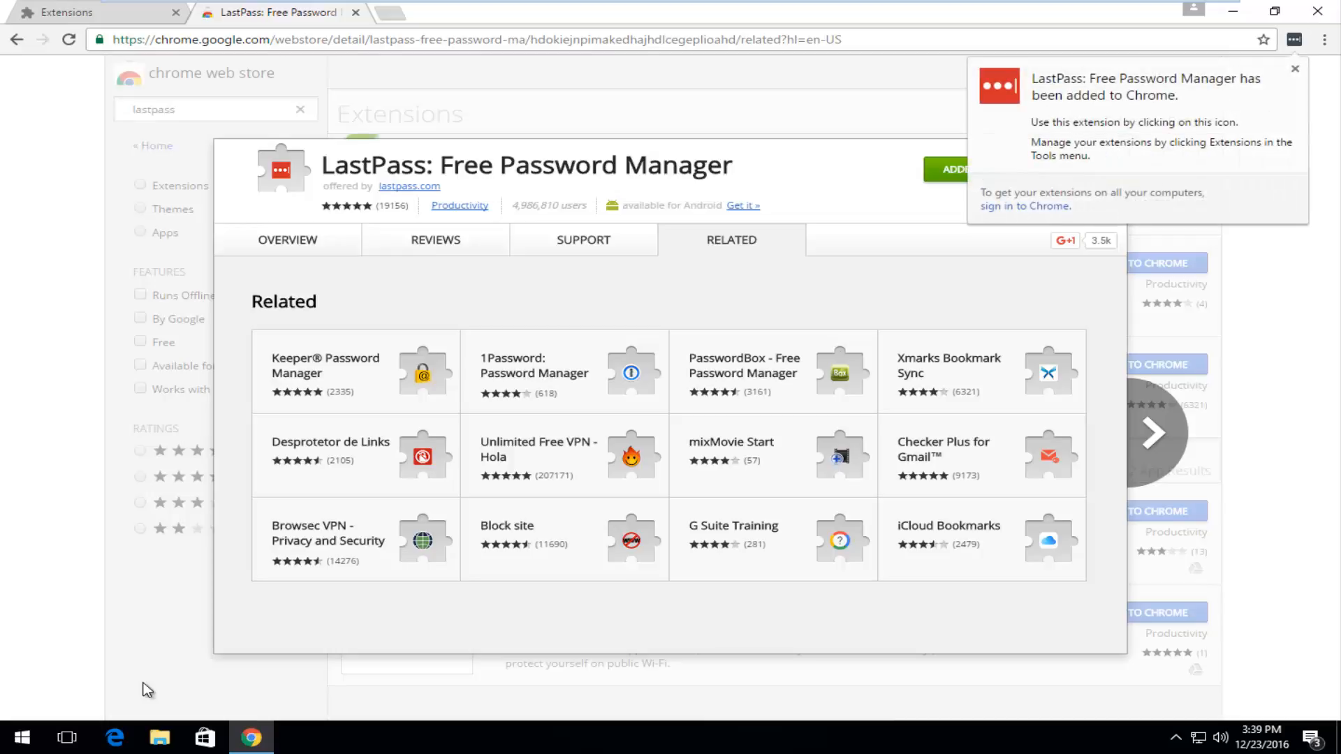
left_click(1295, 68)
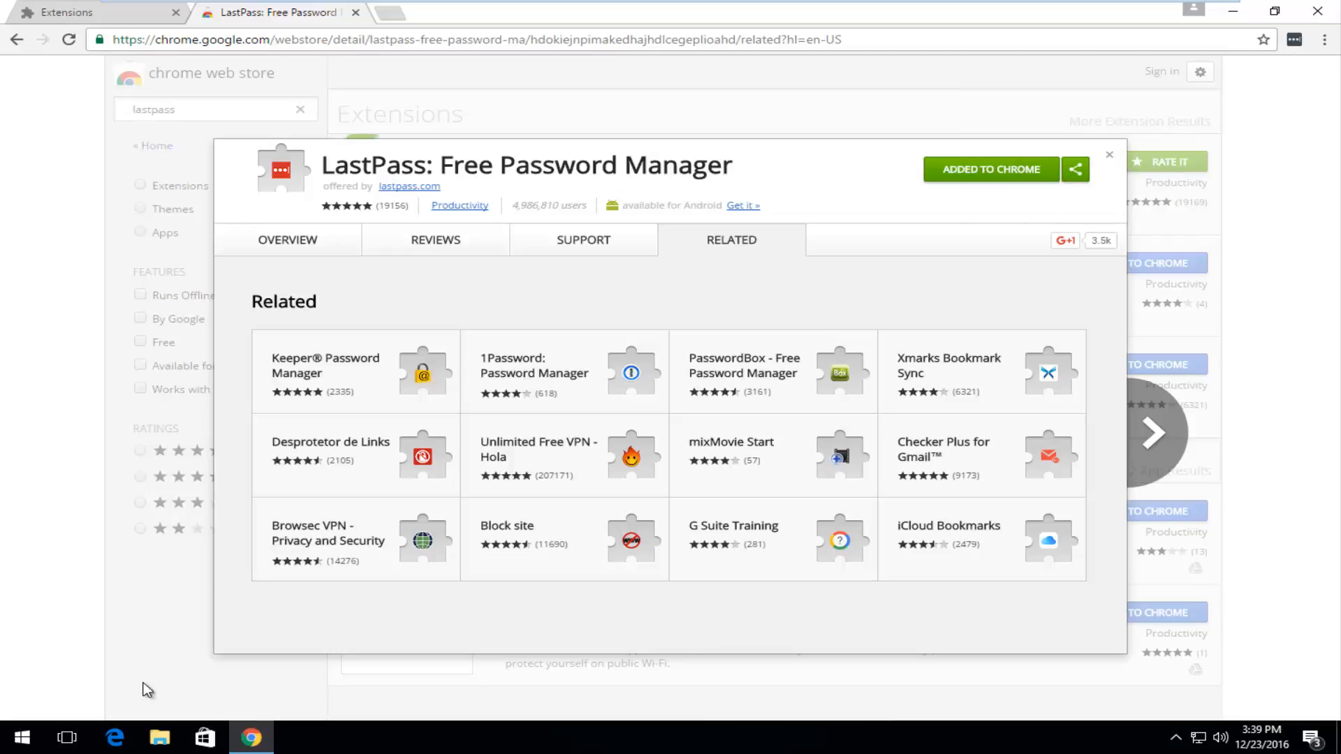
left_click(990, 168)
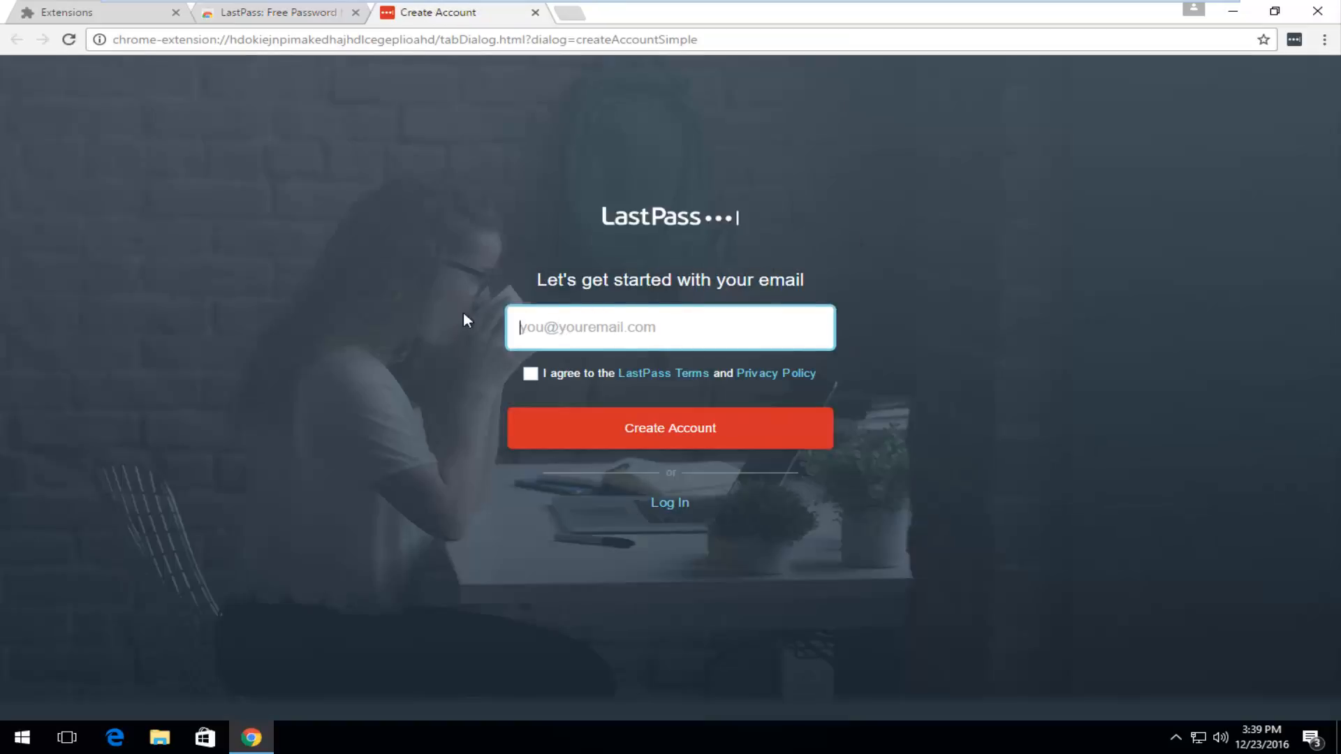
mouse_move(506, 252)
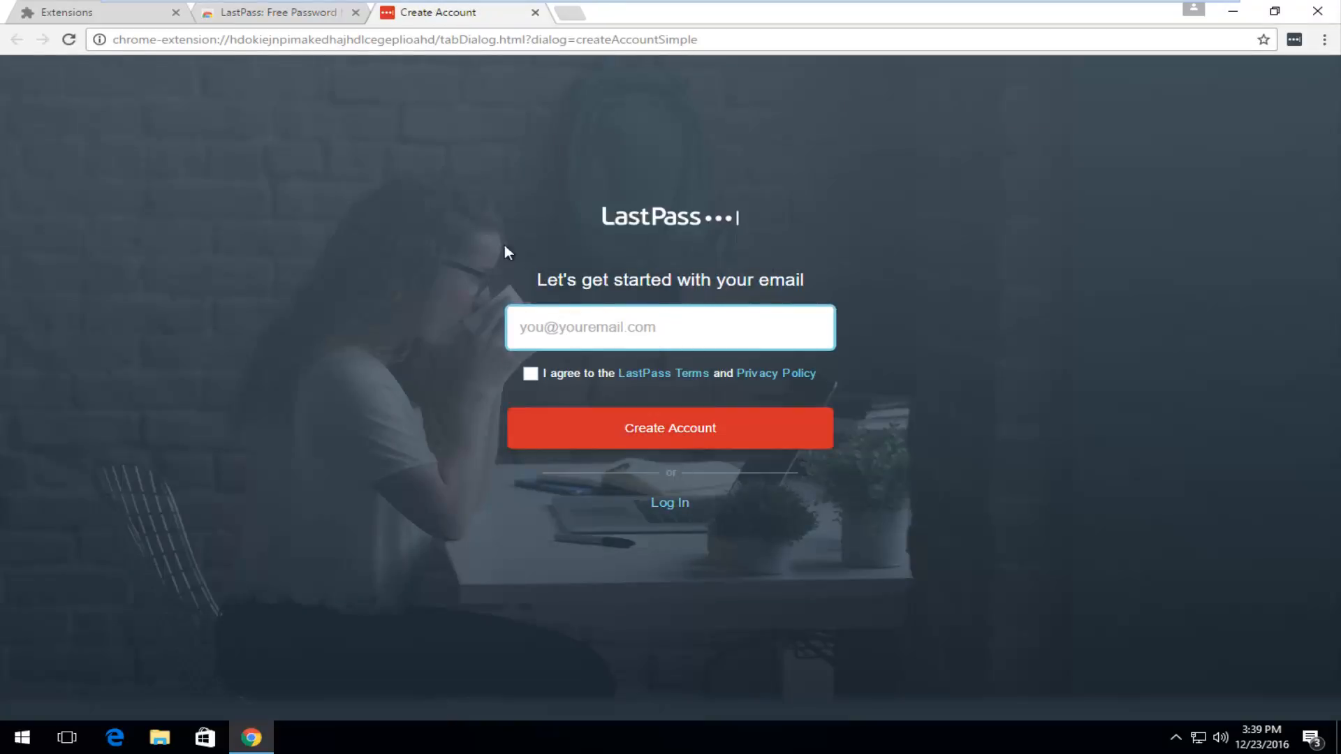
mouse_move(468, 315)
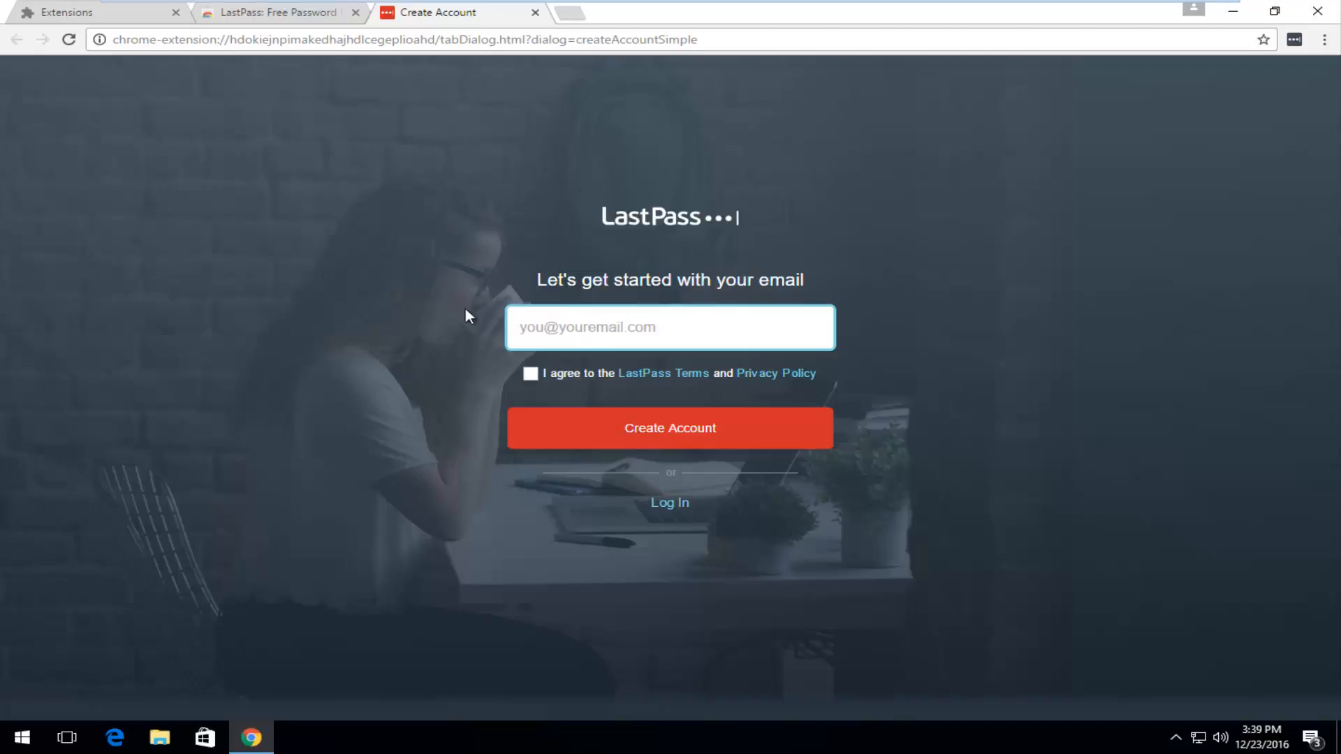
mouse_move(445, 64)
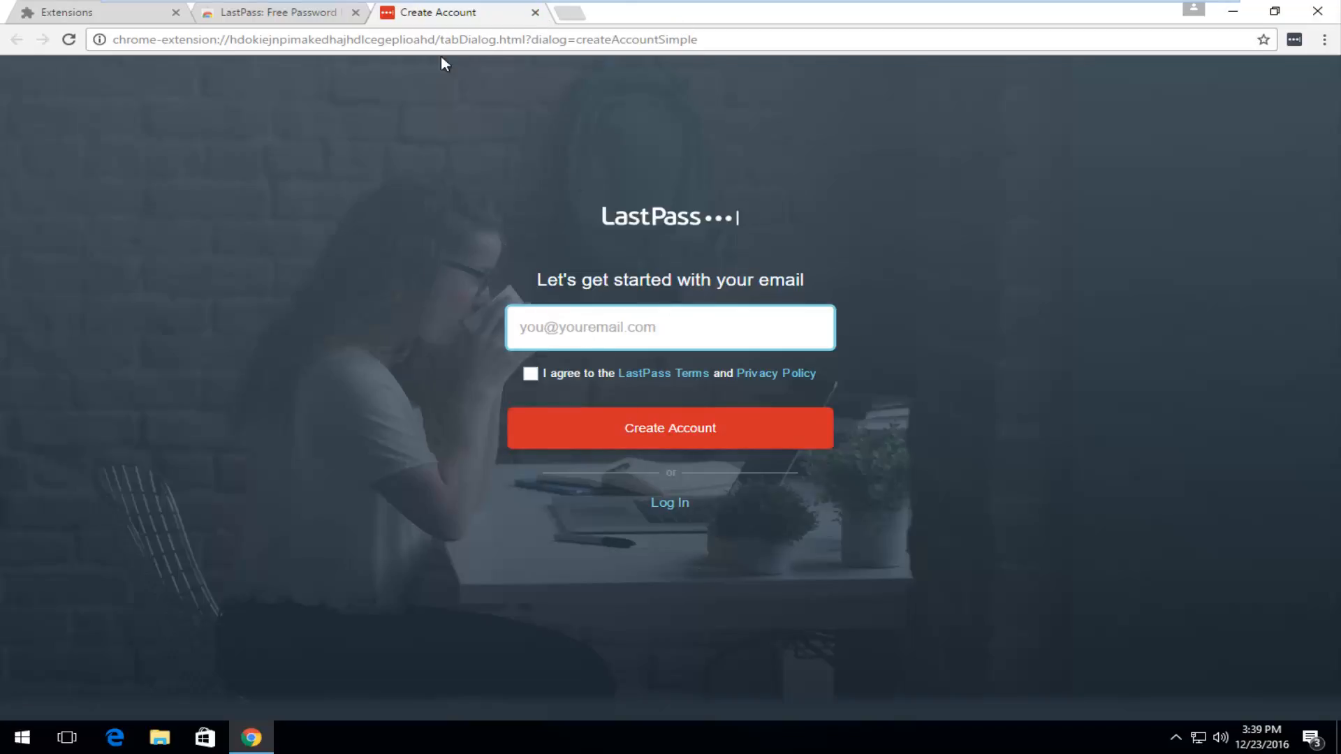
mouse_move(1295, 39)
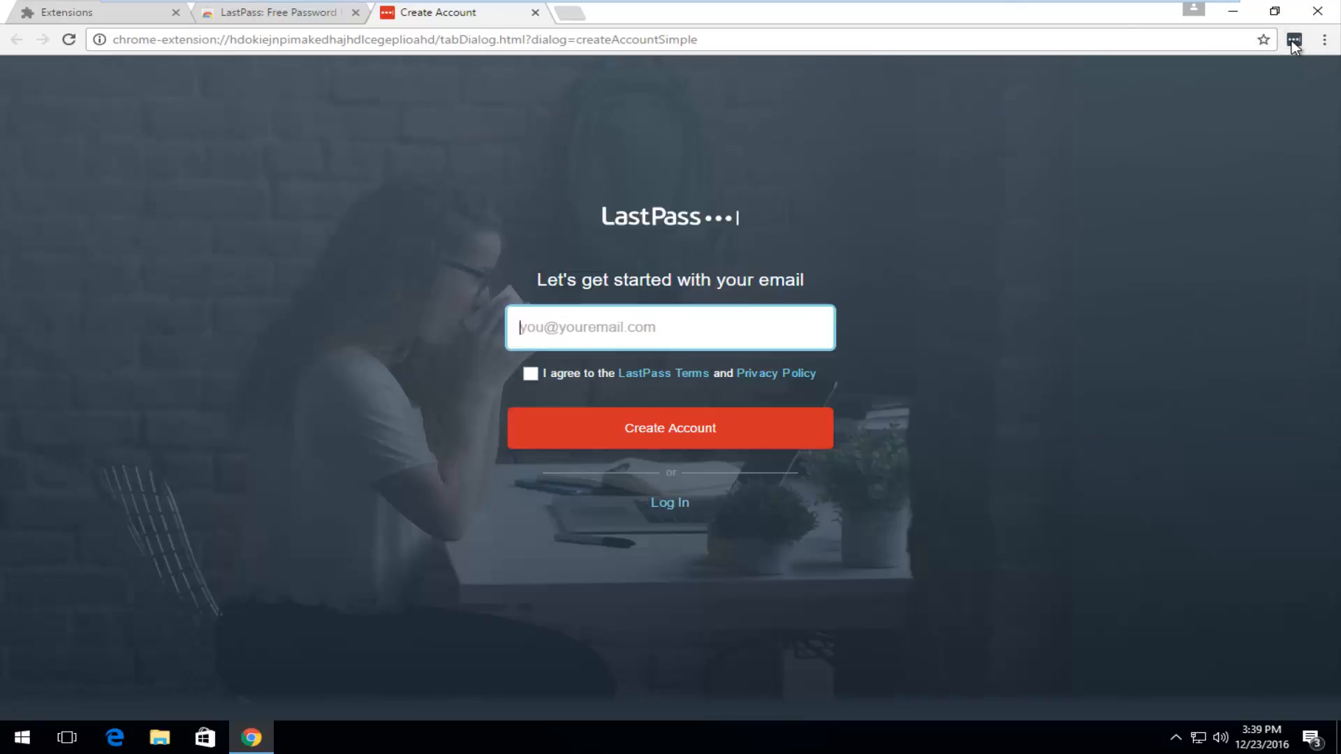
- Open and then close the LastPass toolbar login popup
left_click(1294, 39)
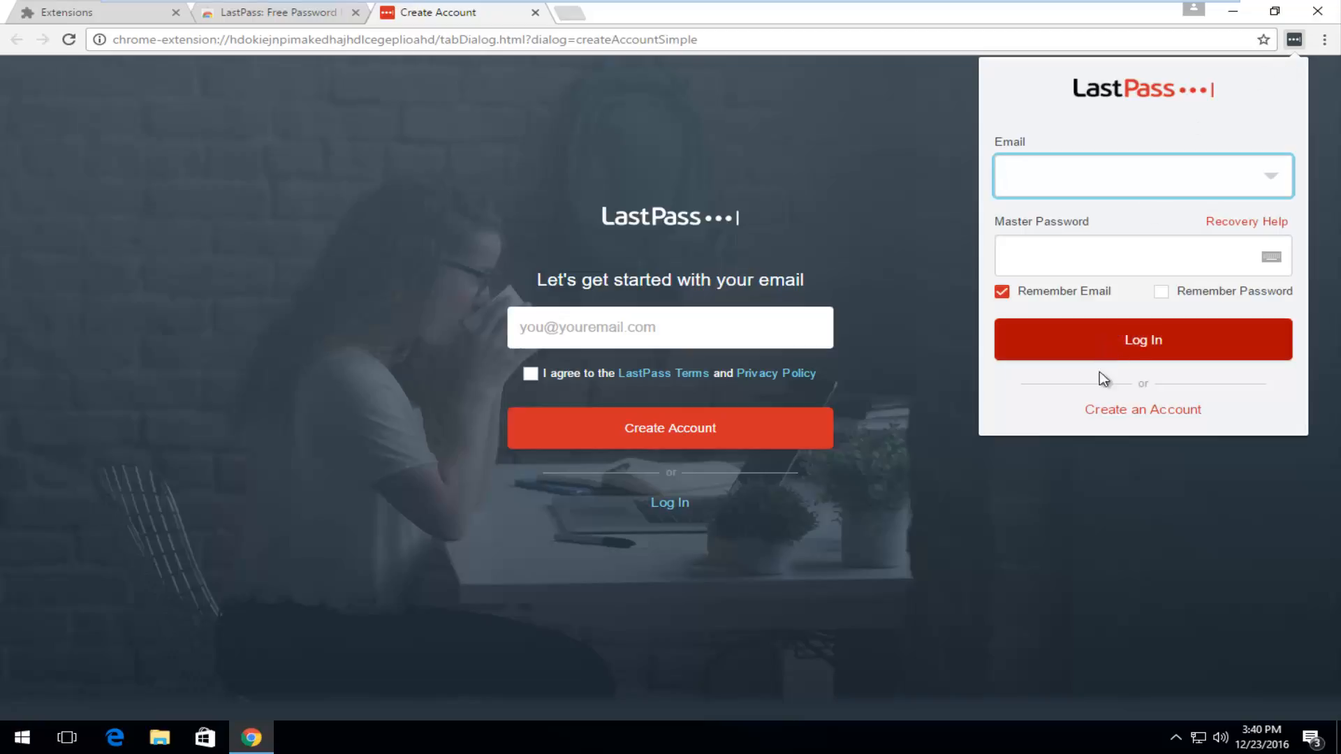
mouse_move(1093, 554)
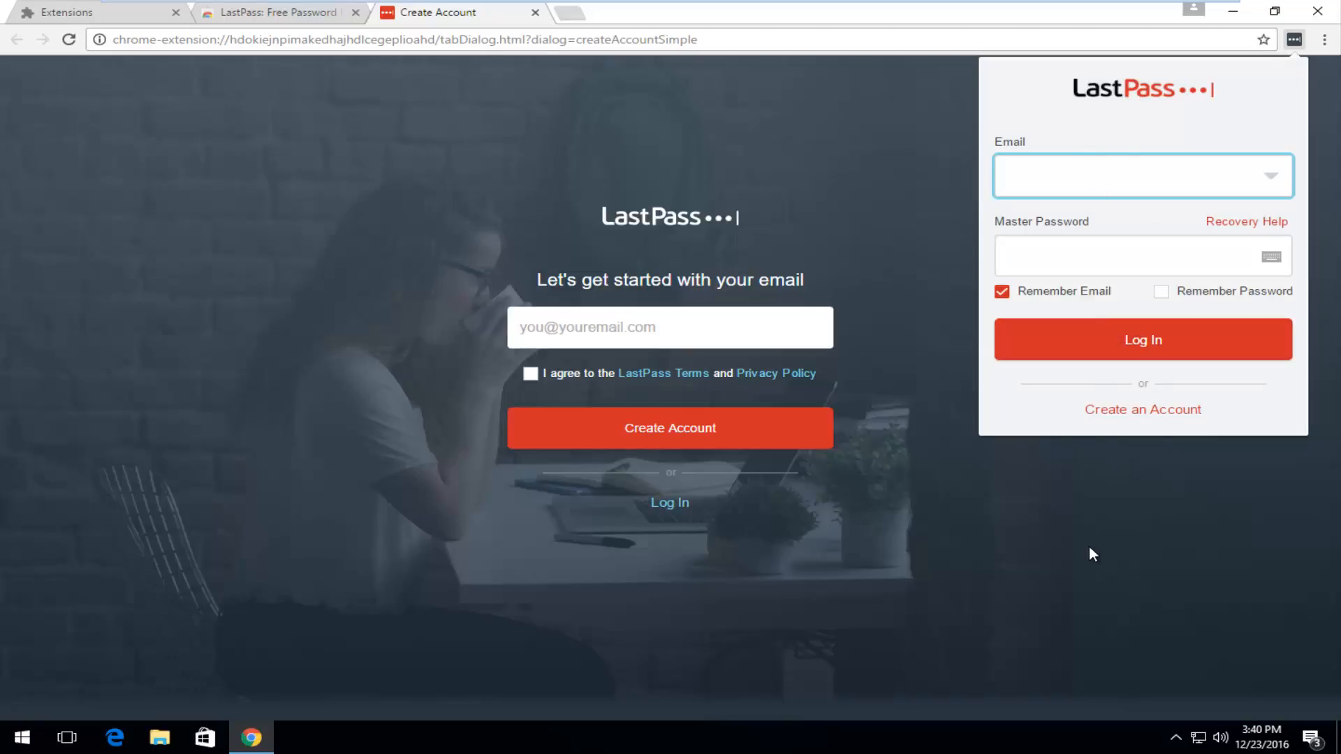
left_click(1293, 39)
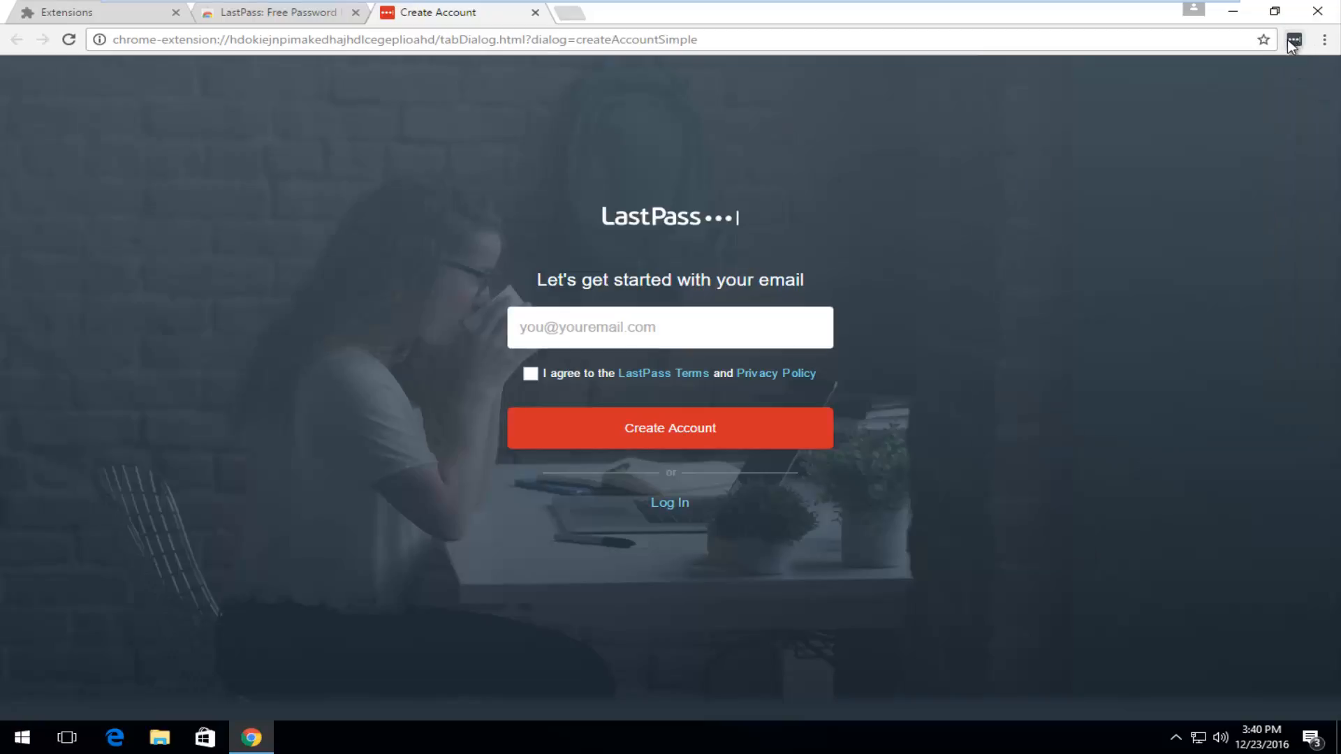
mouse_move(278, 88)
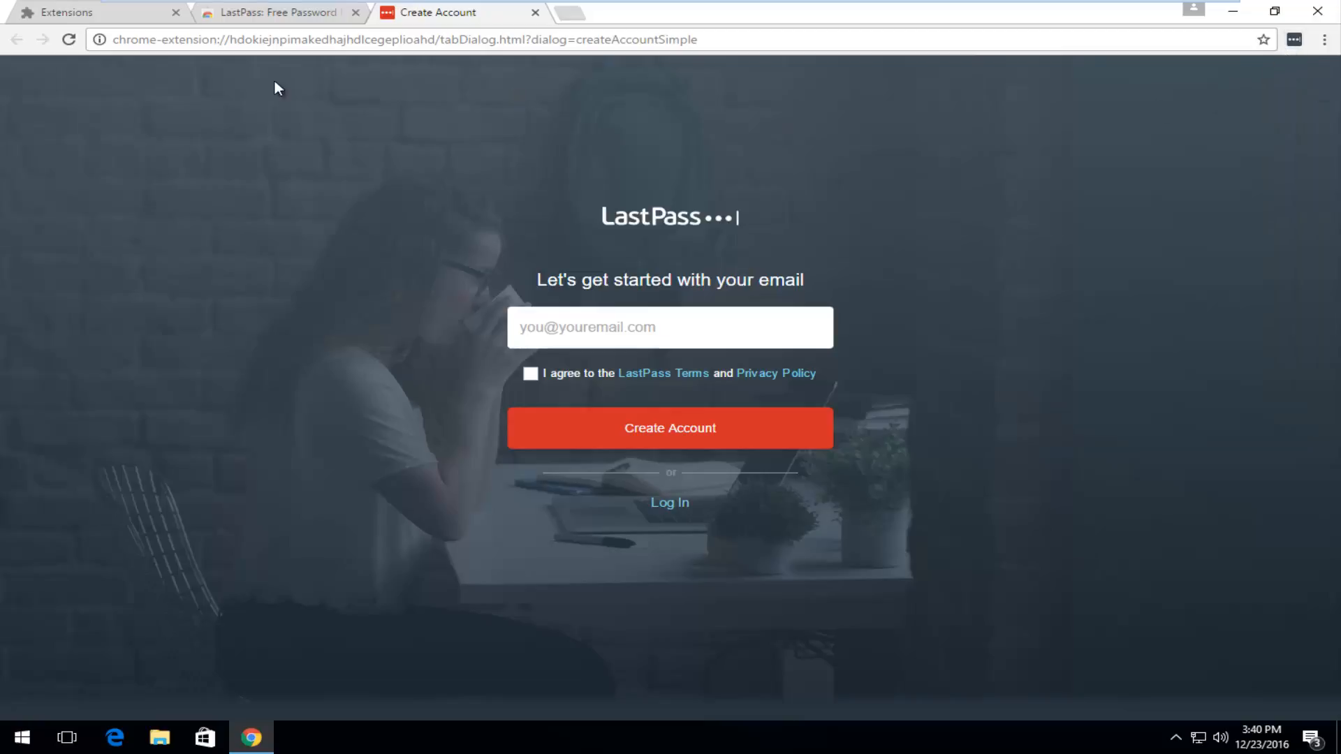
mouse_move(263, 358)
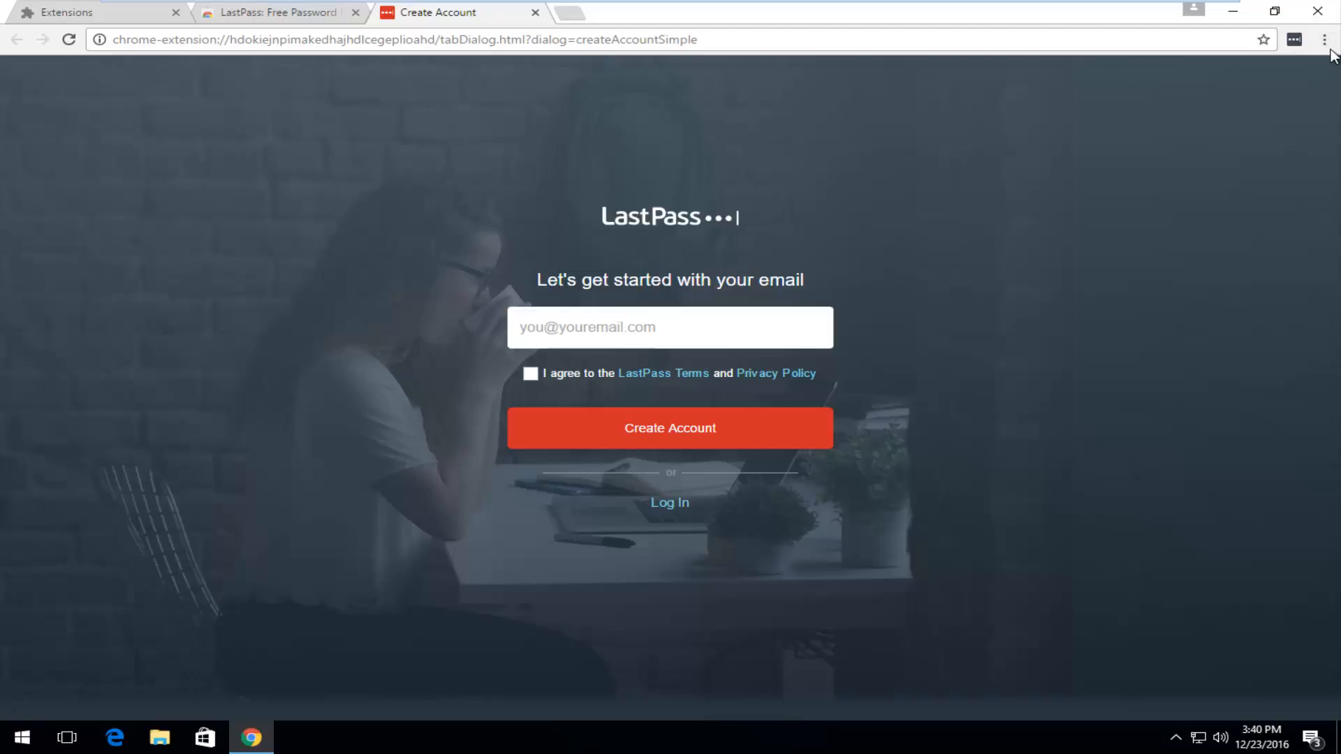
- Go to Chrome Settings from the three-dot menu and show the installed extensions list
left_click(1324, 39)
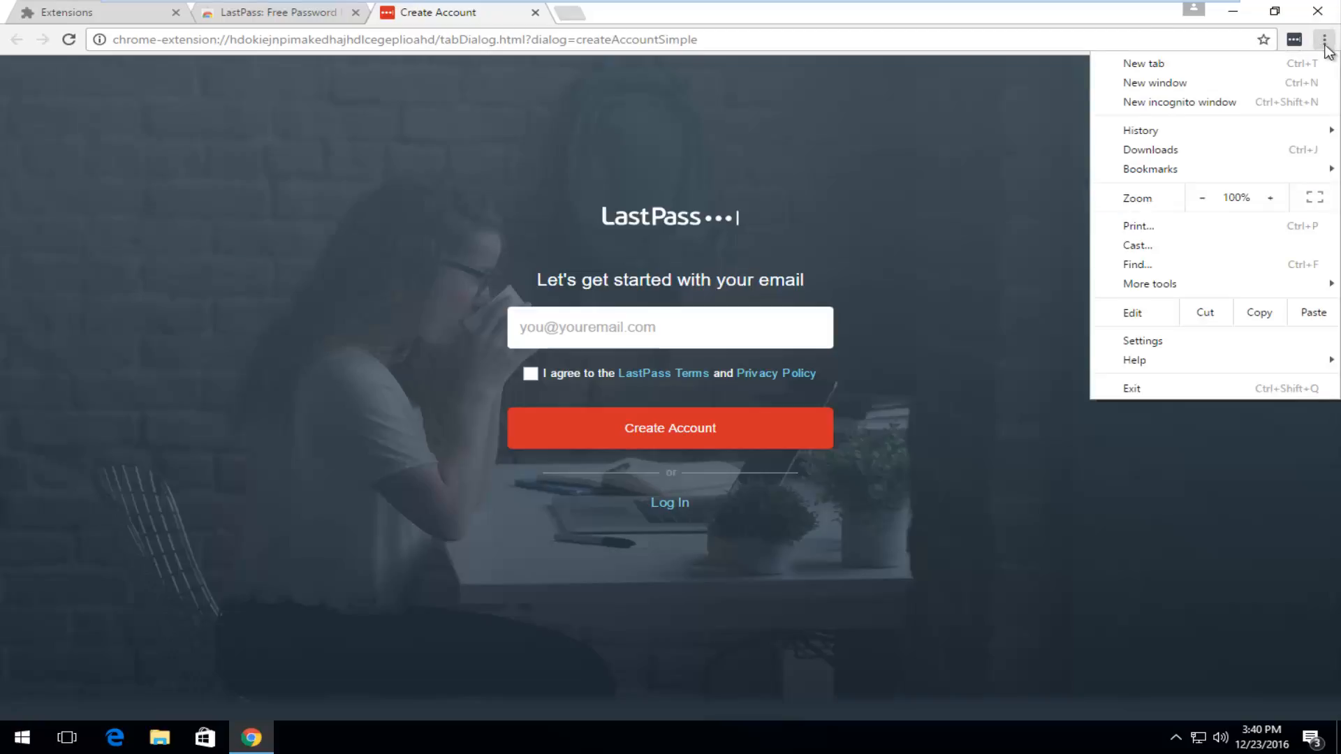
mouse_move(1323, 81)
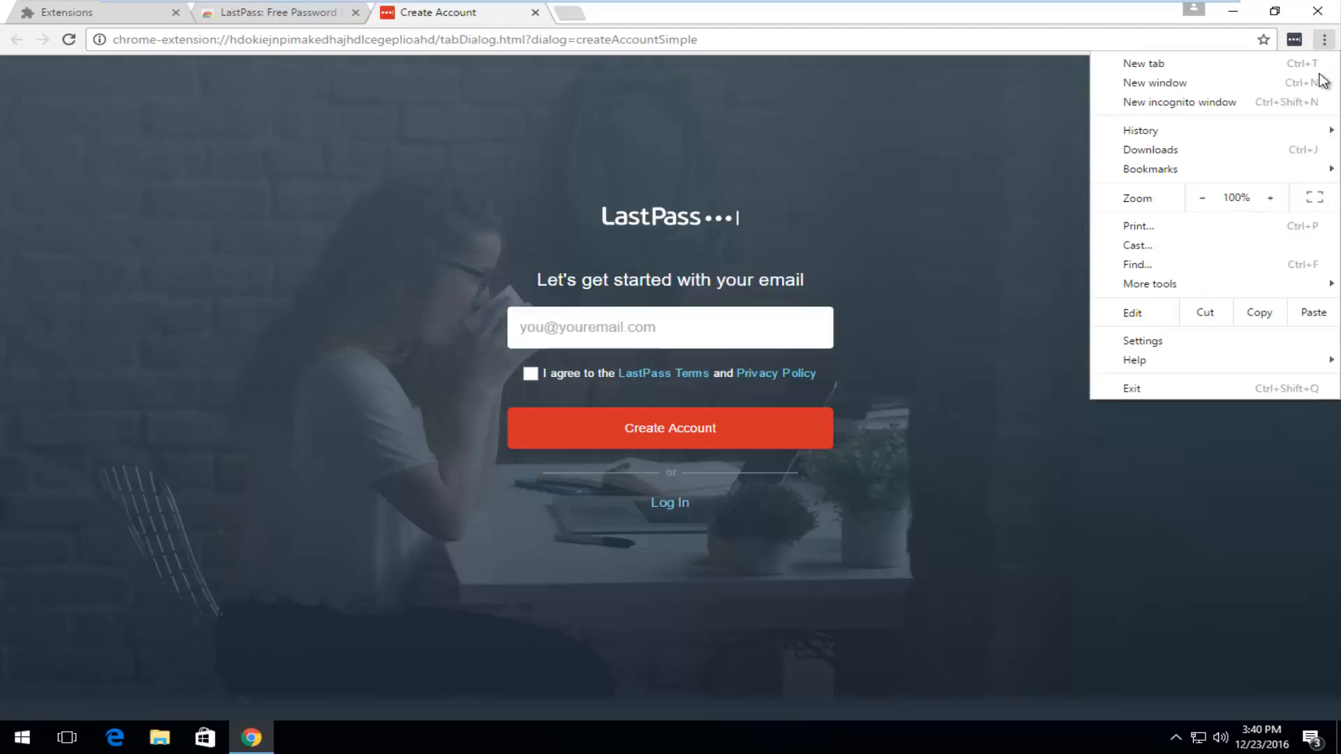
mouse_move(1142, 340)
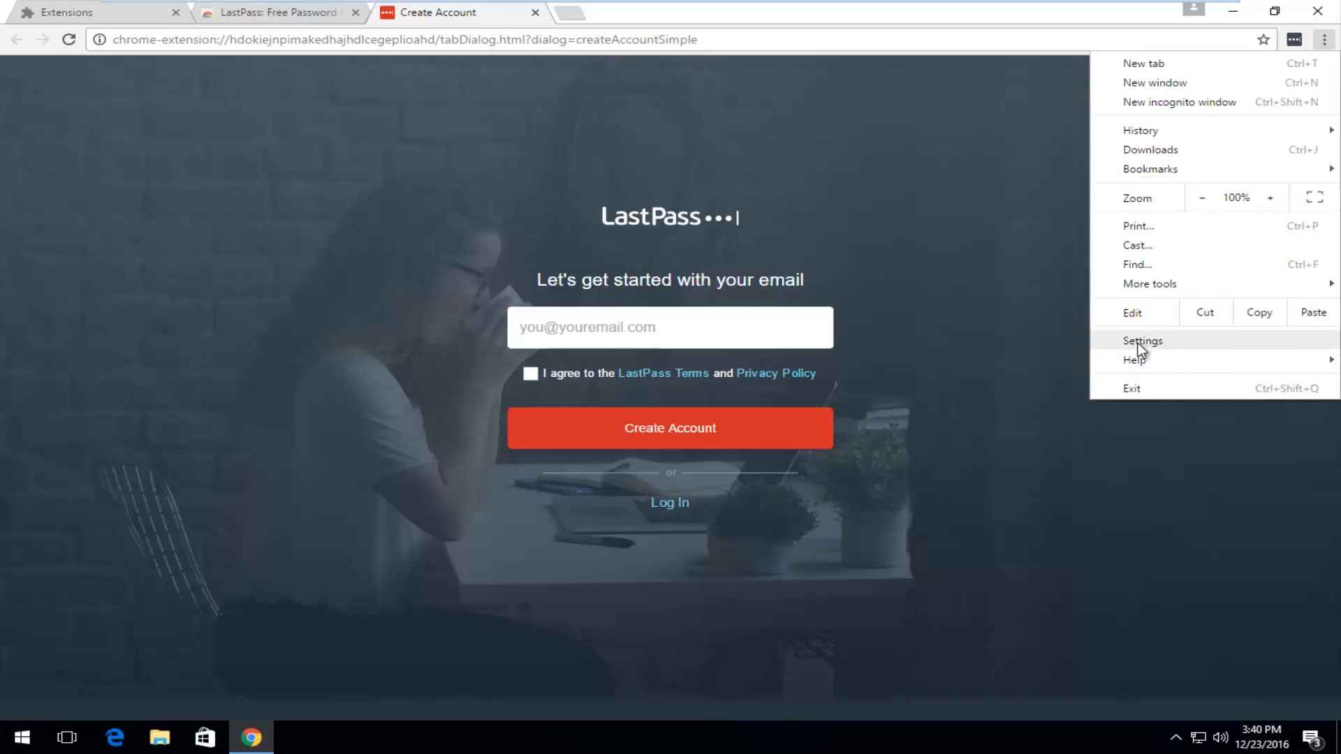
left_click(1142, 341)
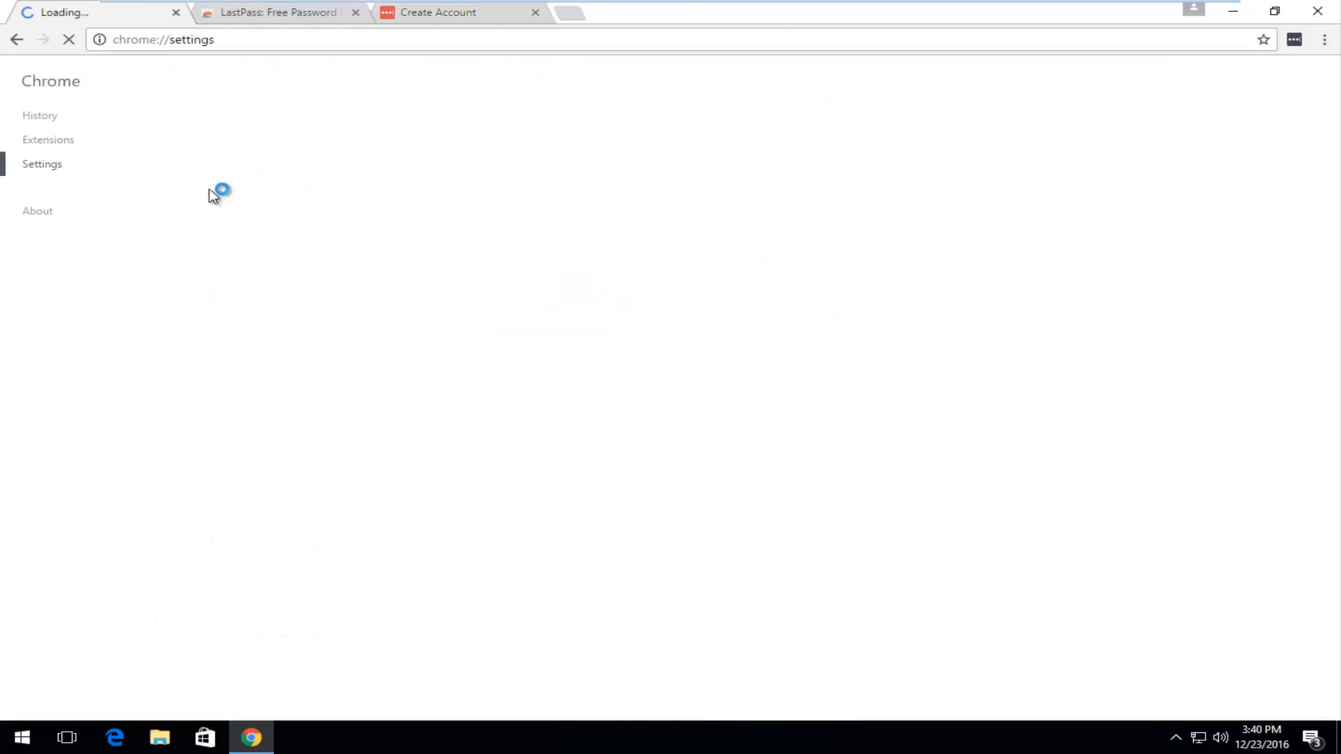
left_click(48, 140)
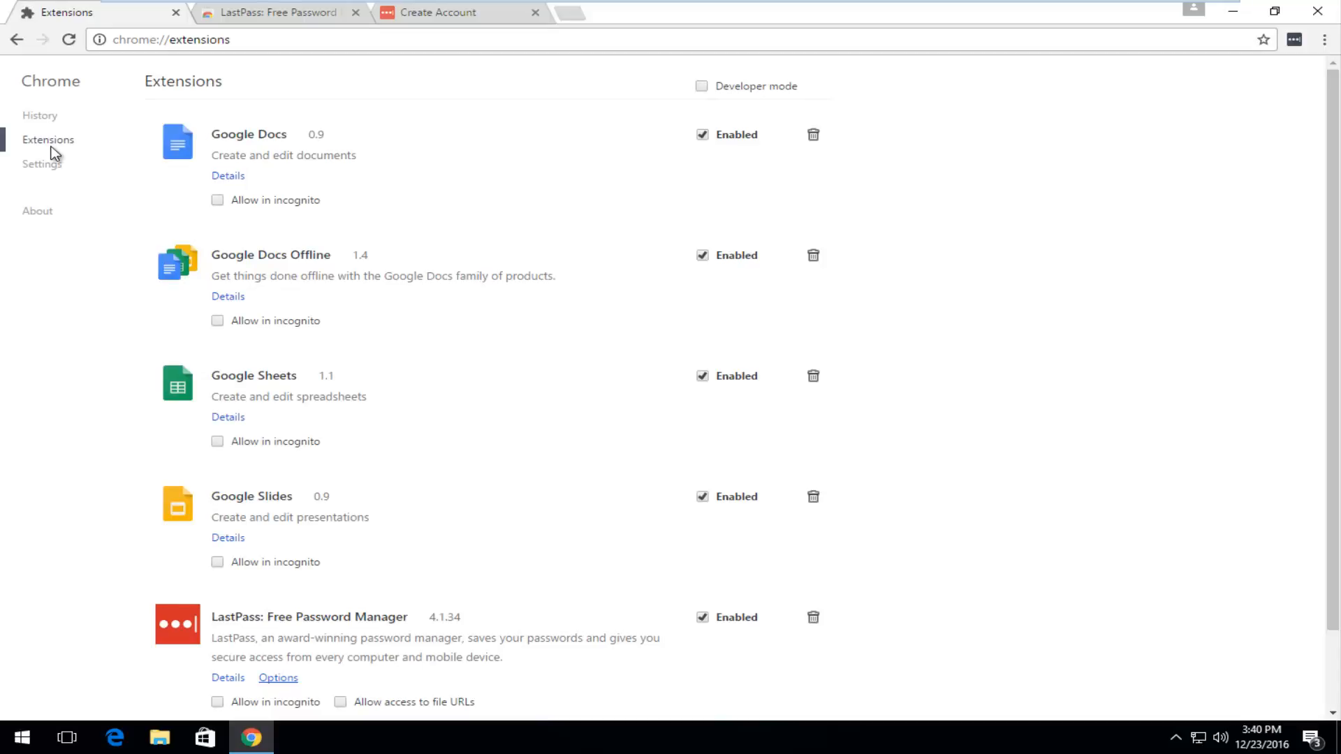
mouse_move(159, 323)
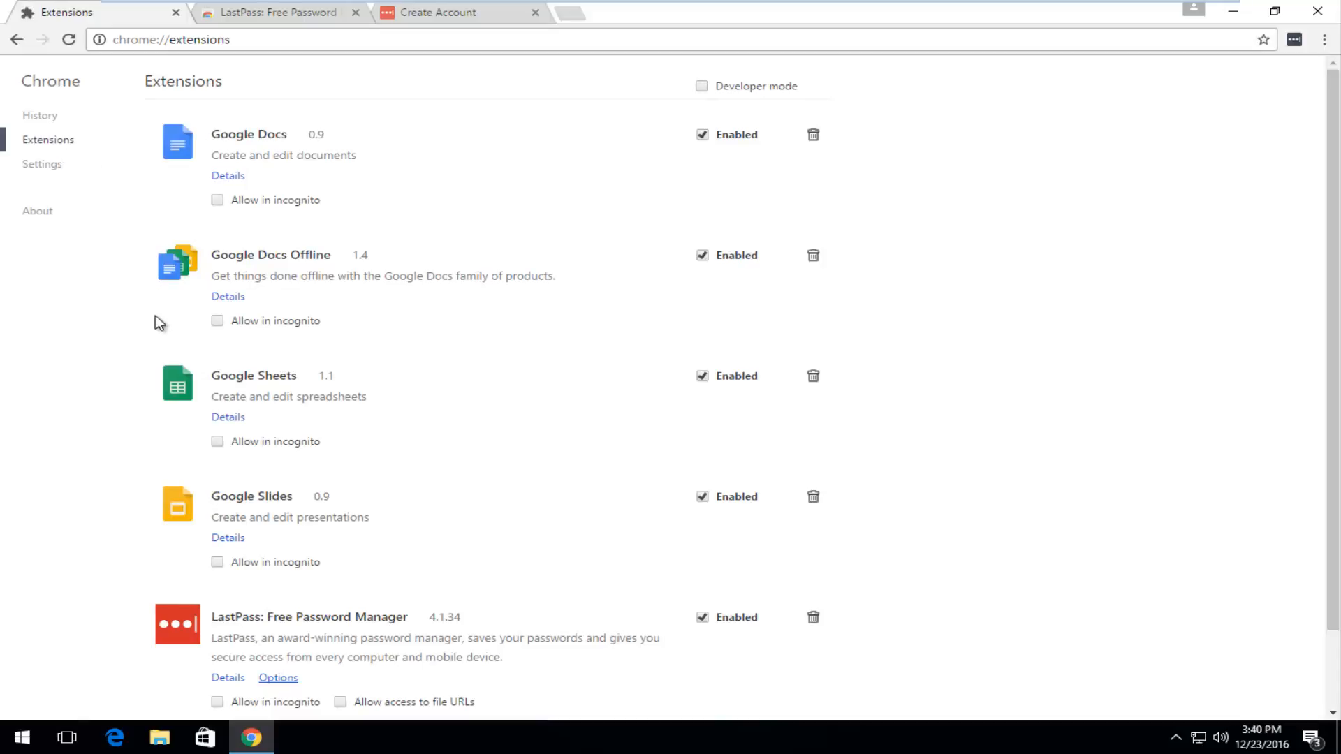
- Toggle LastPass's Enabled checkbox off, on, then off again
scroll("down", 3)
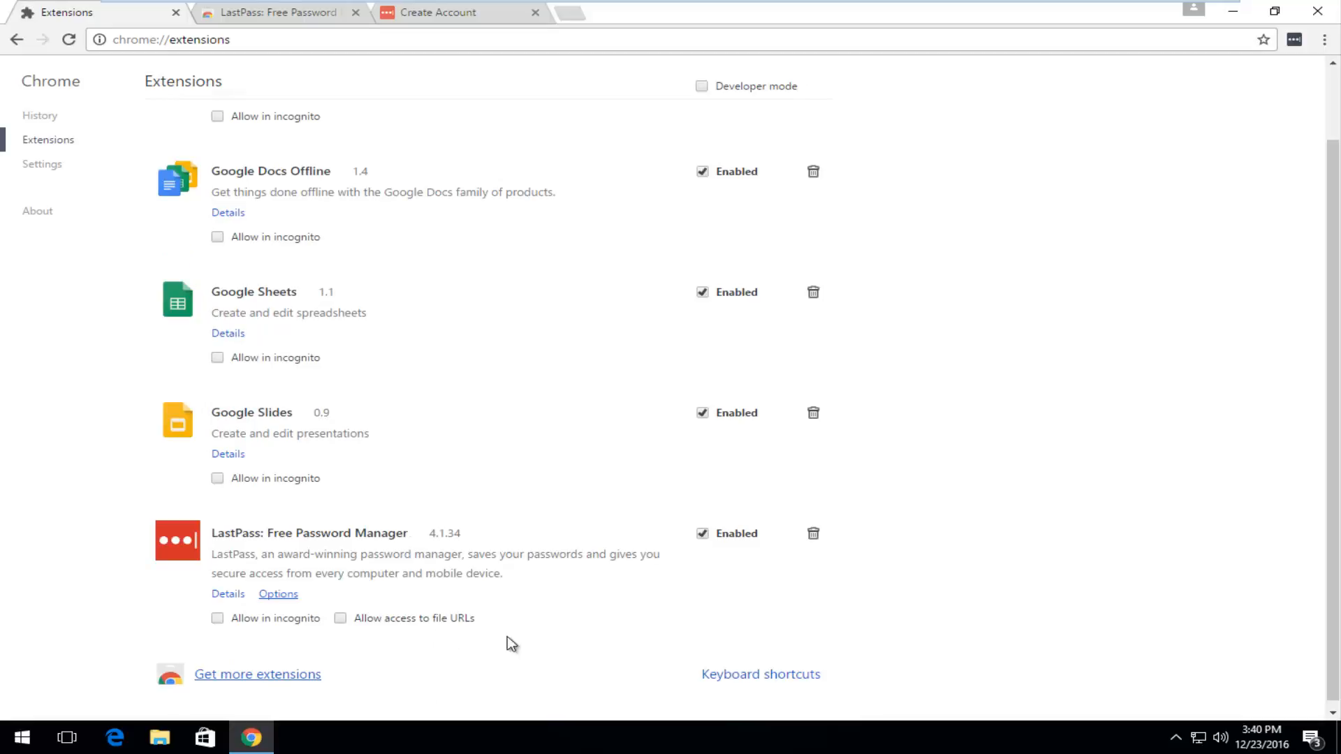
mouse_move(702, 534)
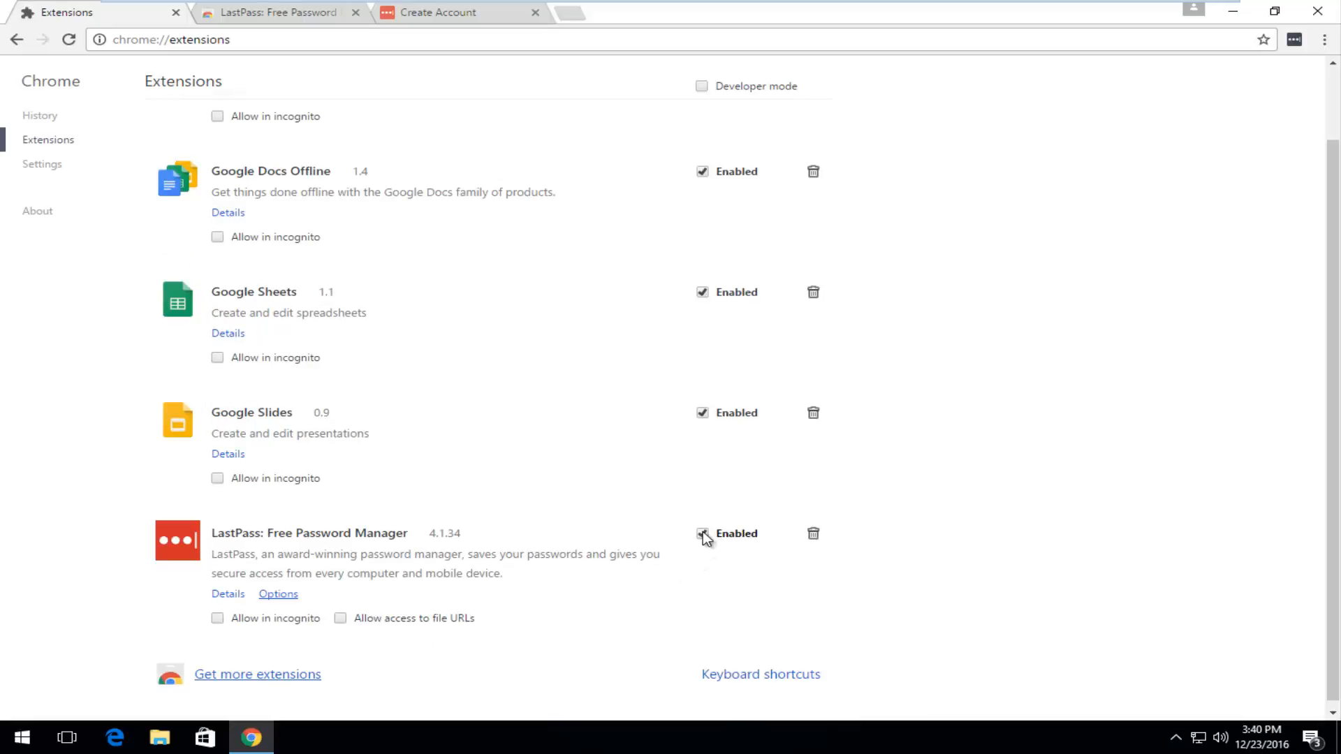
left_click(702, 533)
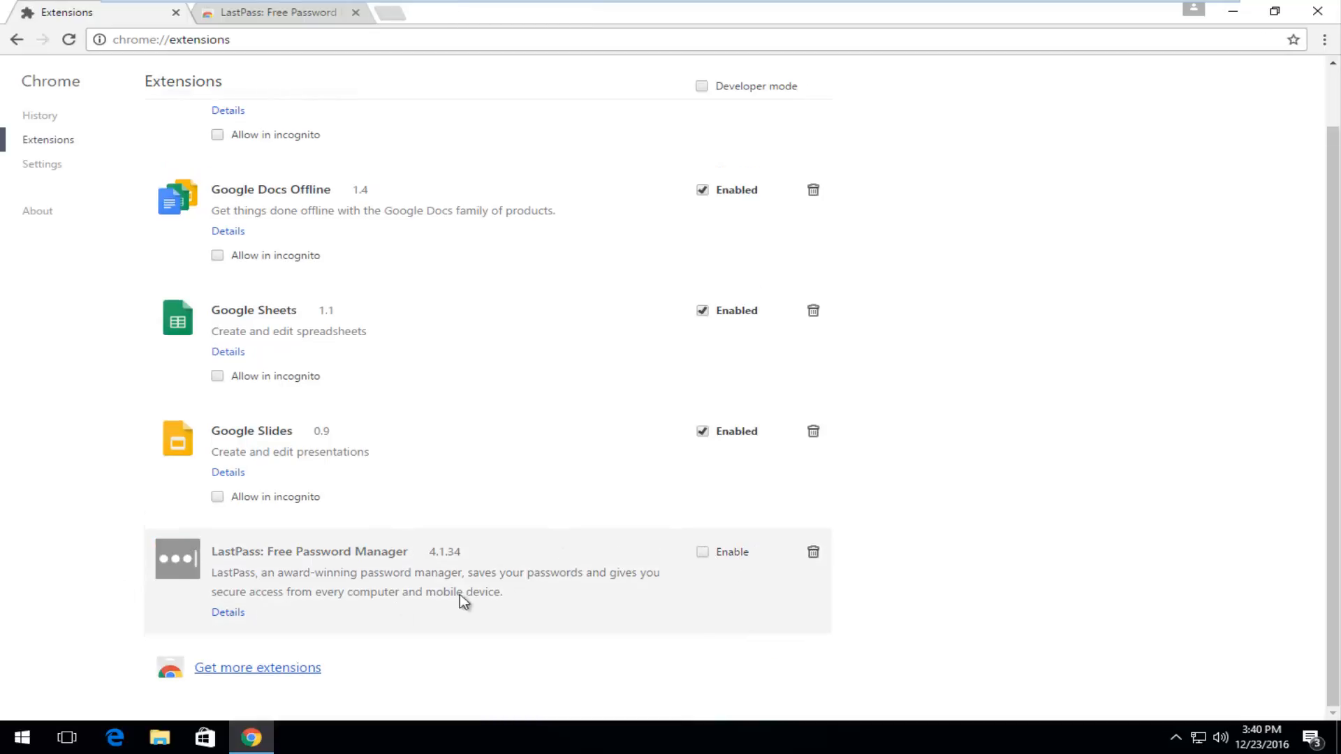
mouse_move(494, 573)
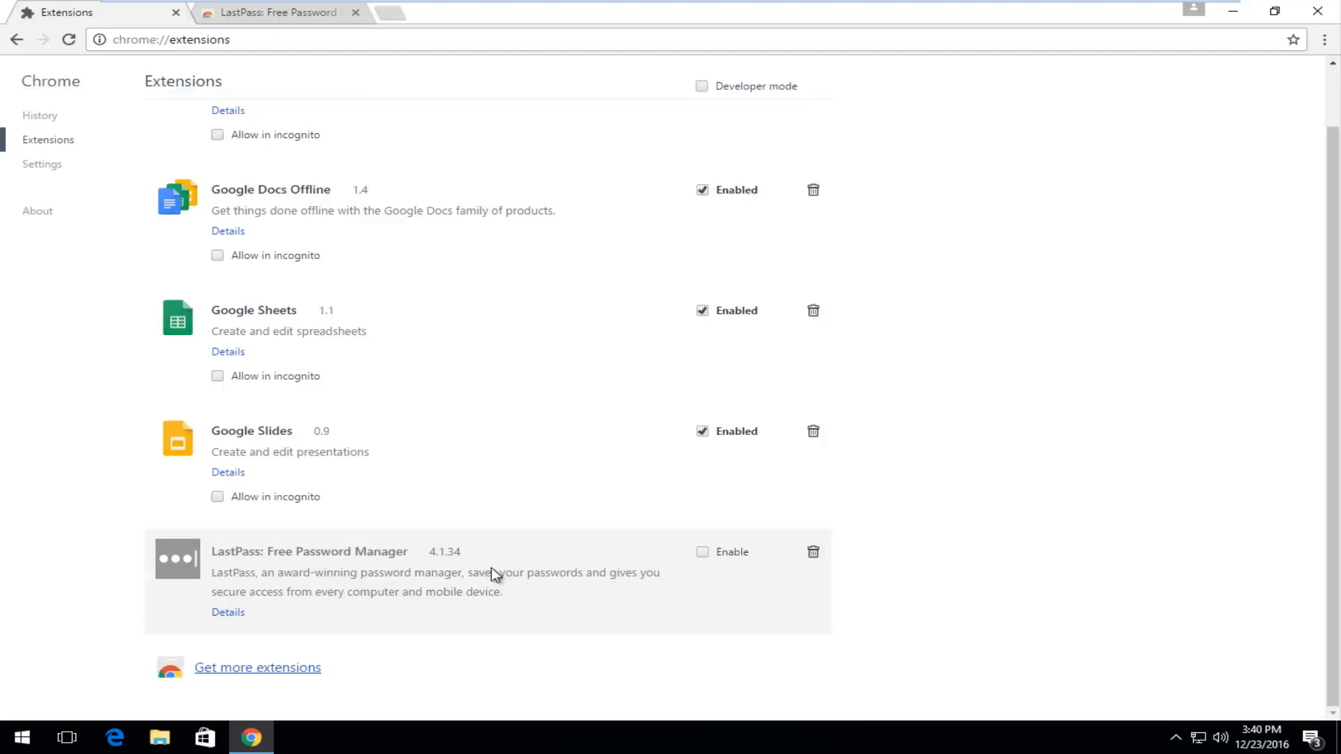
left_click(702, 552)
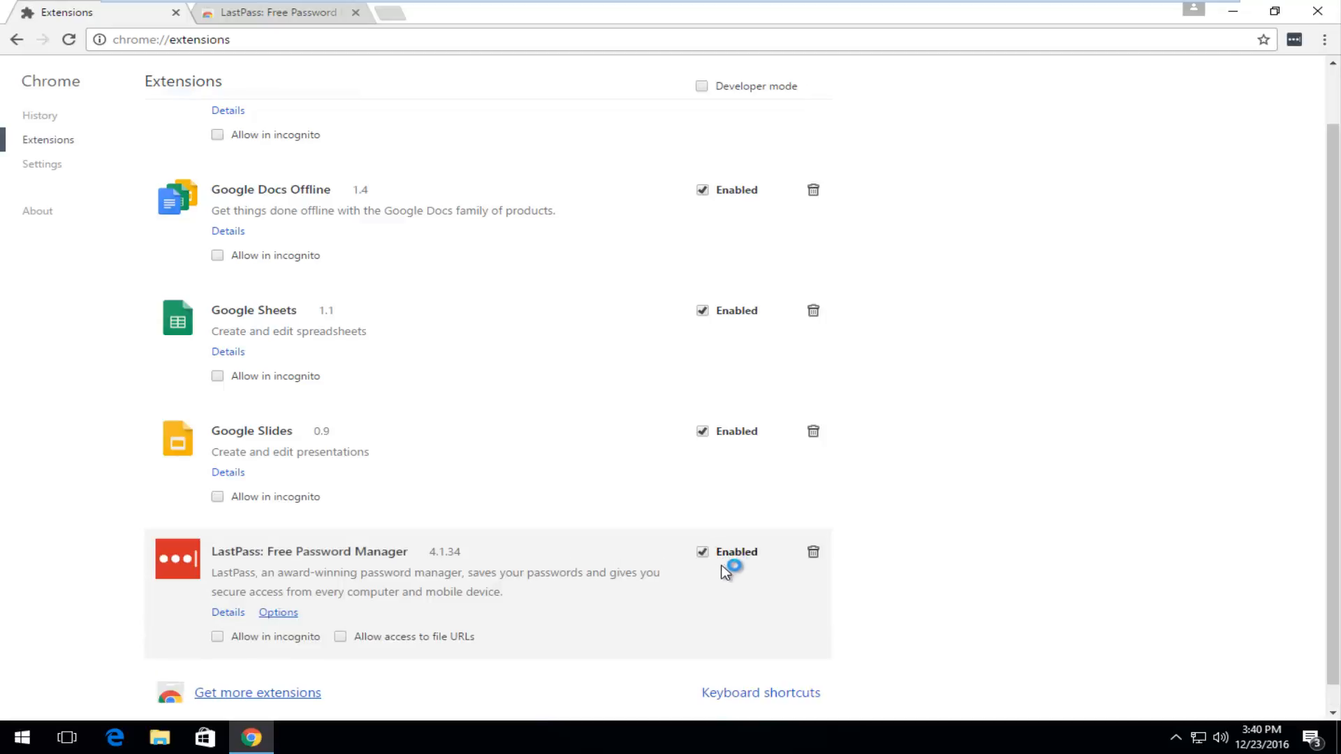
left_click(702, 552)
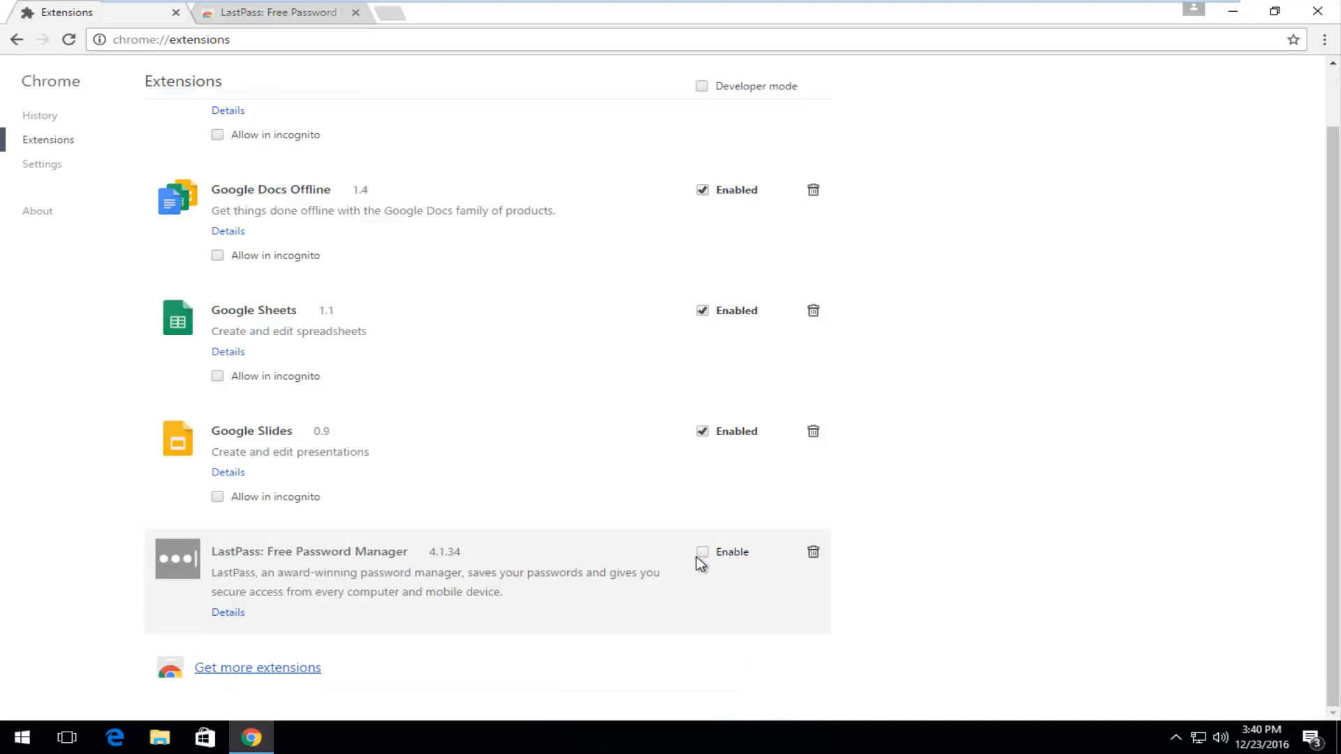
mouse_move(627, 643)
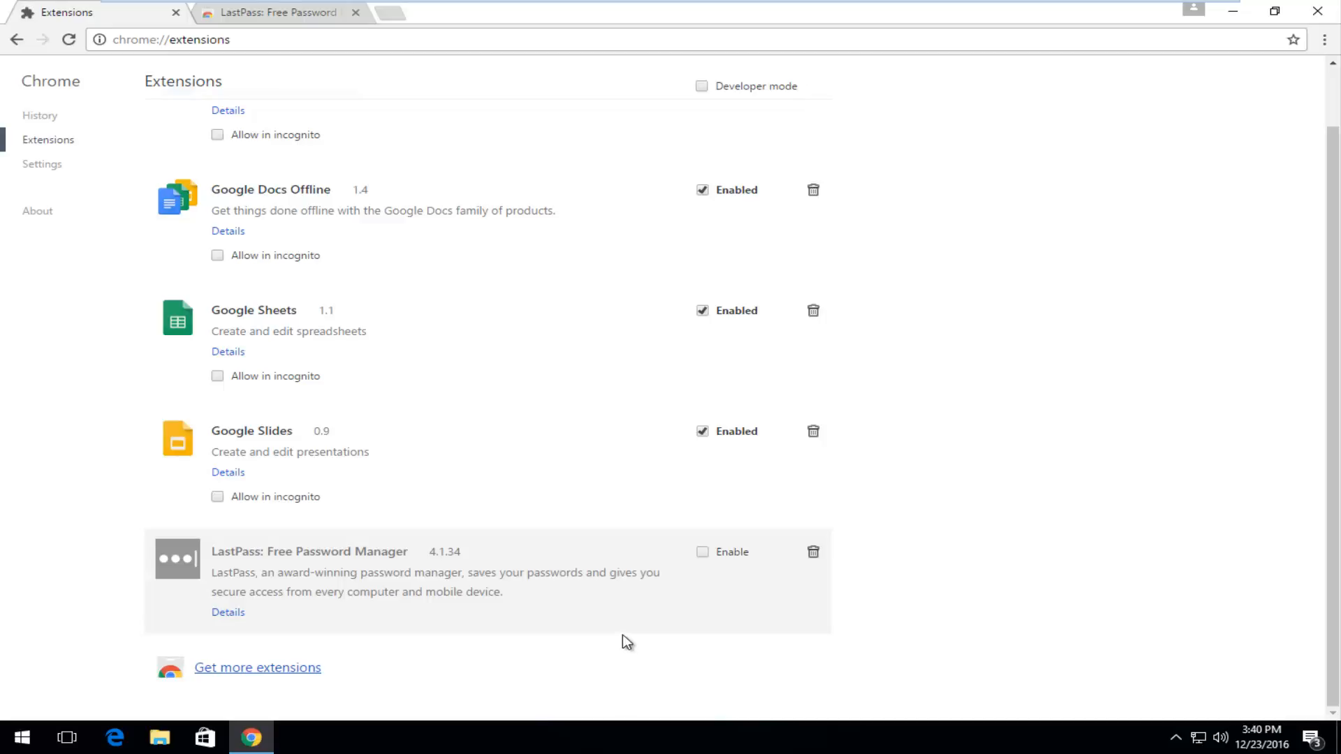
mouse_move(810, 553)
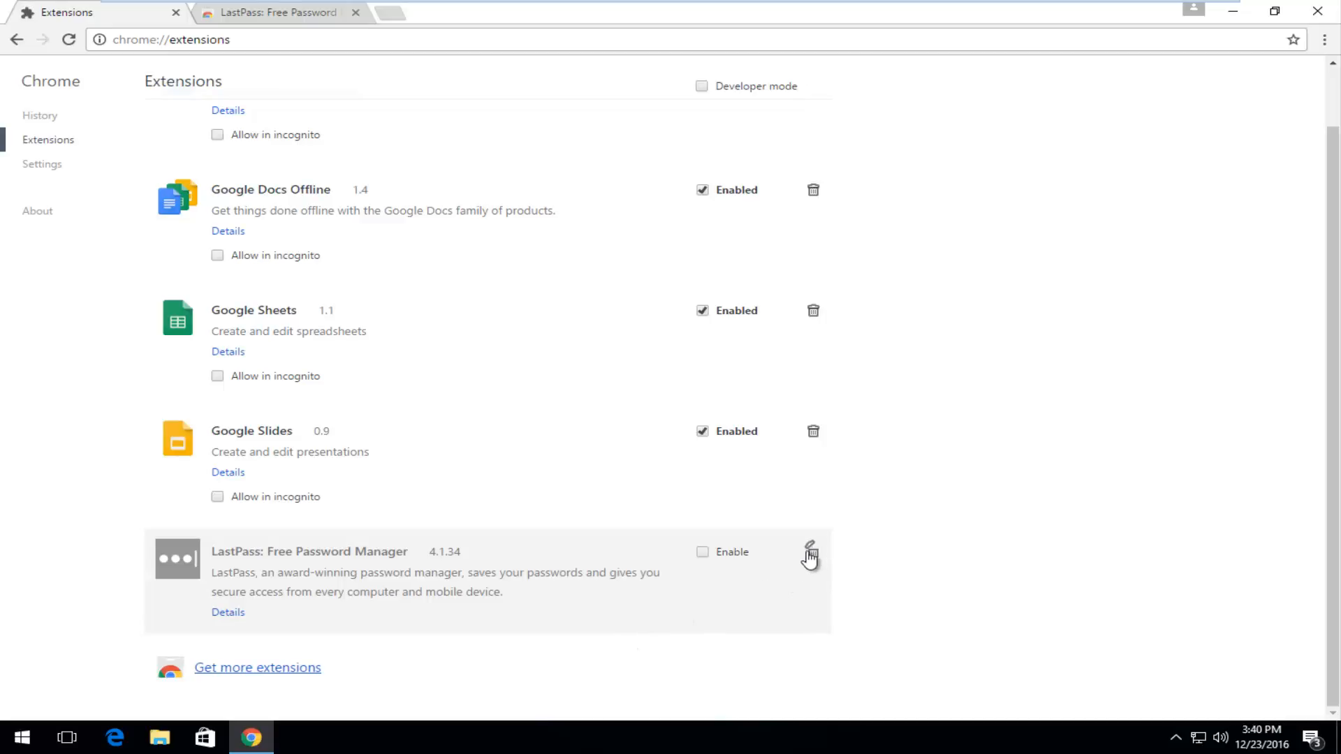
- Delete LastPass via its trash icon and confirm removal
left_click(811, 552)
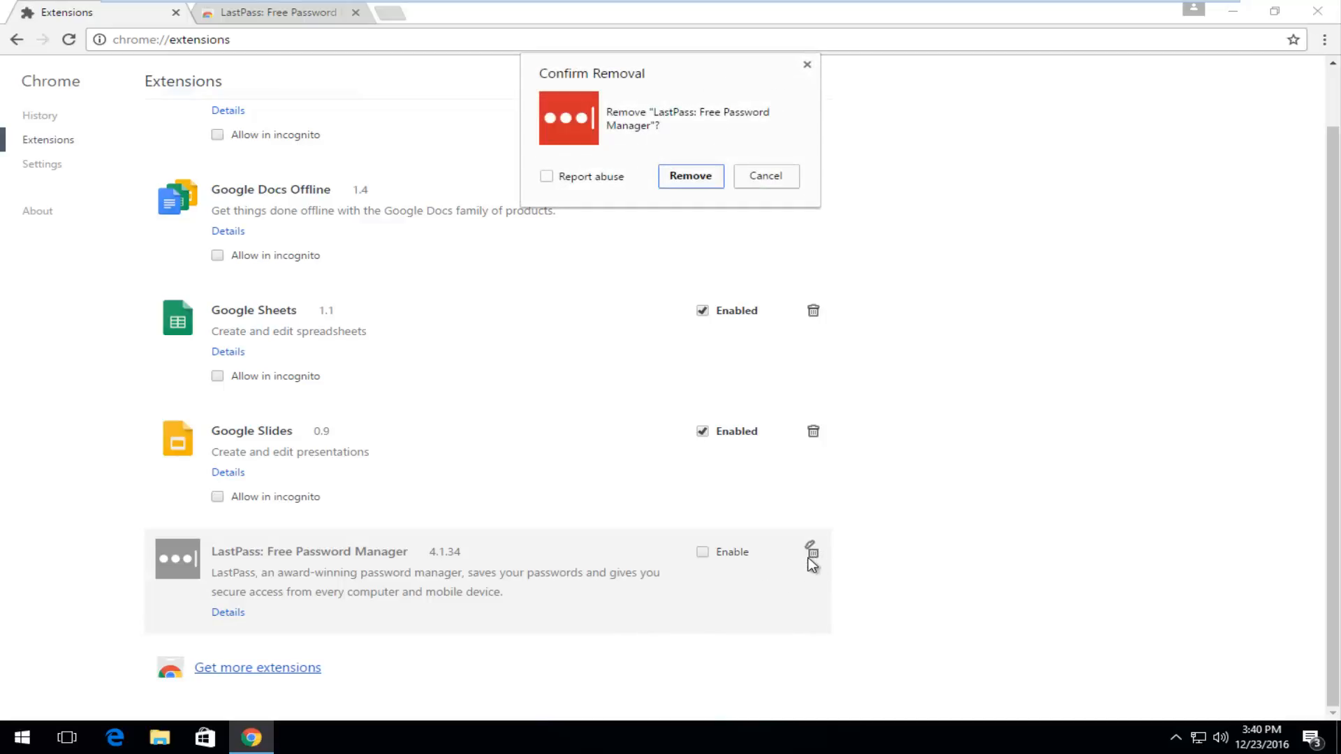
mouse_move(666, 165)
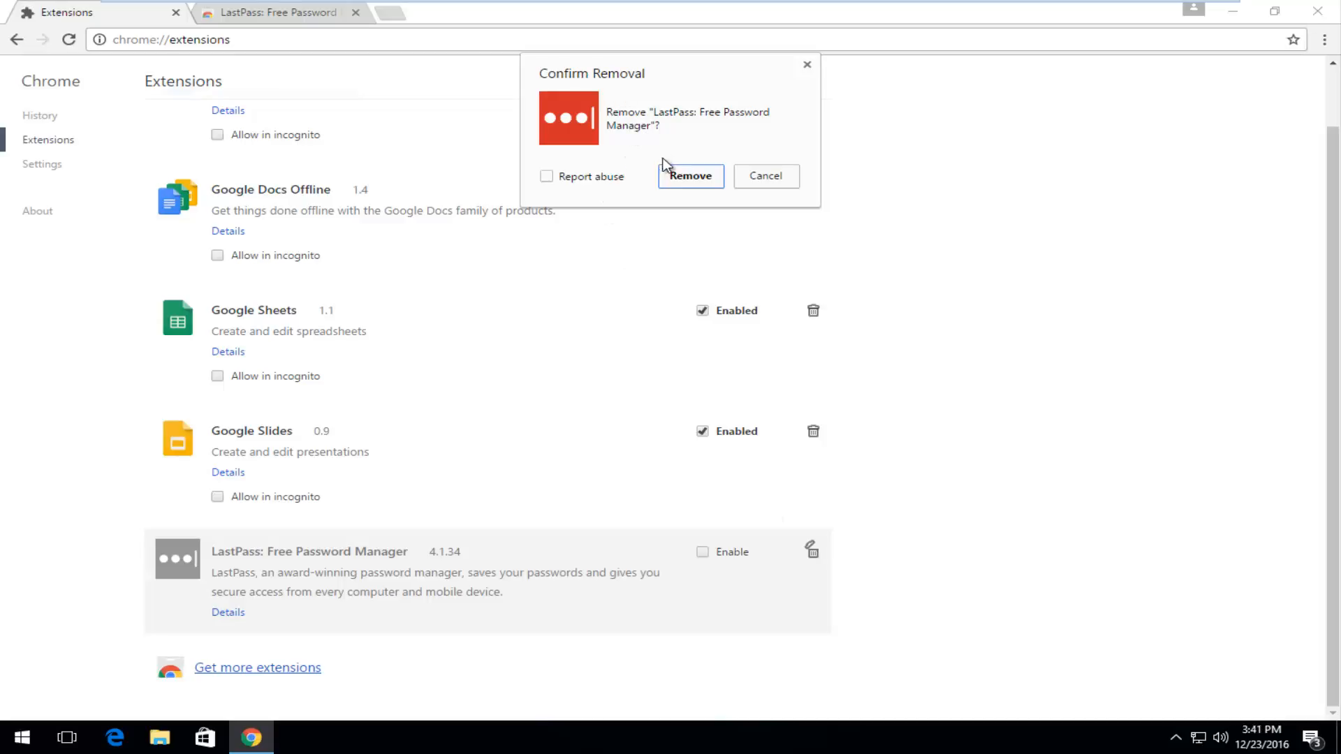
left_click(689, 175)
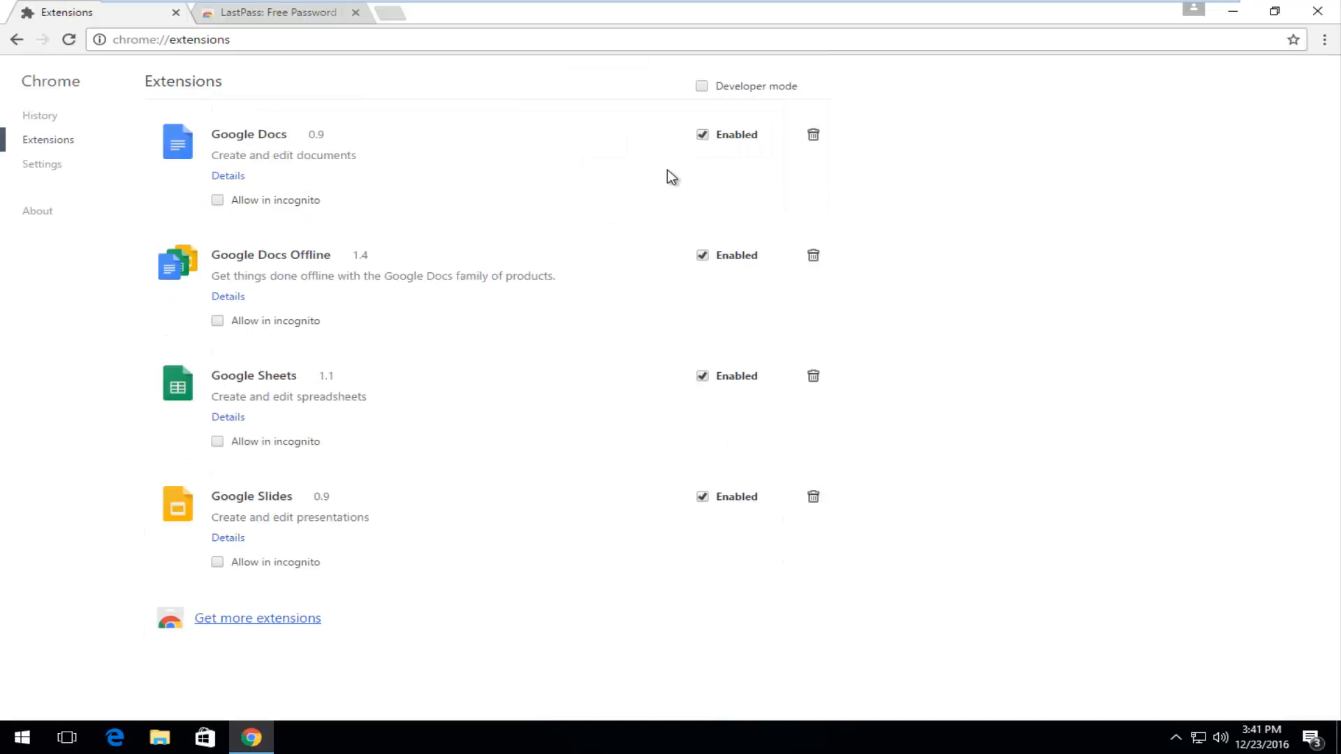
mouse_move(645, 194)
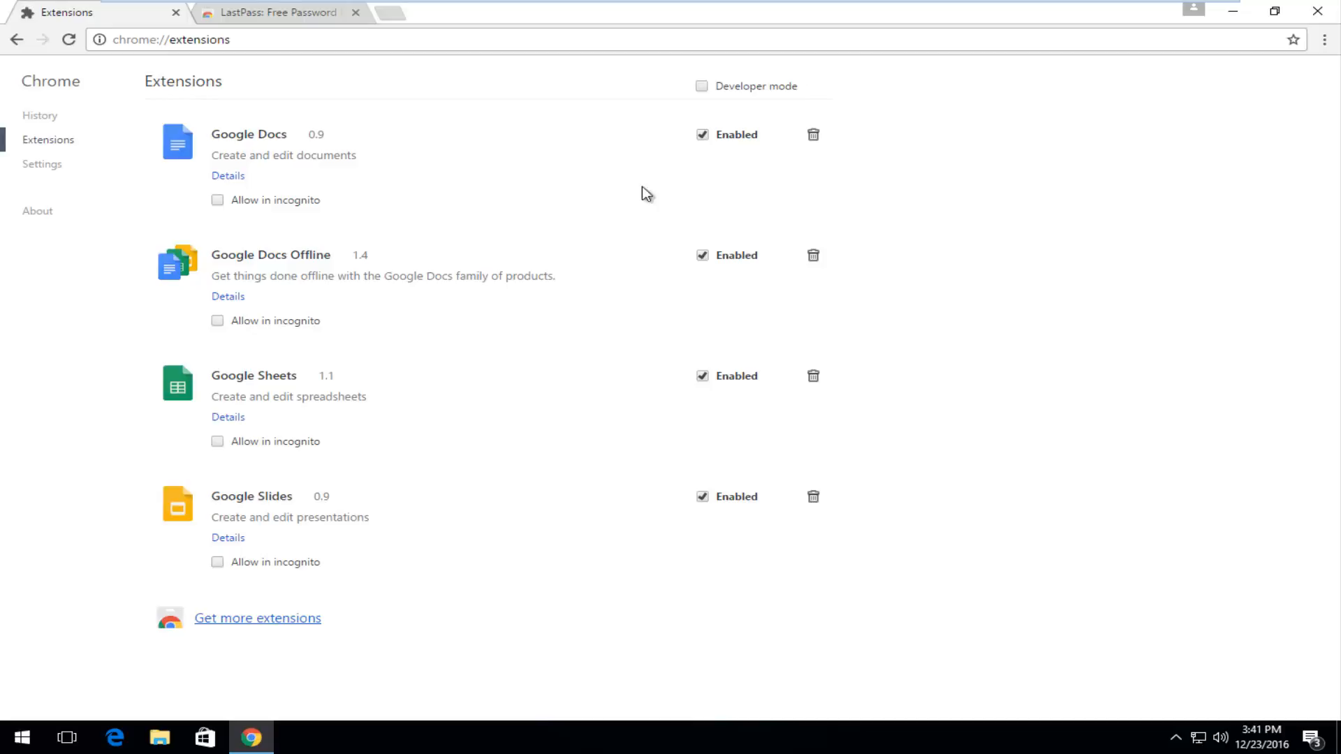
mouse_move(208, 218)
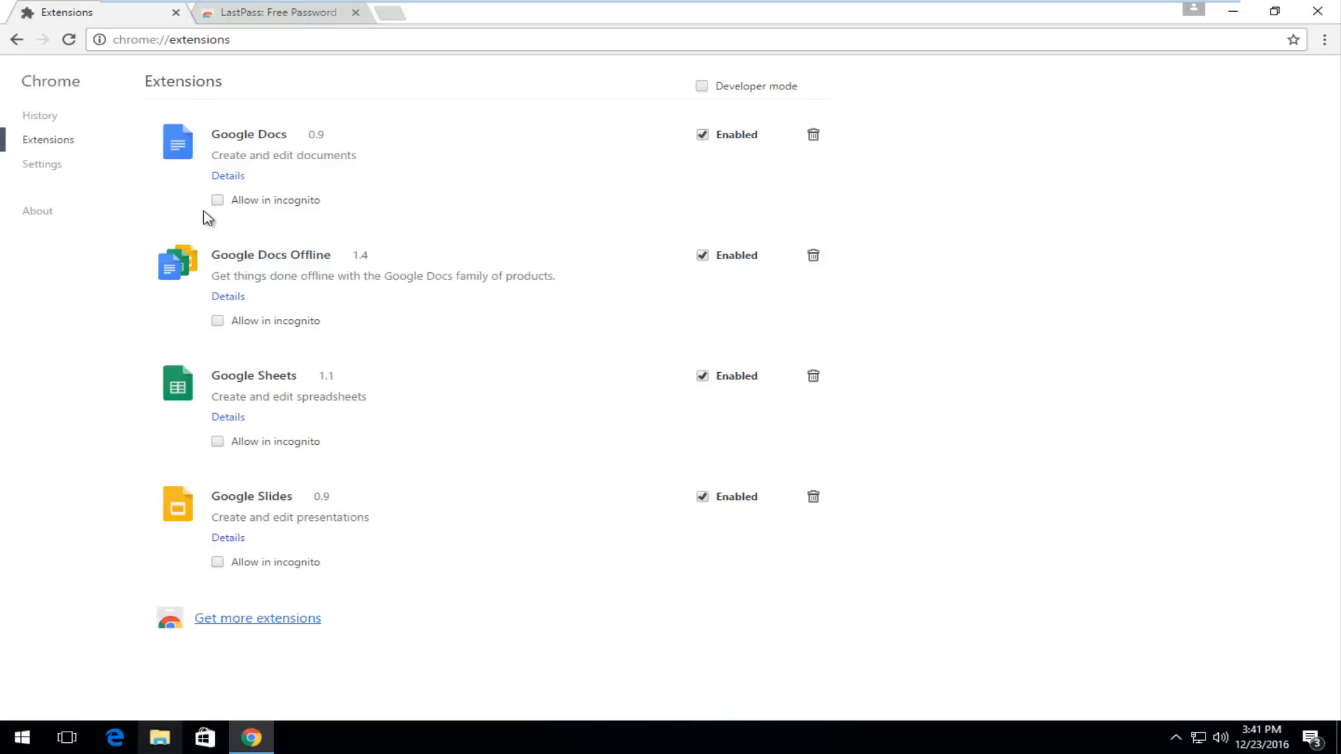
mouse_move(251, 734)
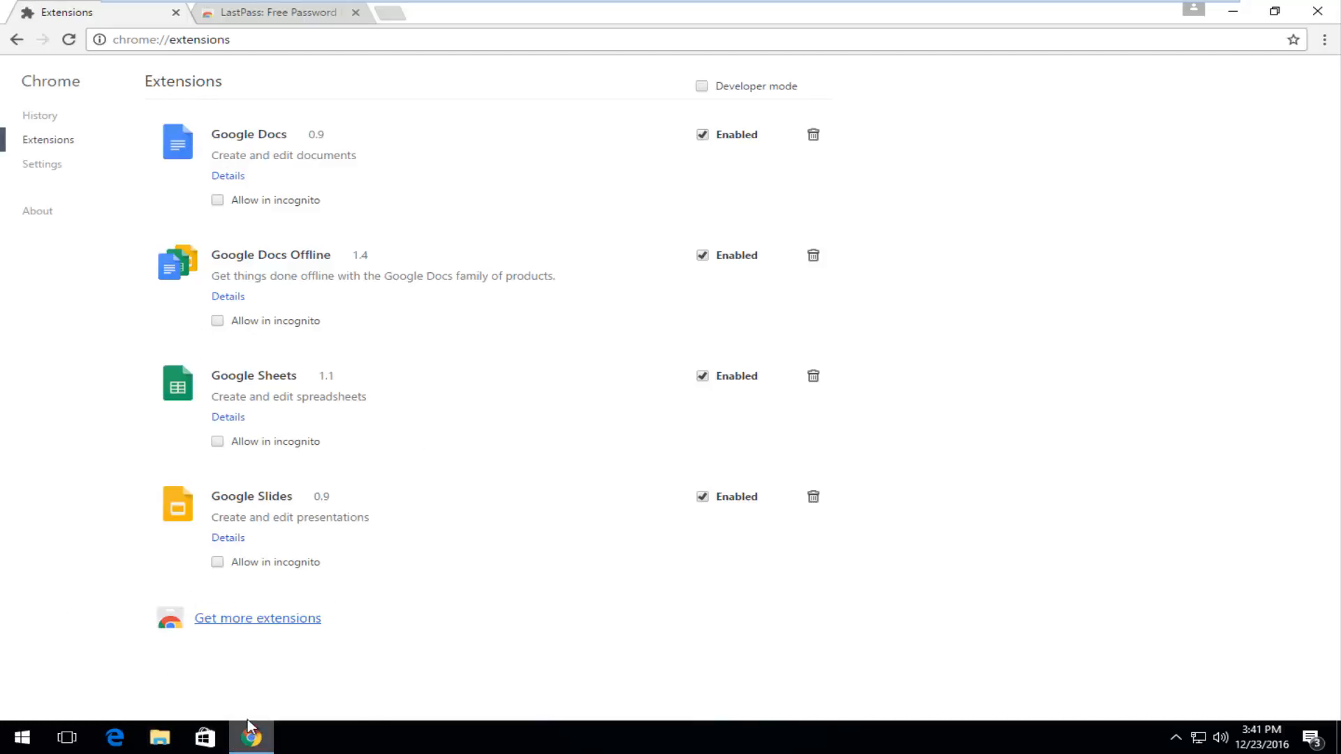